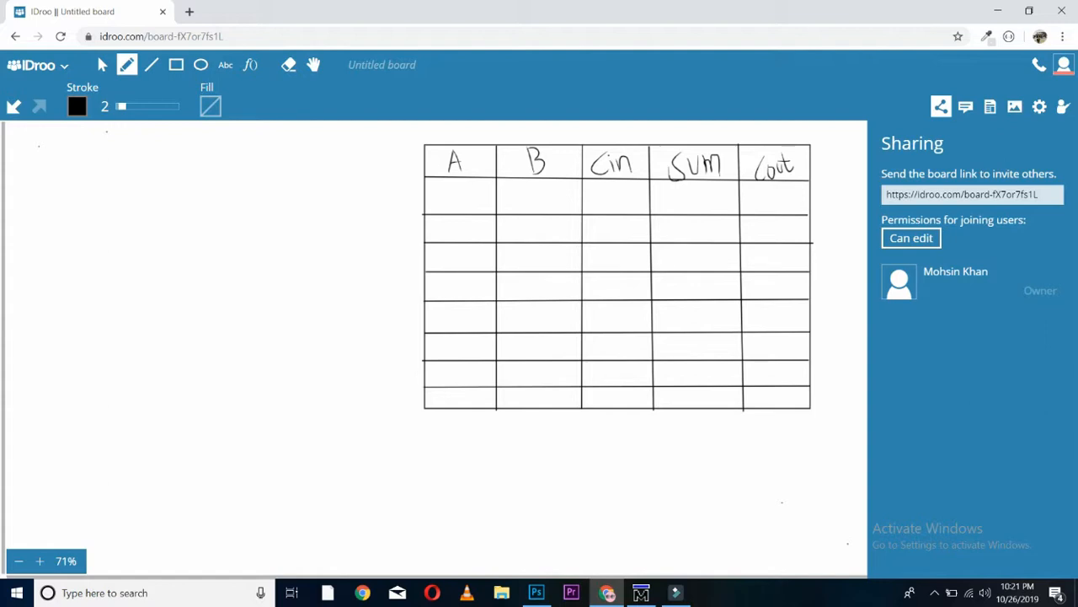
Step: Handwrite the alternating 0/1 values down the B and Cin columns, then the A column
left_click_drag(615, 182, 624, 202)
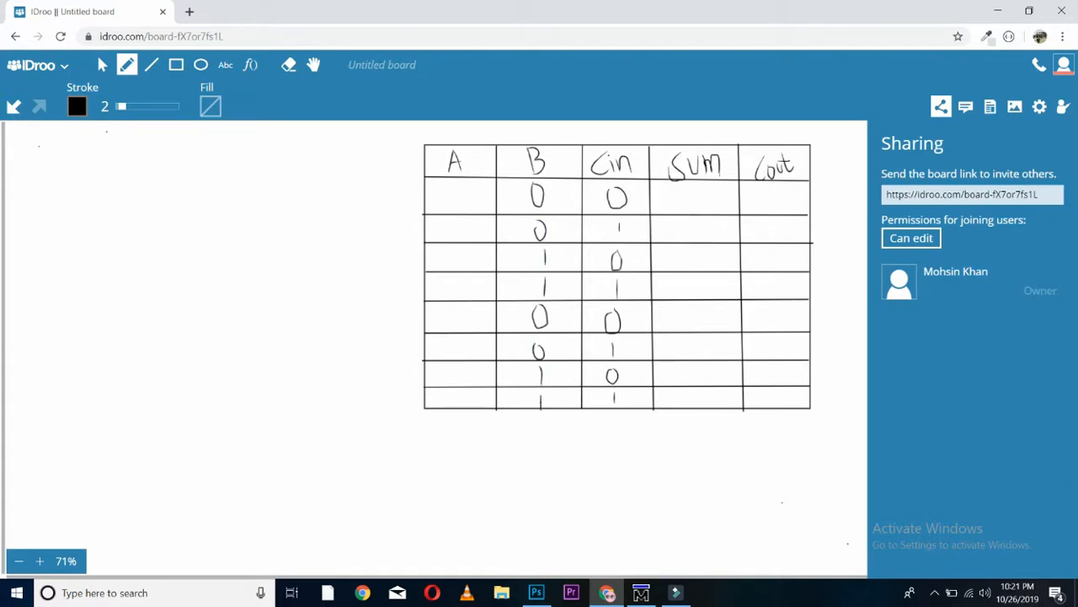
left_click_drag(468, 182, 455, 215)
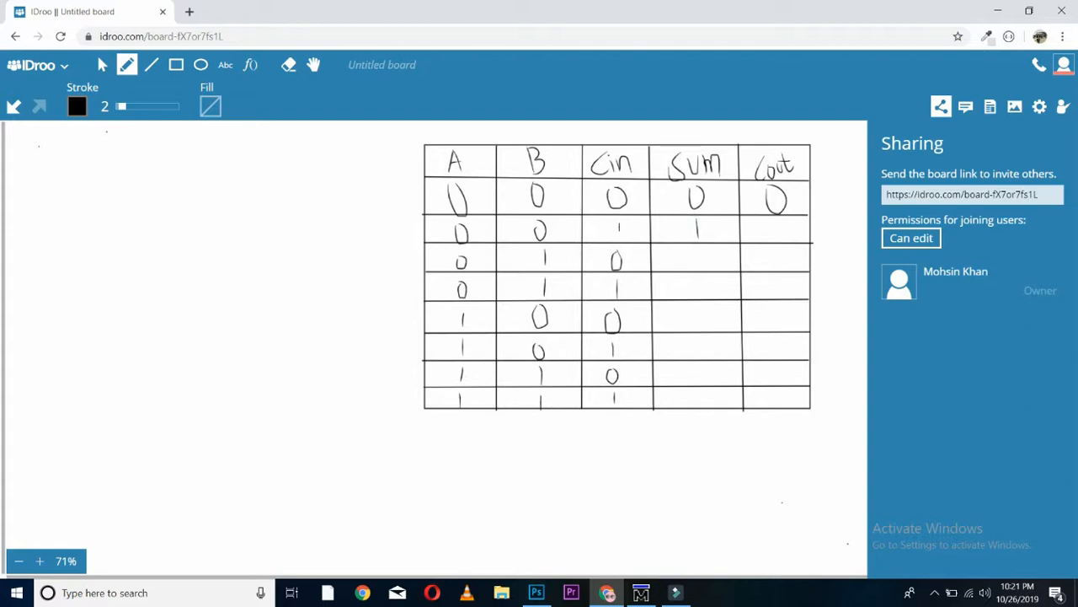
Step: Write the Sum and Cout results for rows two through eight of the truth table
left_click_drag(762, 228, 788, 244)
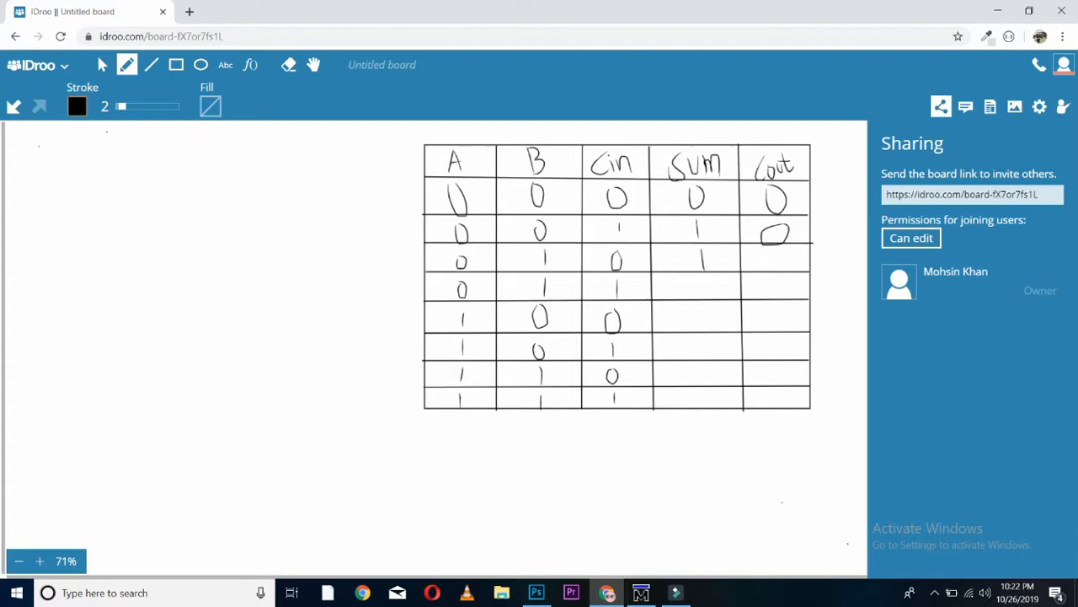
left_click_drag(761, 253, 775, 266)
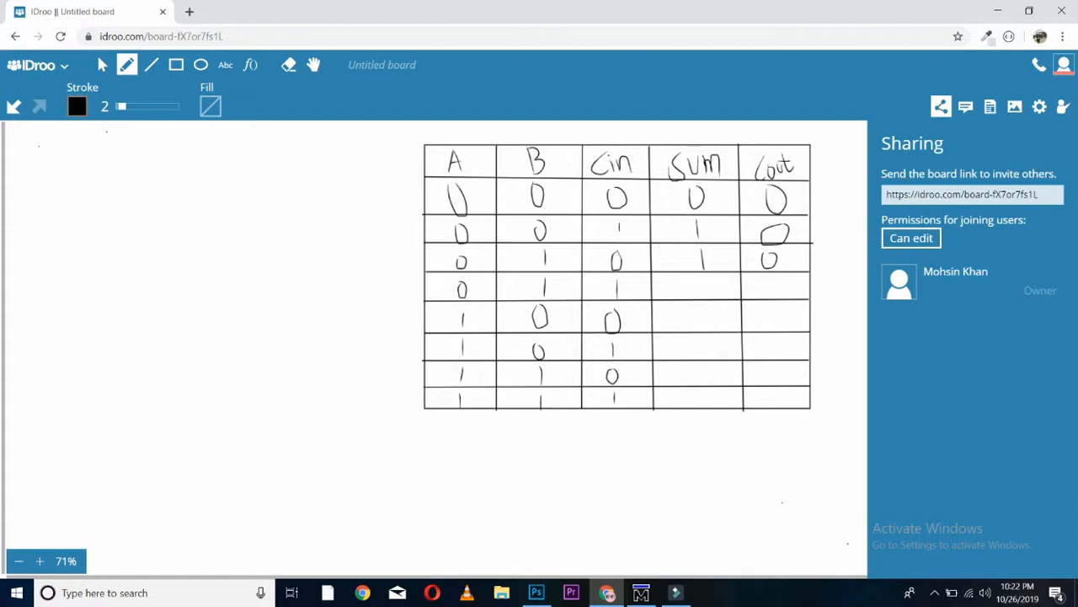
left_click_drag(688, 285, 706, 293)
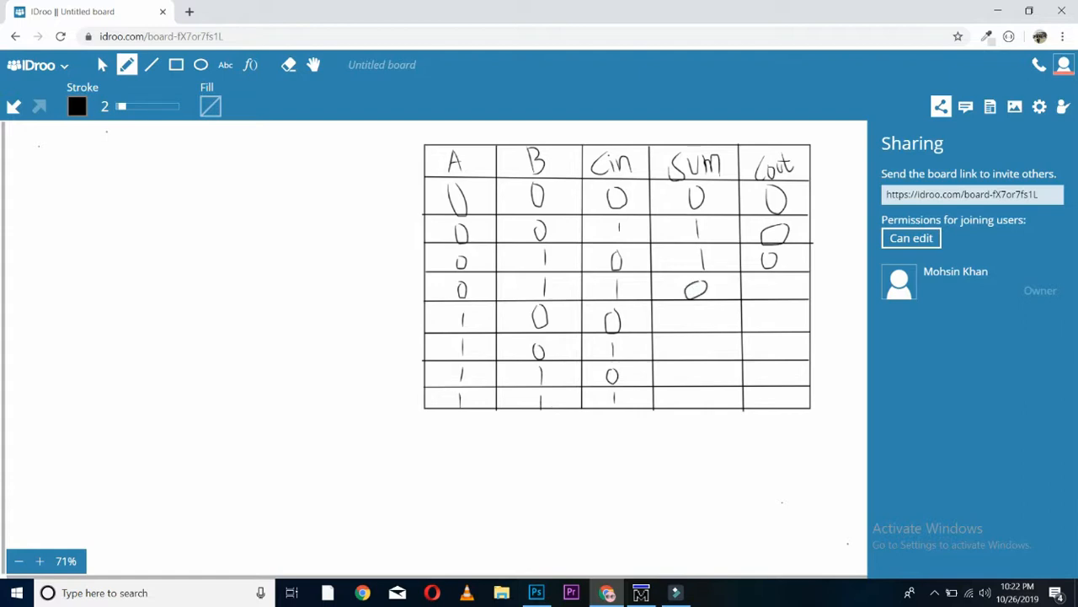
left_click_drag(772, 273, 772, 300)
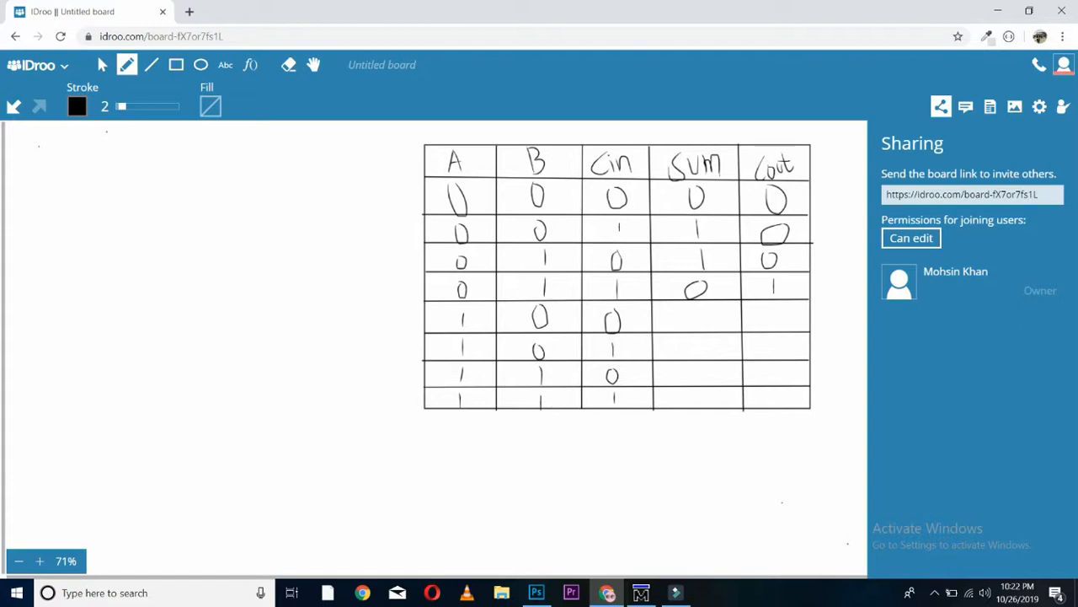
left_click_drag(694, 317, 776, 318)
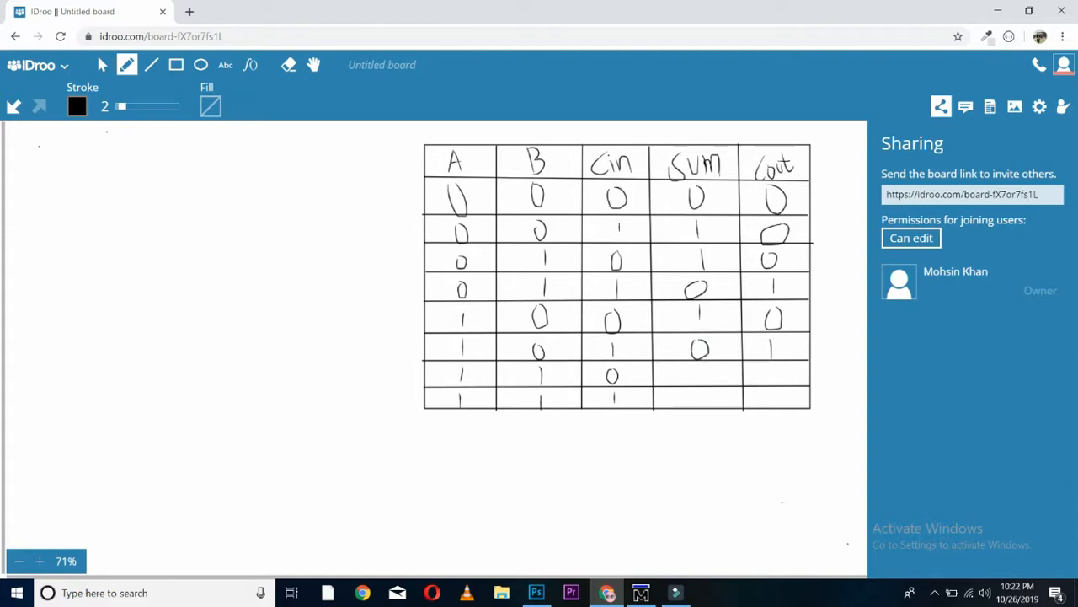
left_click_drag(694, 379, 716, 374)
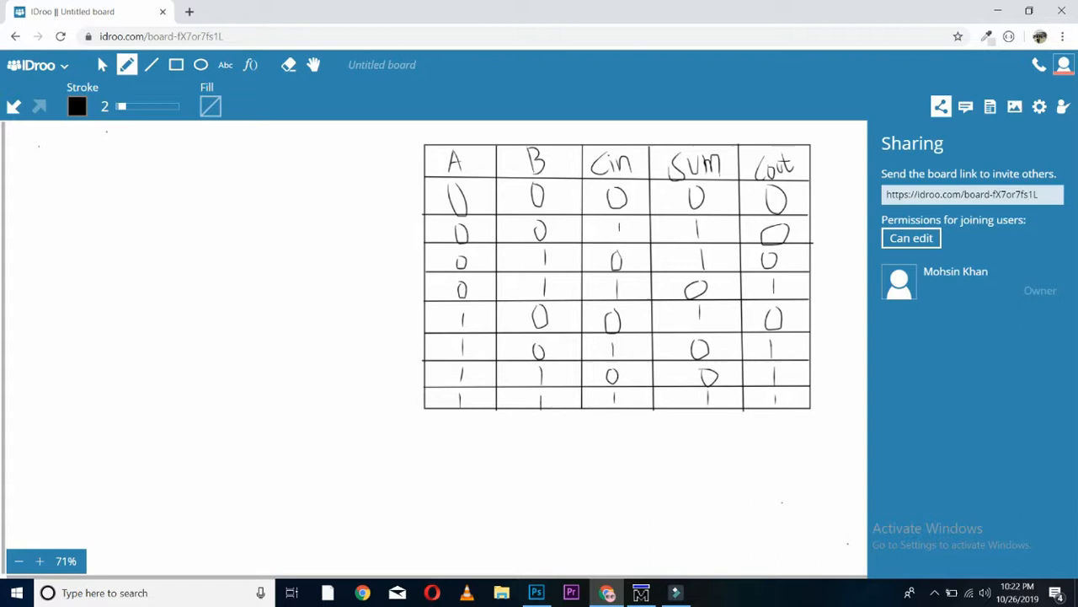
Step: Draw the vertical input lines left of the truth table with the line tool
left_click(152, 64)
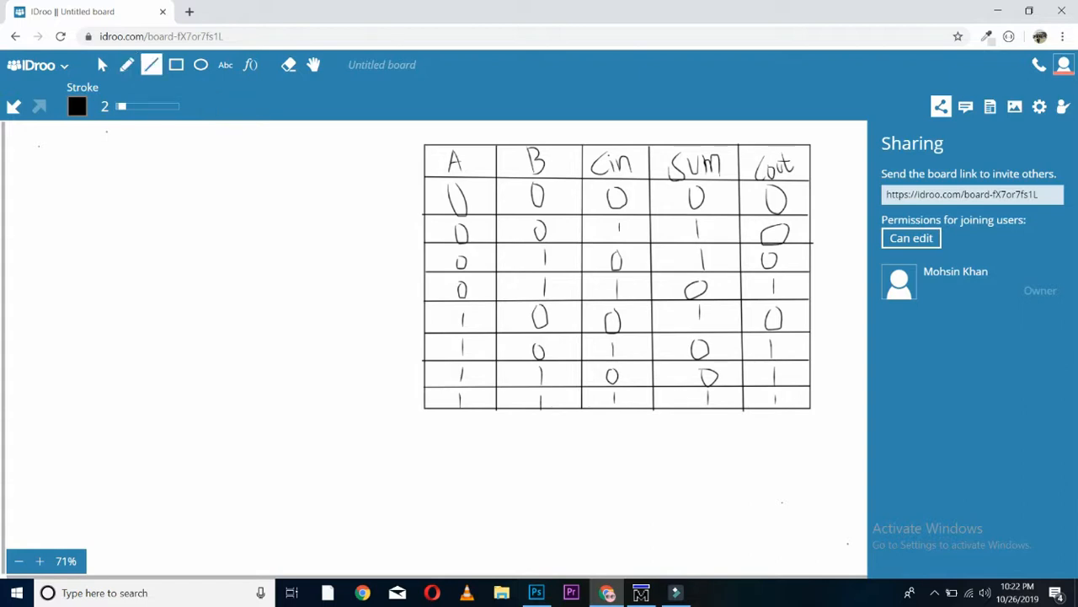
left_click_drag(23, 168, 23, 286)
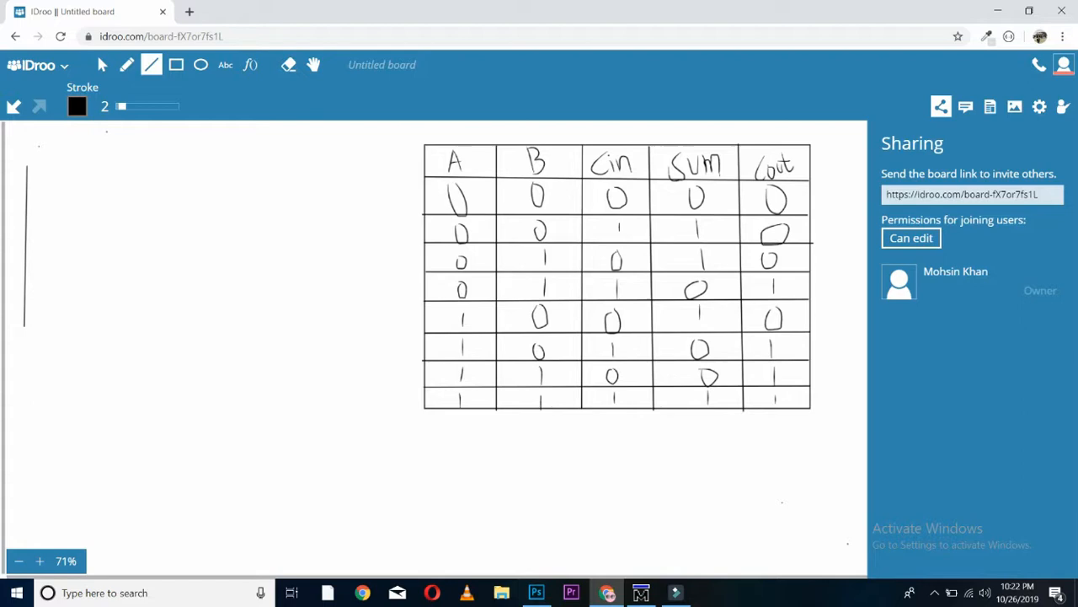
left_click_drag(57, 172, 51, 328)
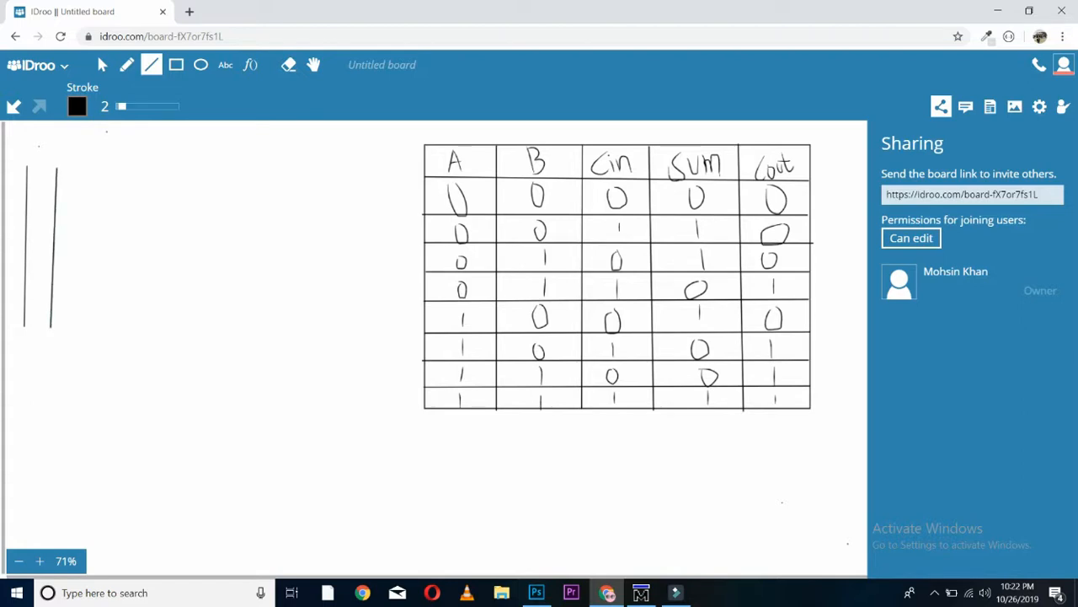
Step: Write the B and Cin labels above the input lines with the pen
left_click(126, 64)
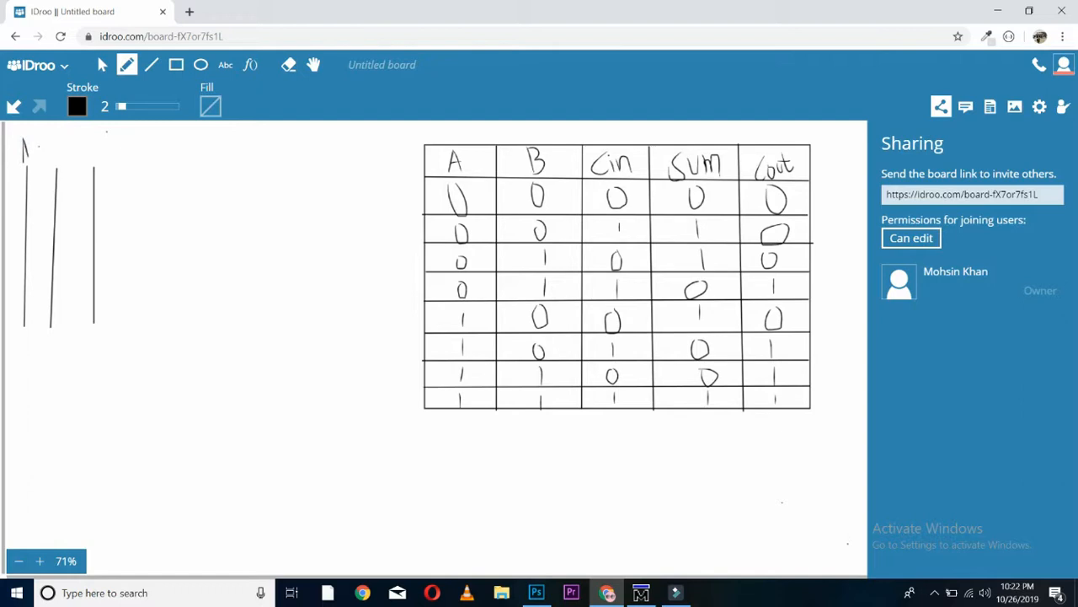
left_click_drag(48, 144, 57, 160)
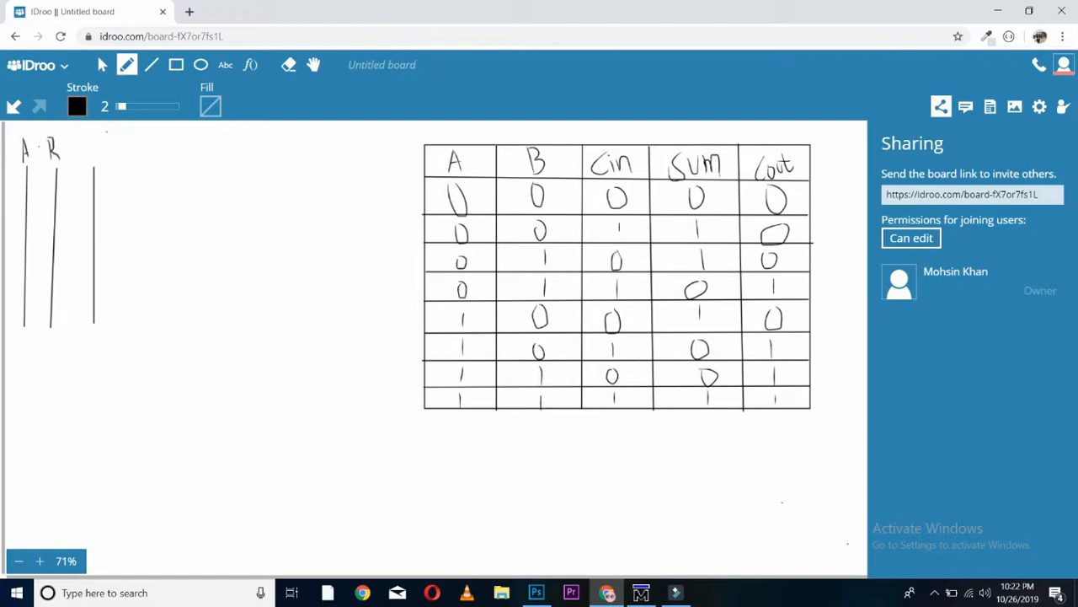
left_click_drag(81, 148, 98, 161)
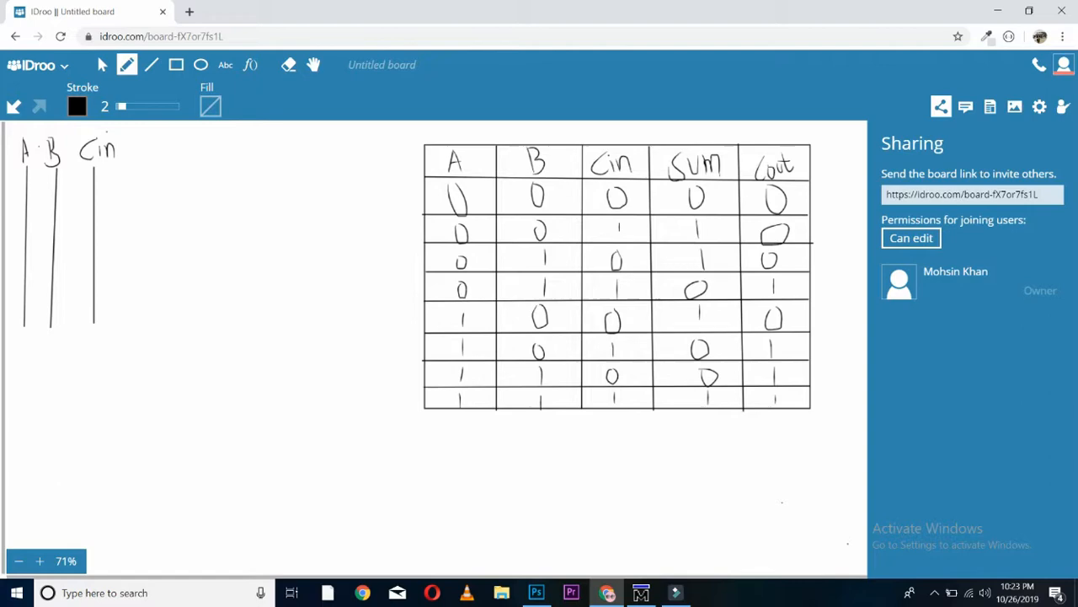
Step: Sketch two XOR gates in the top row and two AND gates beneath them
left_click_drag(118, 177, 135, 216)
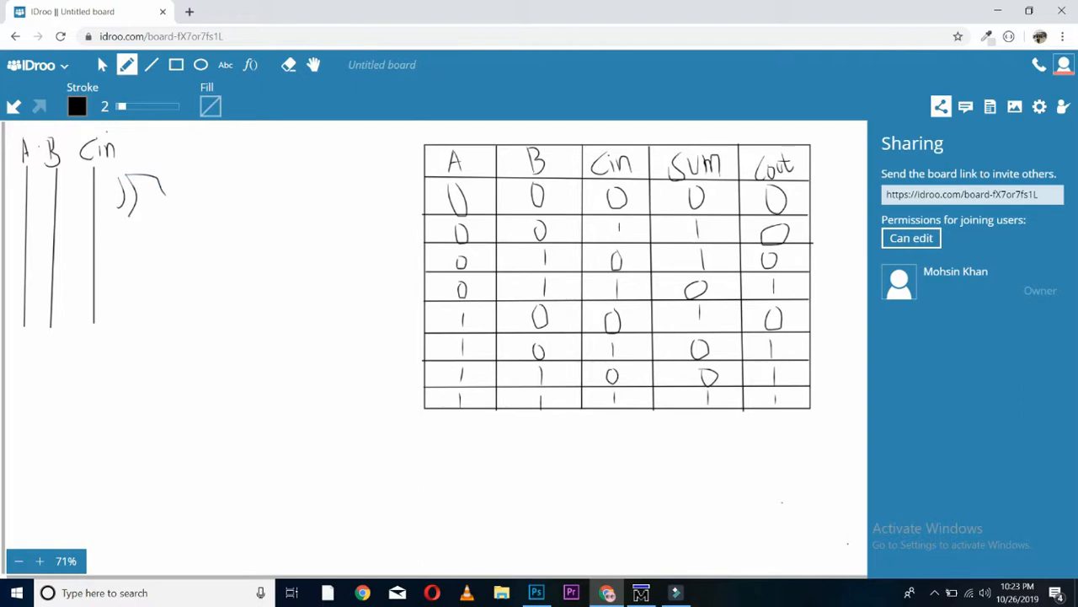
left_click_drag(131, 257, 131, 300)
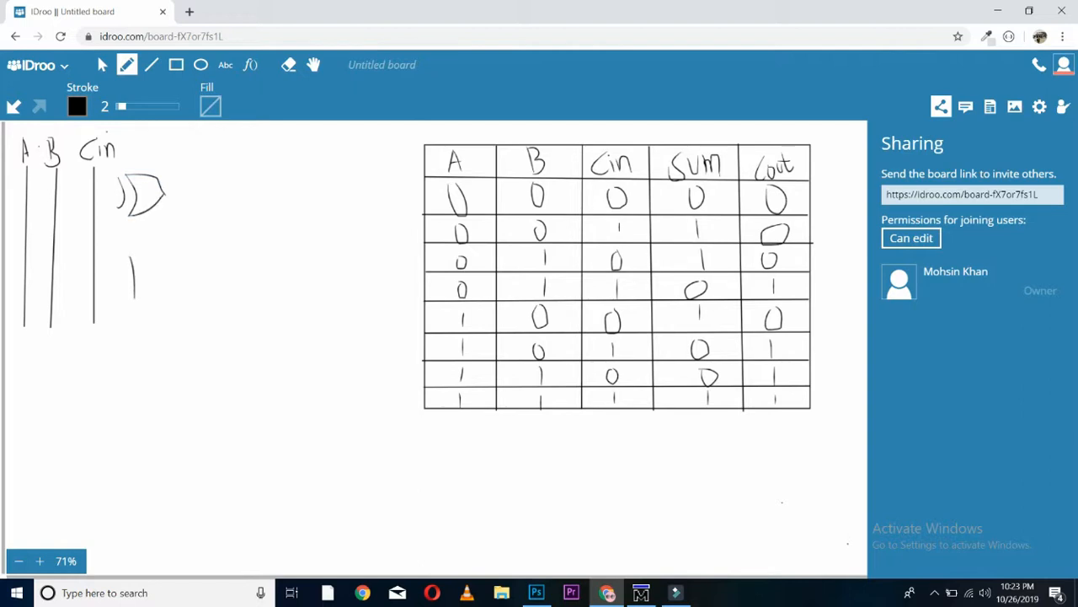
left_click_drag(133, 266, 133, 302)
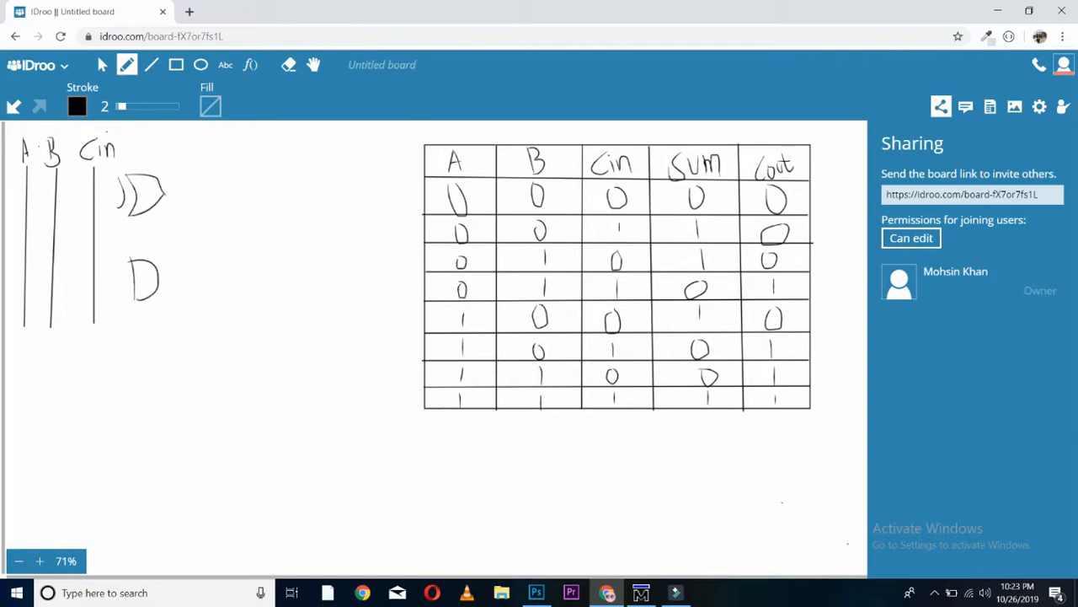
left_click_drag(216, 177, 227, 210)
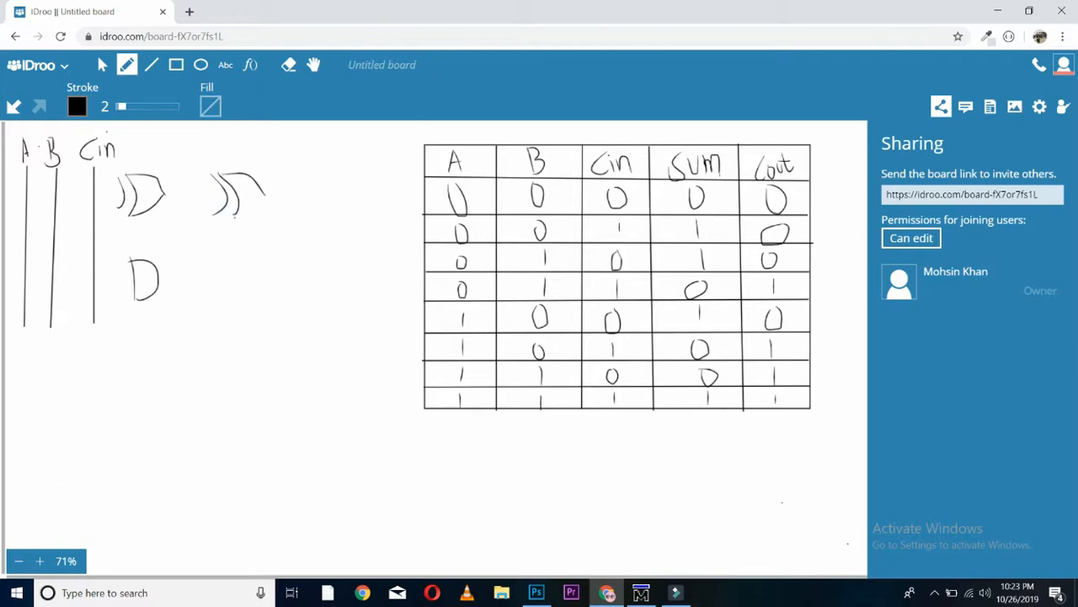
left_click_drag(226, 266, 226, 304)
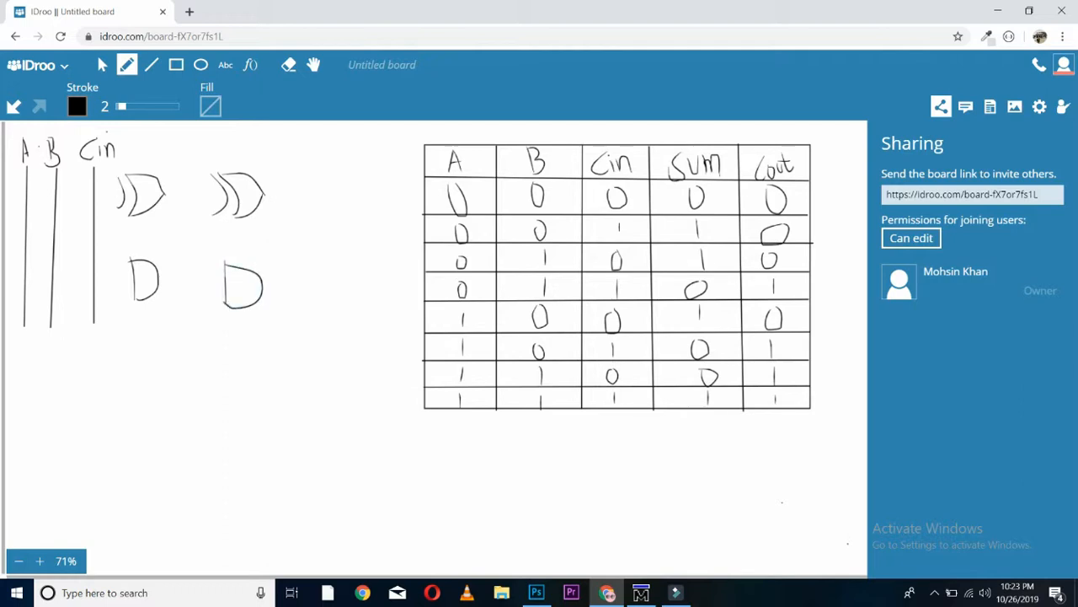
Step: Wire the A and B input lines into the first XOR and first AND gates
left_click_drag(30, 189, 71, 189)
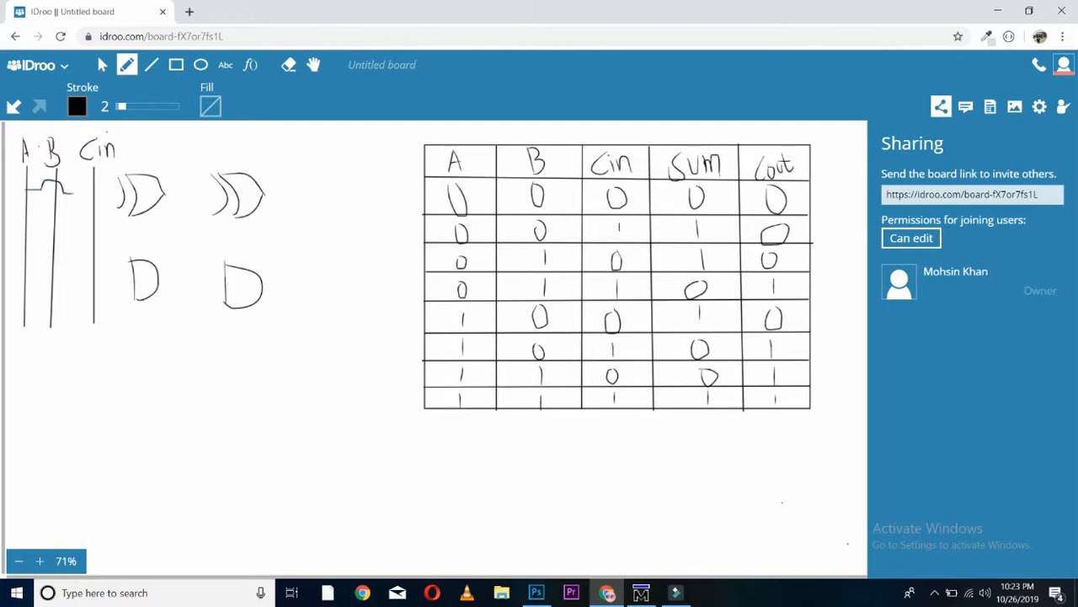
left_click_drag(30, 193, 126, 192)
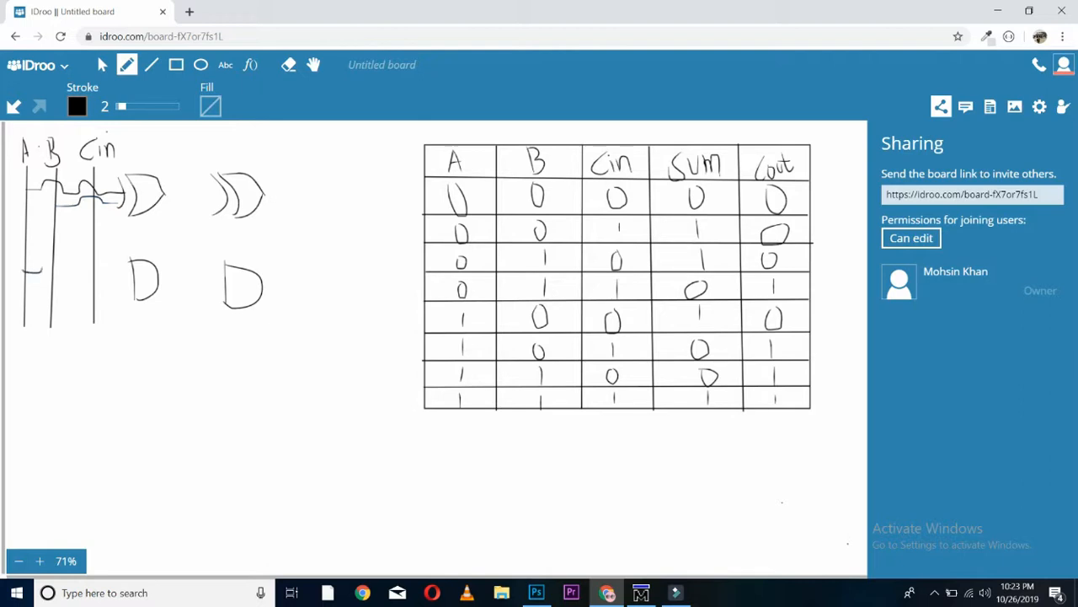
left_click_drag(20, 278, 131, 278)
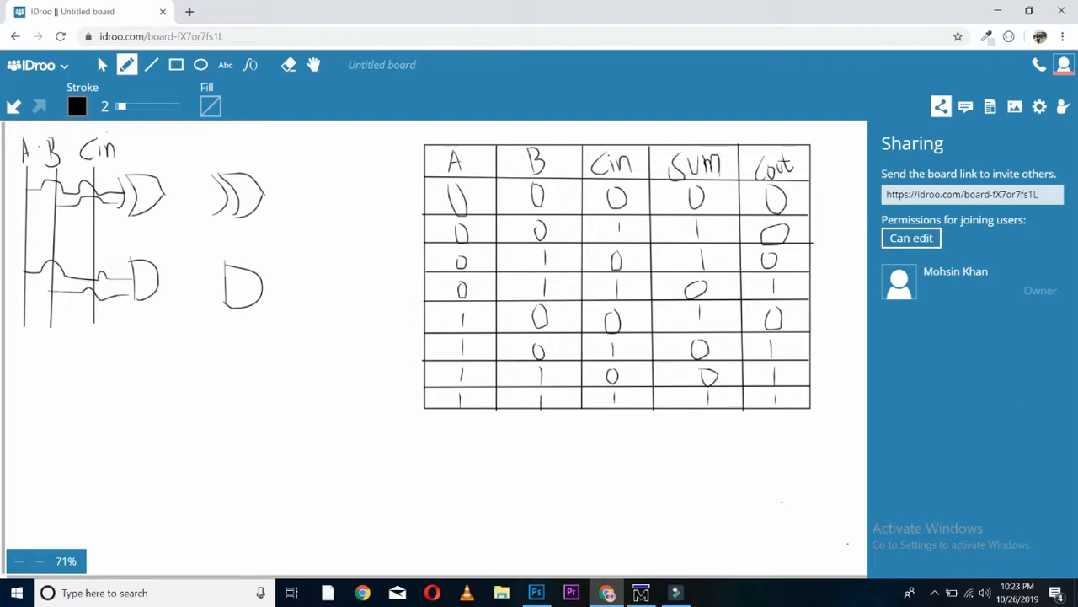
Step: Feed the first XOR output and Cin into the second XOR labelled Sum and the second AND
left_click_drag(161, 196, 182, 195)
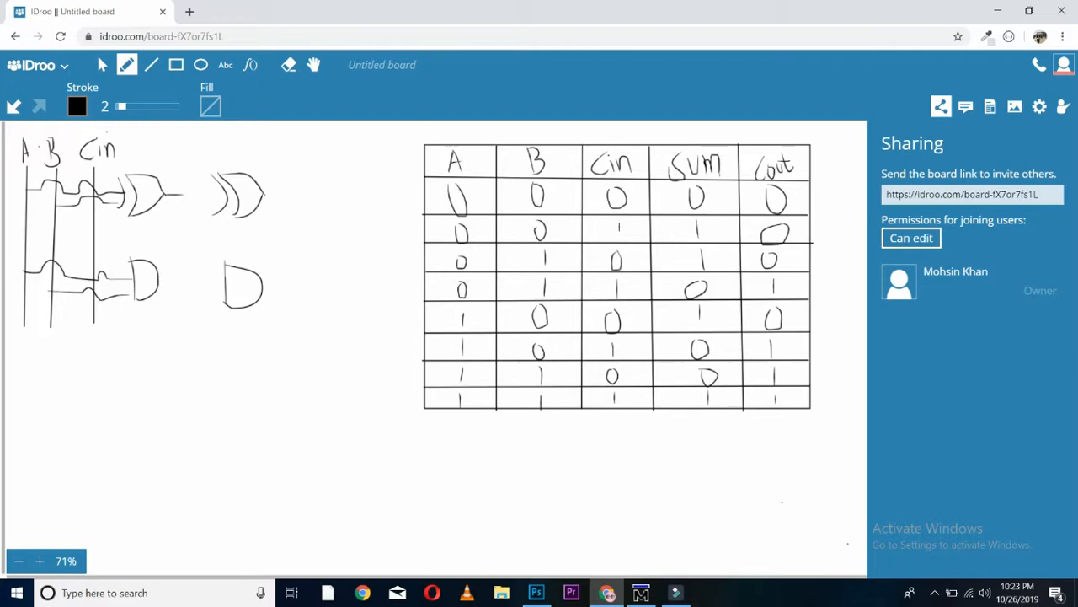
left_click_drag(165, 192, 216, 187)
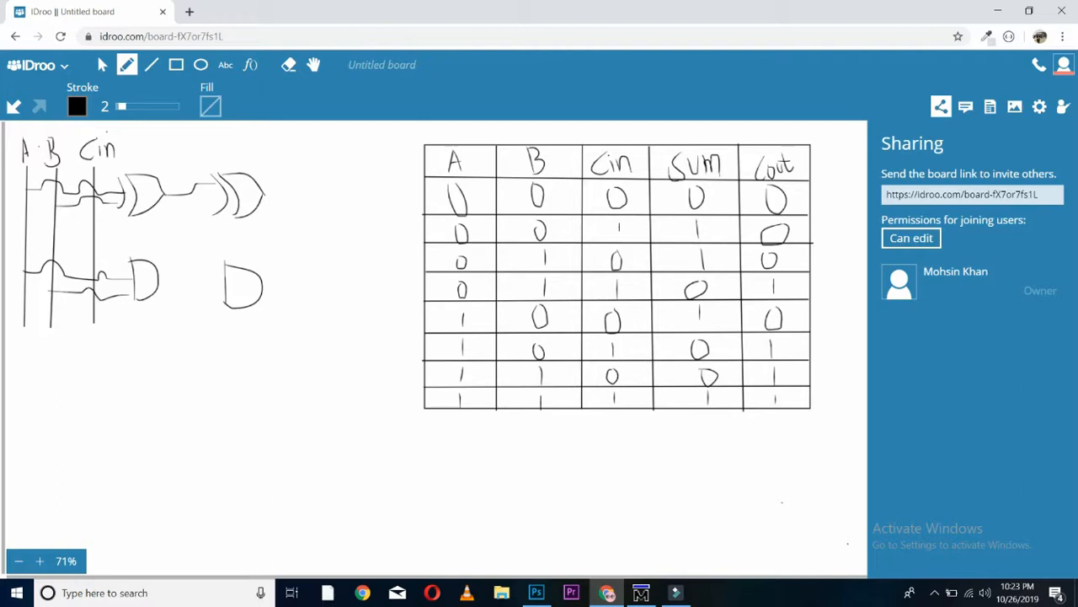
left_click_drag(93, 226, 155, 226)
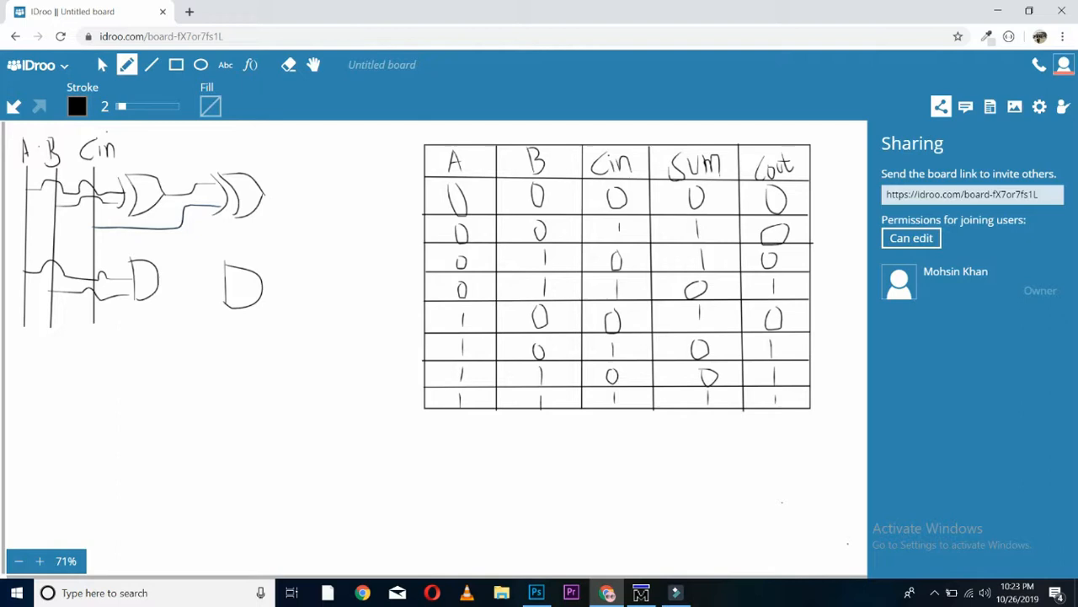
left_click_drag(266, 188, 324, 187)
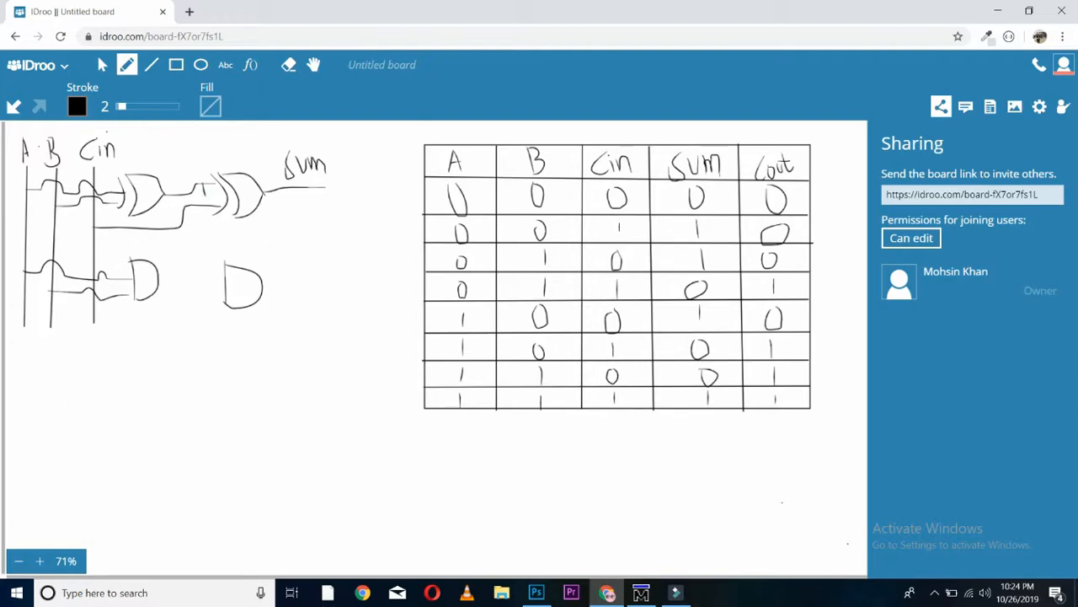
left_click_drag(200, 182, 200, 266)
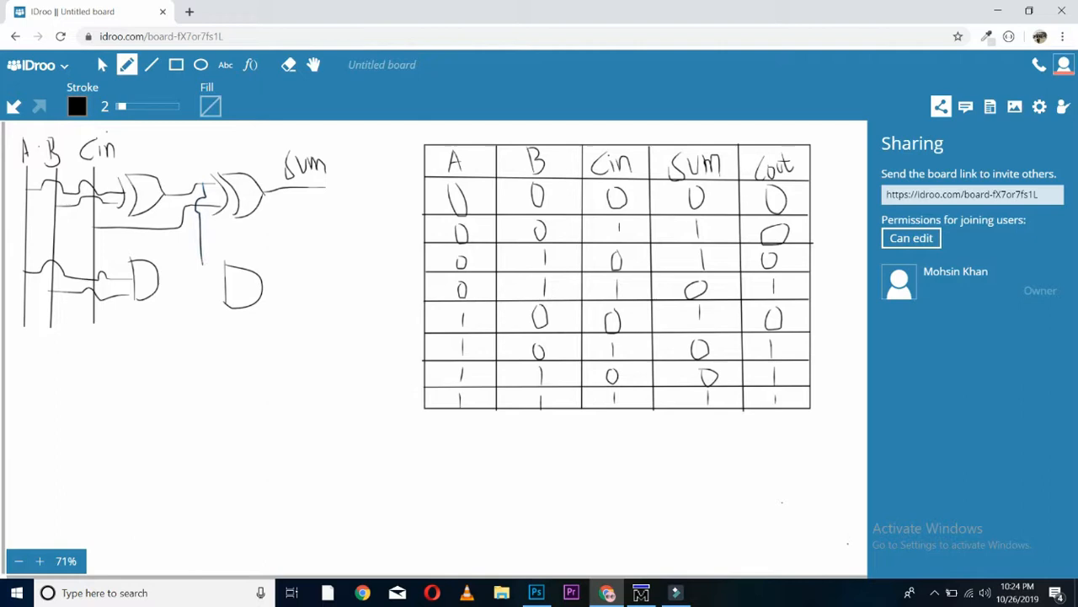
left_click_drag(202, 185, 222, 273)
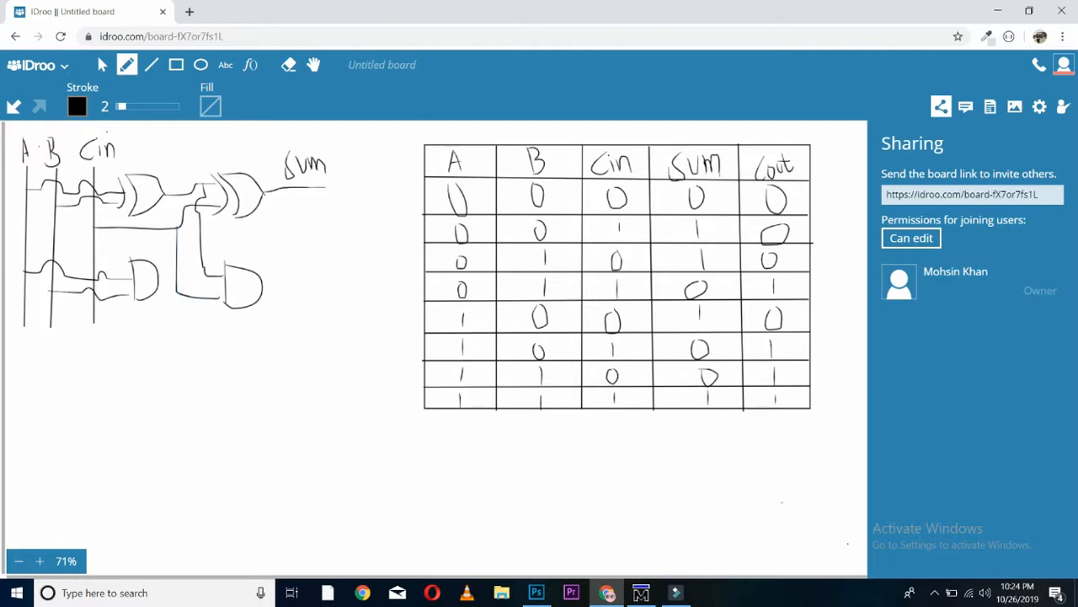
Step: Draw an OR gate combining both AND outputs and label its output Cout
left_click_drag(280, 250, 295, 286)
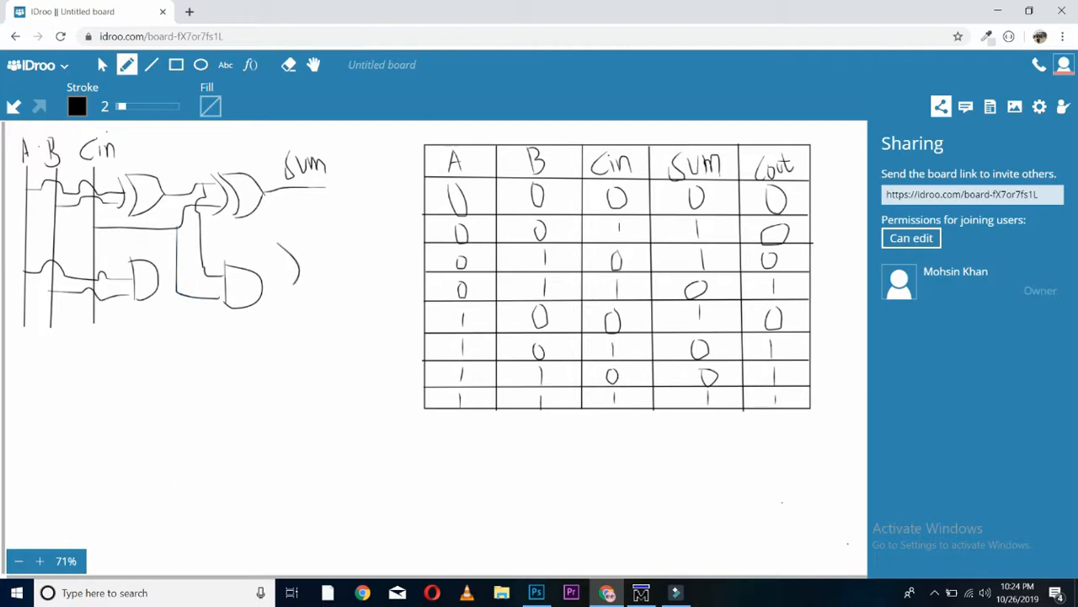
left_click_drag(290, 261, 350, 250)
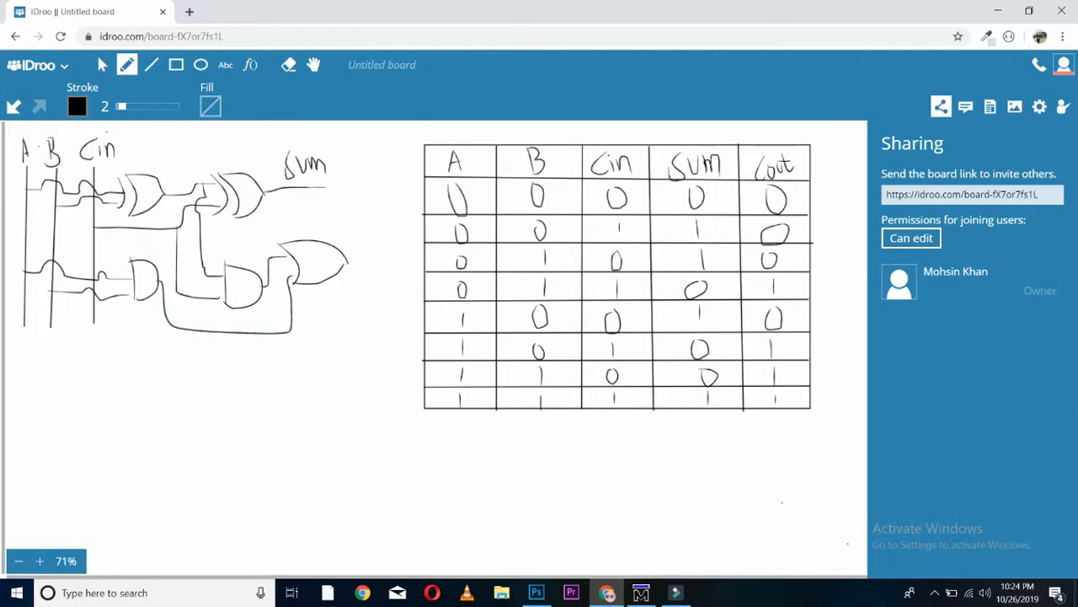
left_click_drag(354, 257, 367, 239)
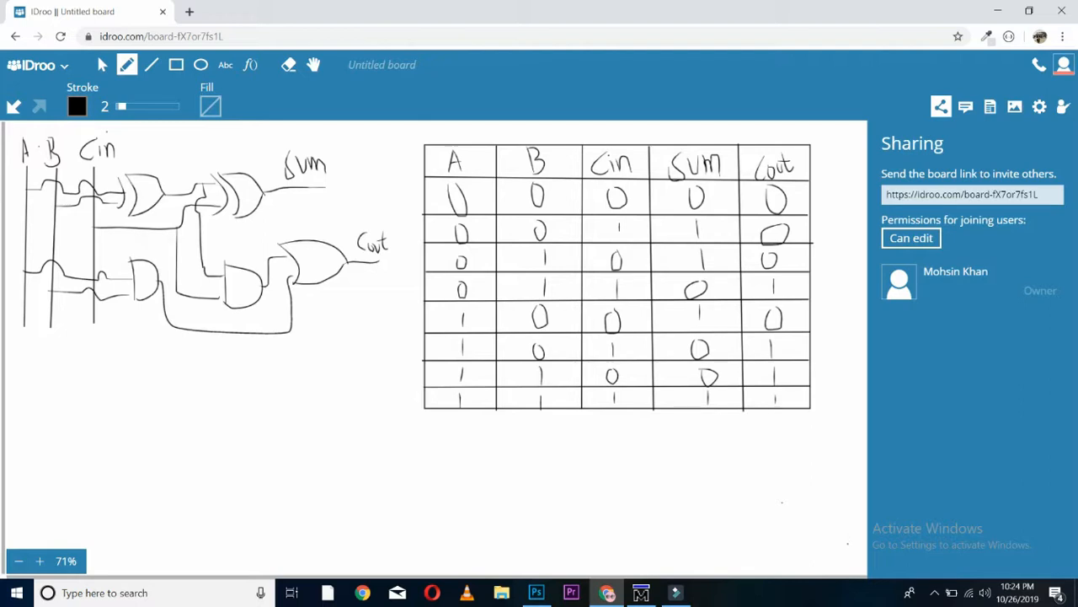
Step: Label the first XOR gate's output wire w0
left_click(125, 295)
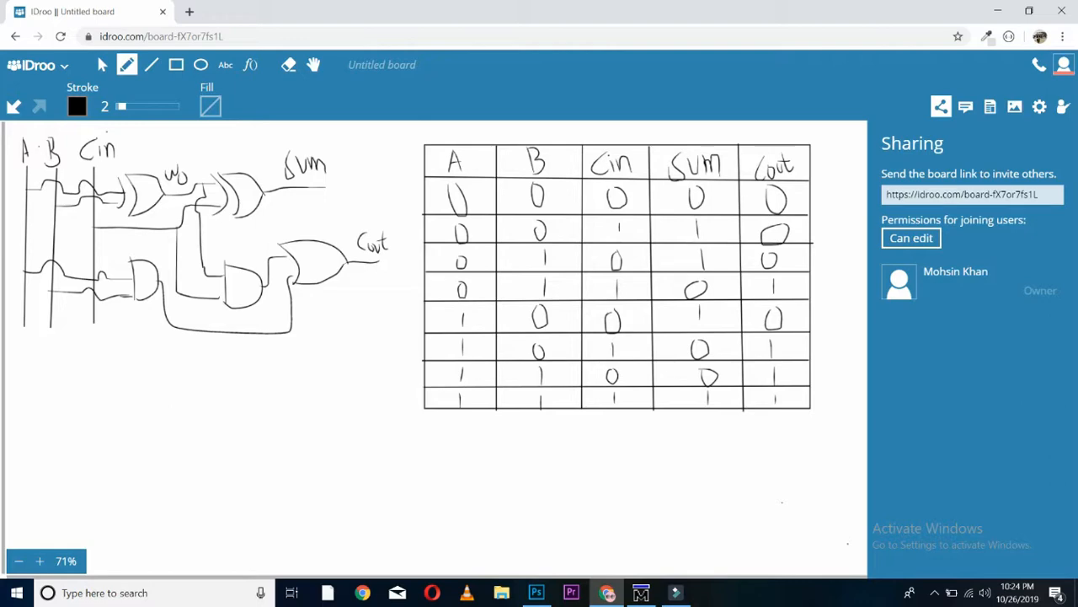
left_click_drag(192, 318, 209, 314)
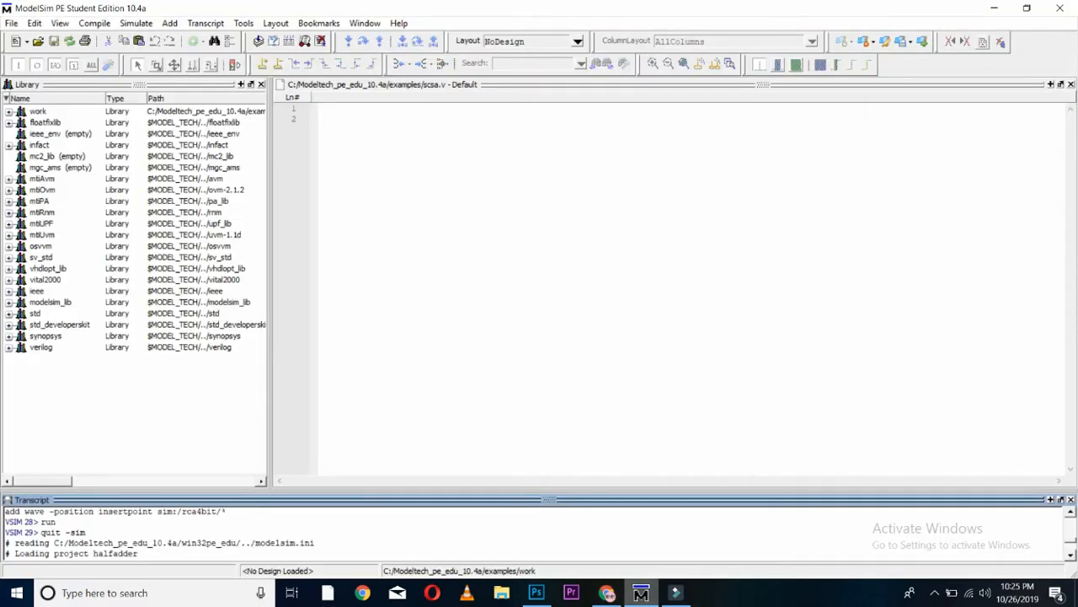
Step: Create project fulladdernew and add a new Verilog file fa to it
left_click(12, 24)
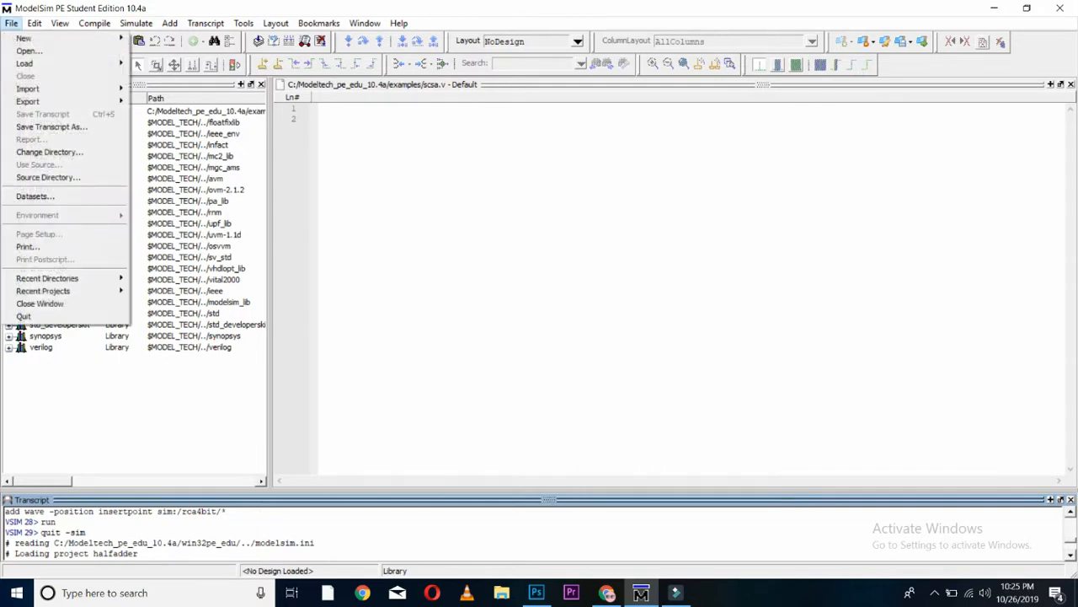
left_click(23, 37)
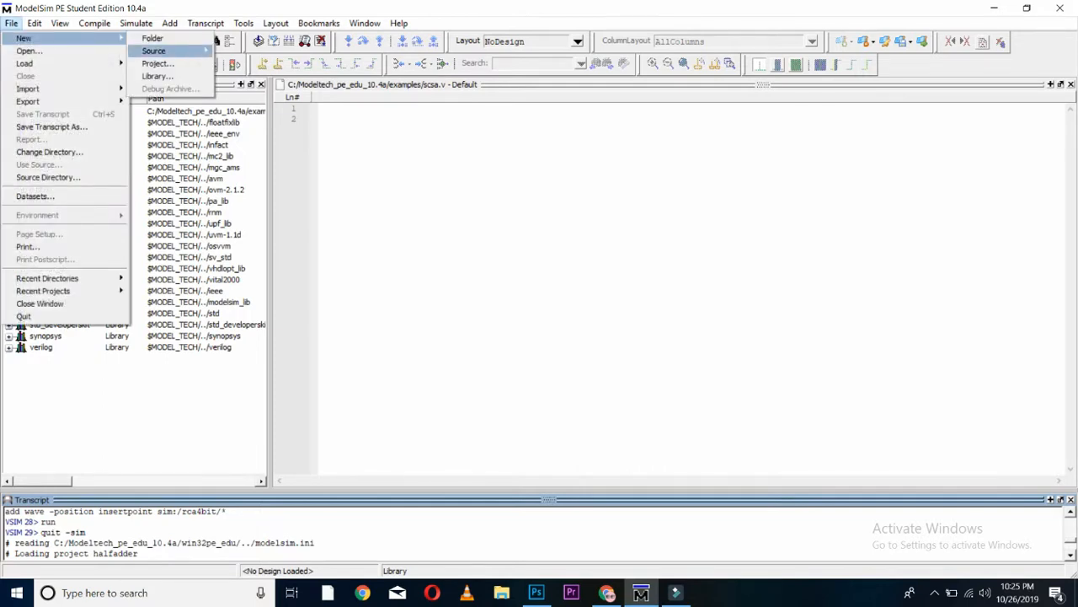
left_click(159, 64)
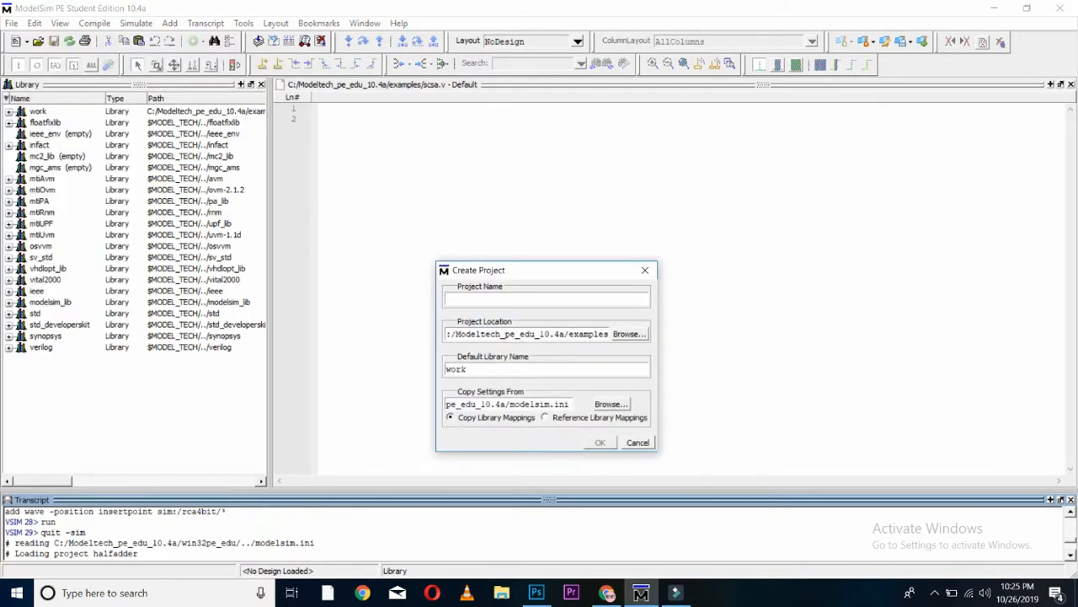
type("fulladdernew")
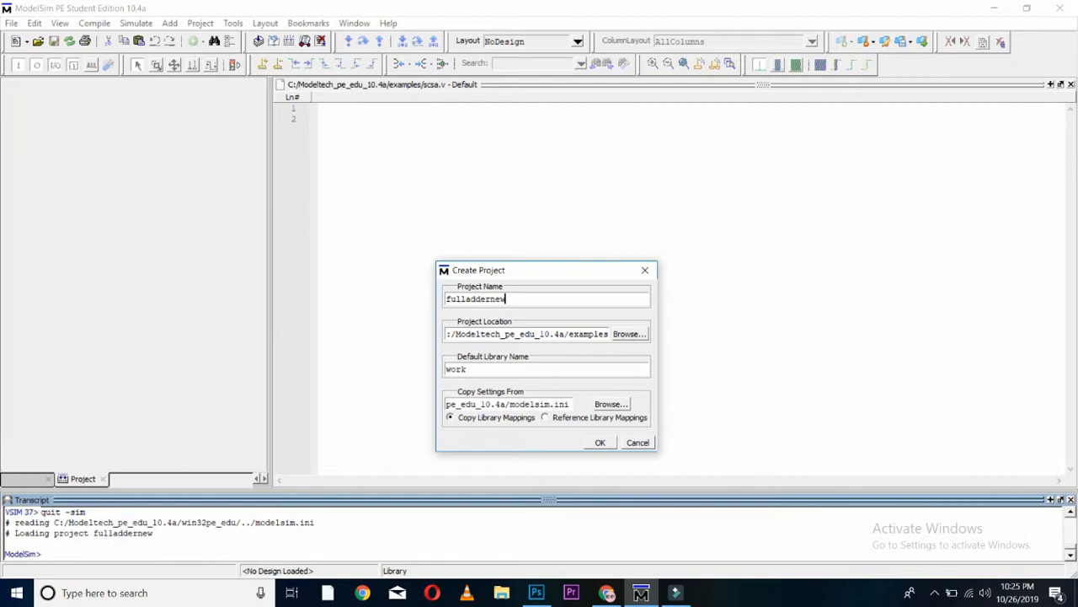
left_click(600, 441)
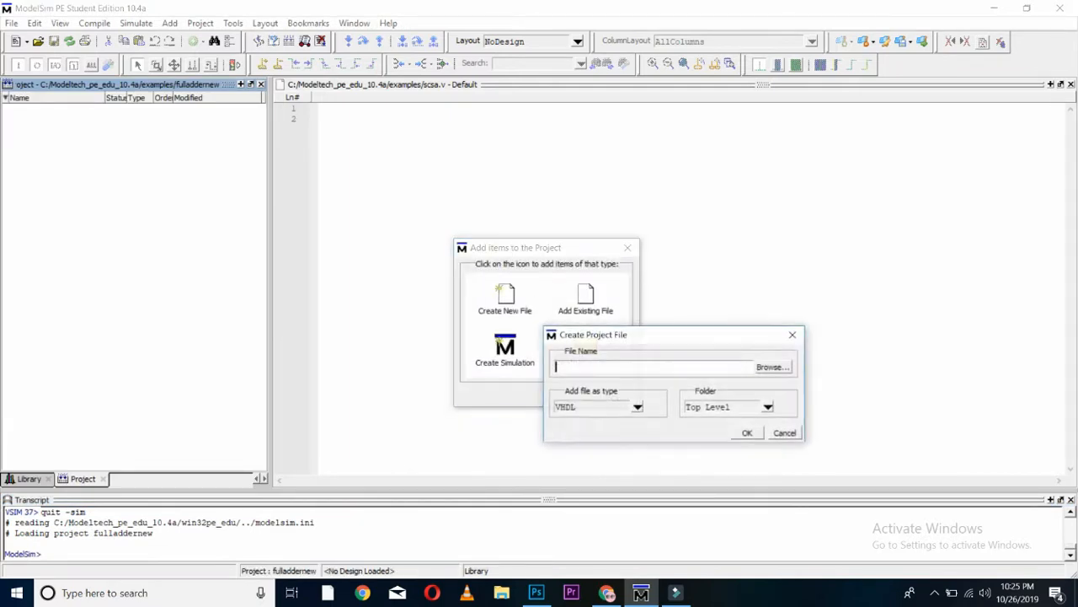
type("fa")
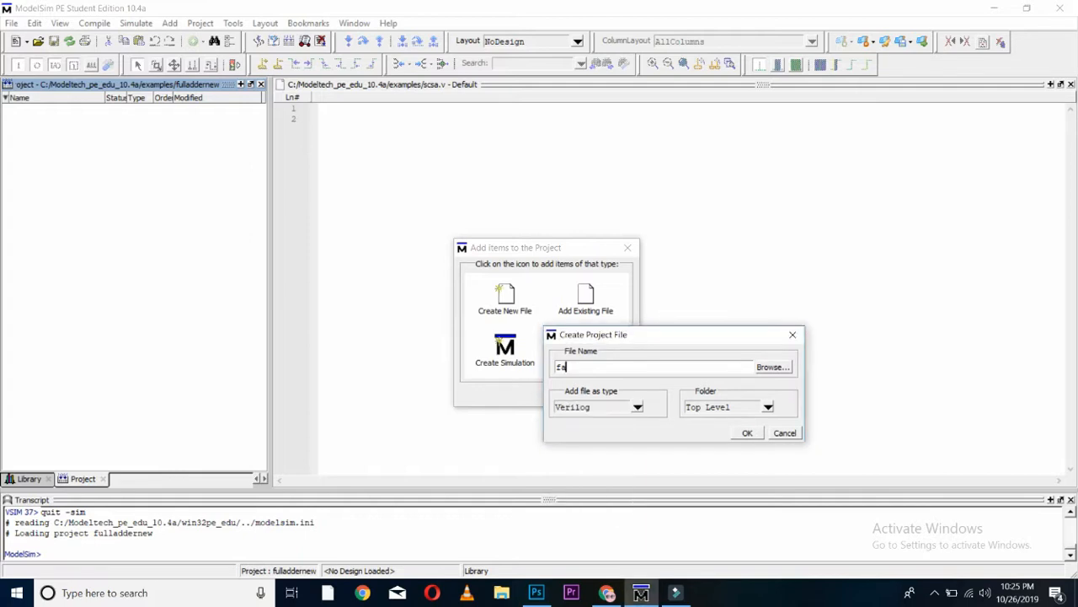
left_click(747, 432)
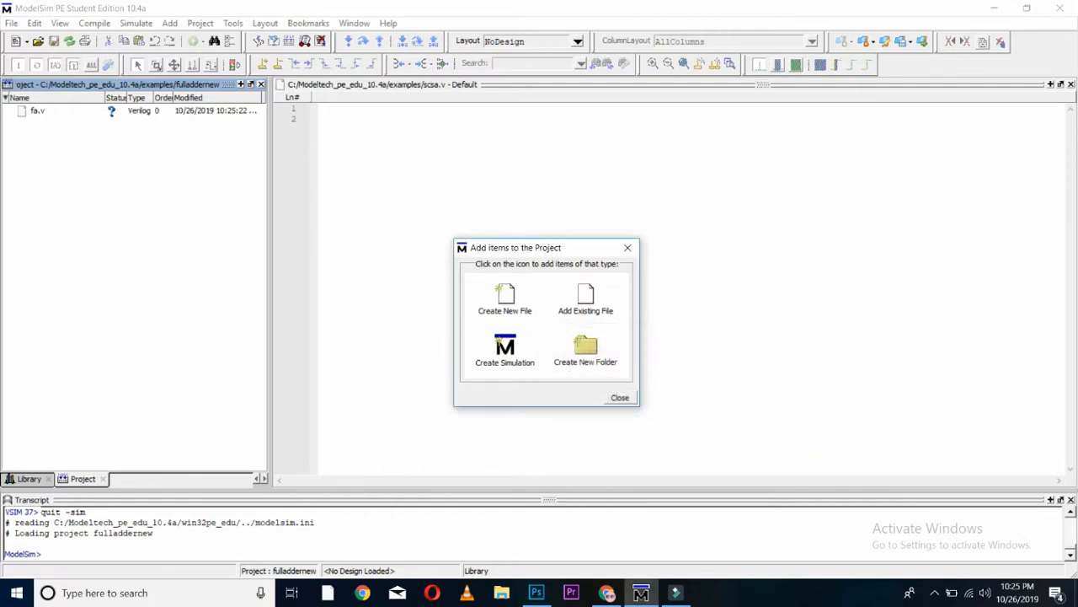
Step: Open fa.v and type the header 'module fa(sum,cout,a,b,cin'
left_click(620, 397)
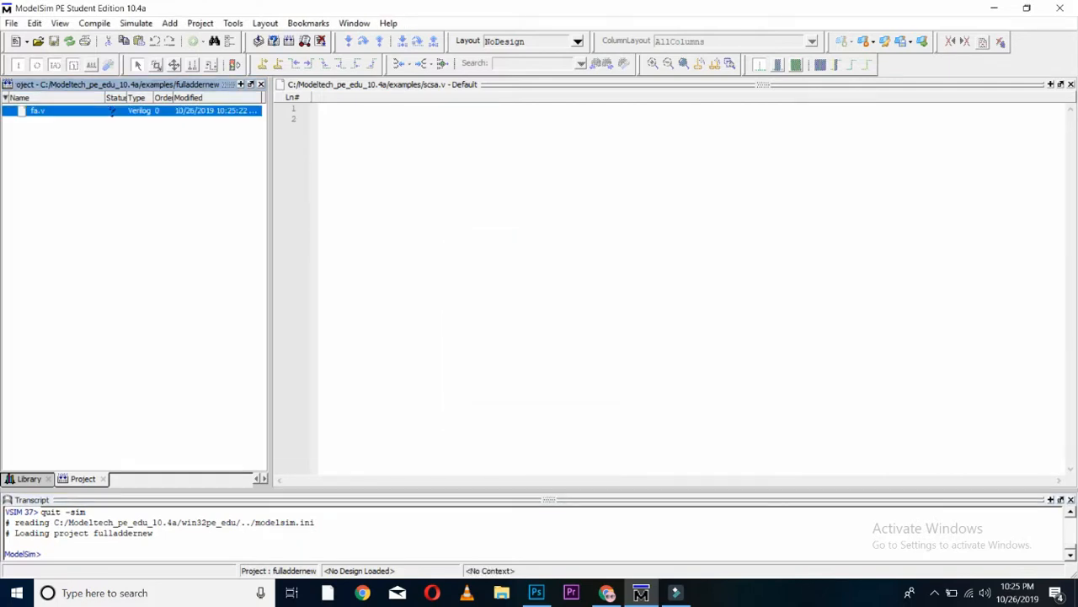
double_click(37, 111)
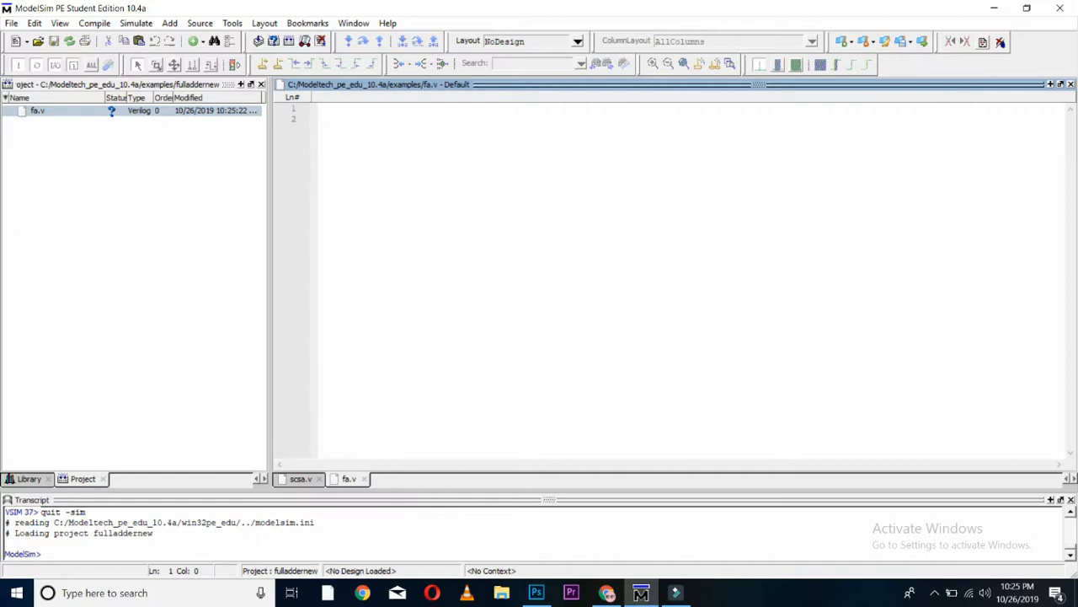
type("module fa")
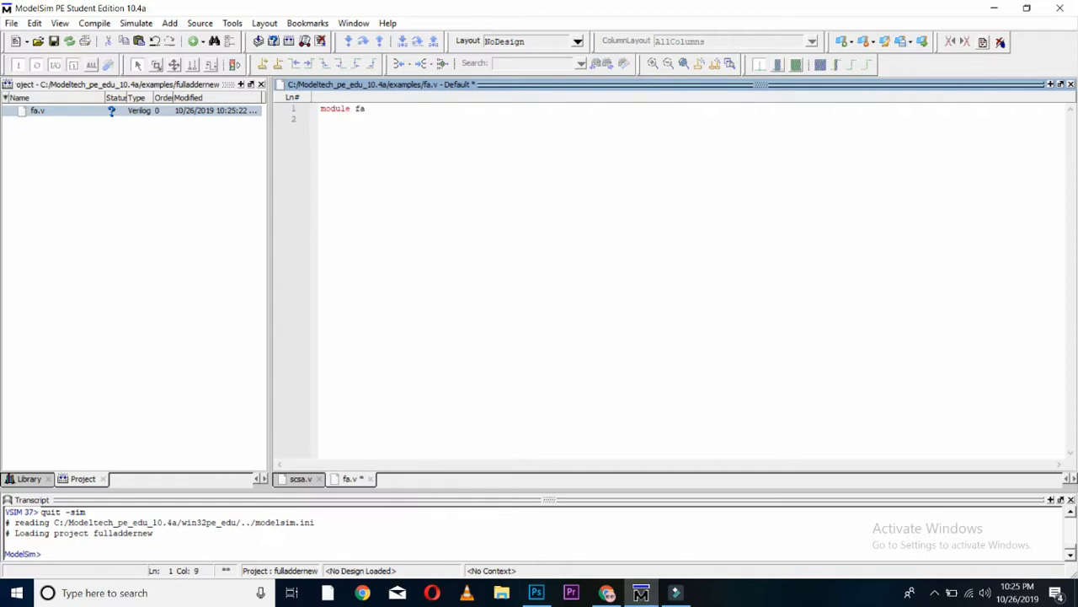
type("(")
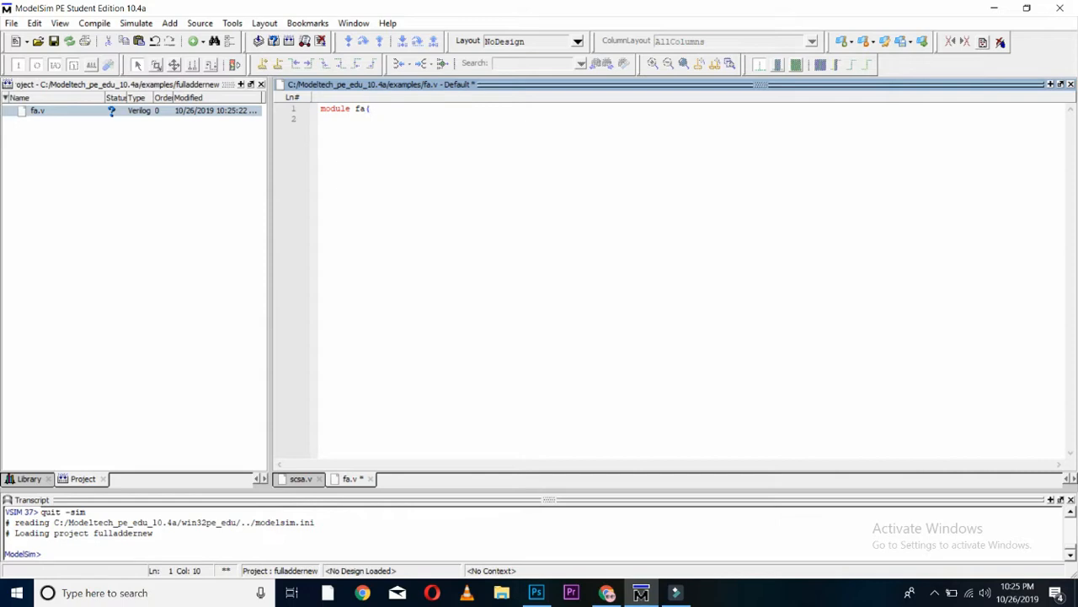
type("sum,")
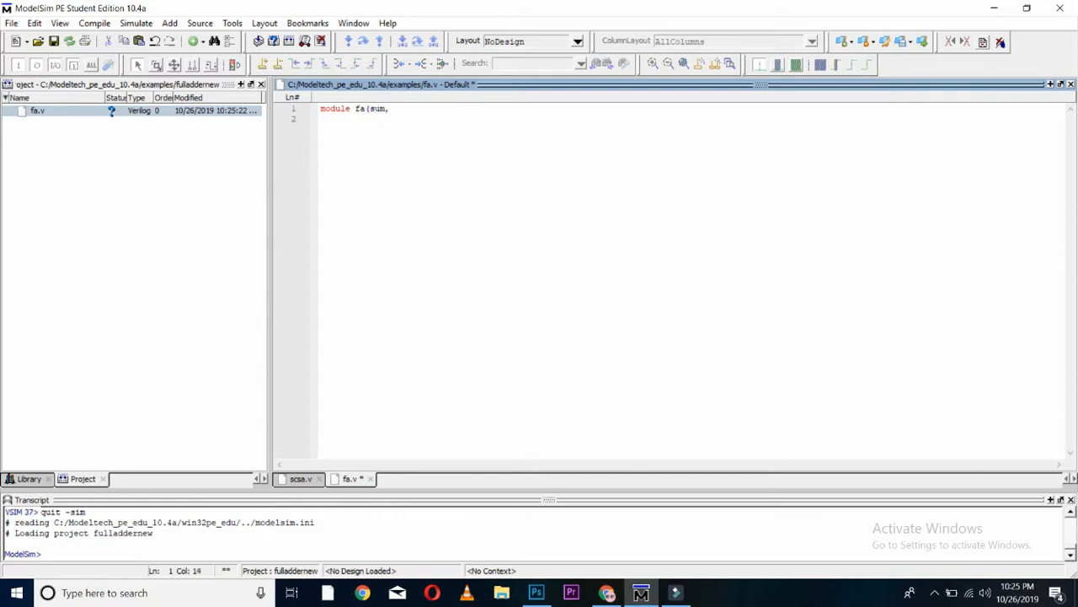
type("cout,")
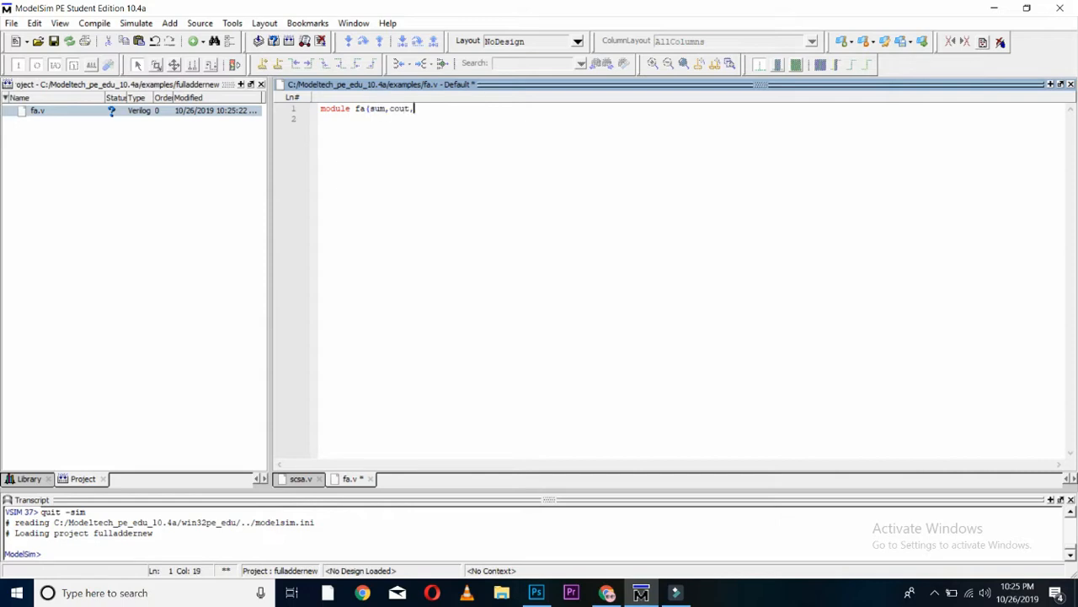
type("a,b")
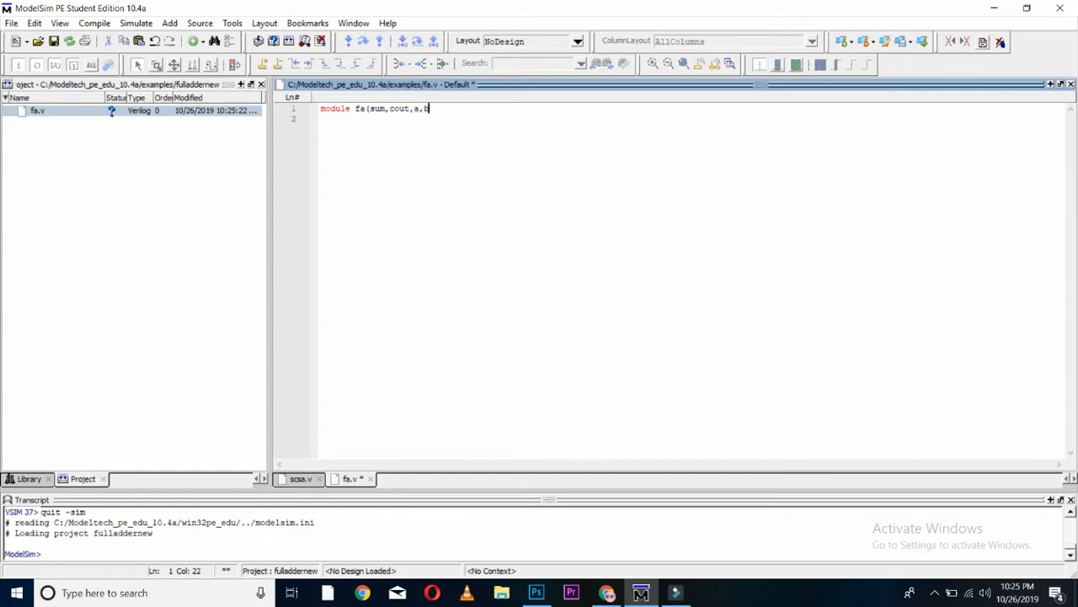
type(",cin")
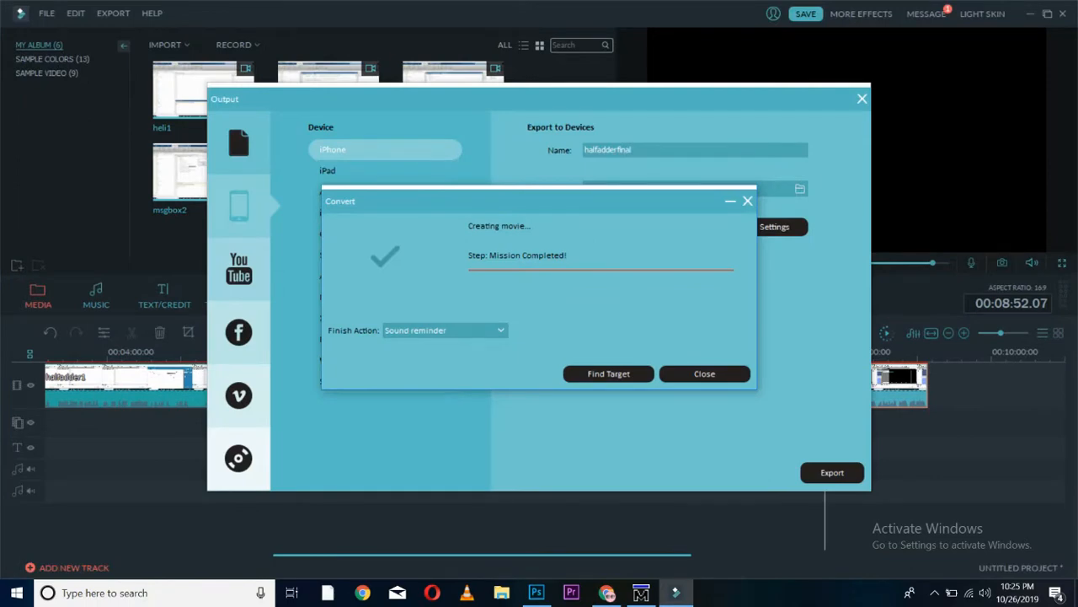
Step: Close Filmora's conversion notice and export window and return to the Verilog editor
left_click(704, 374)
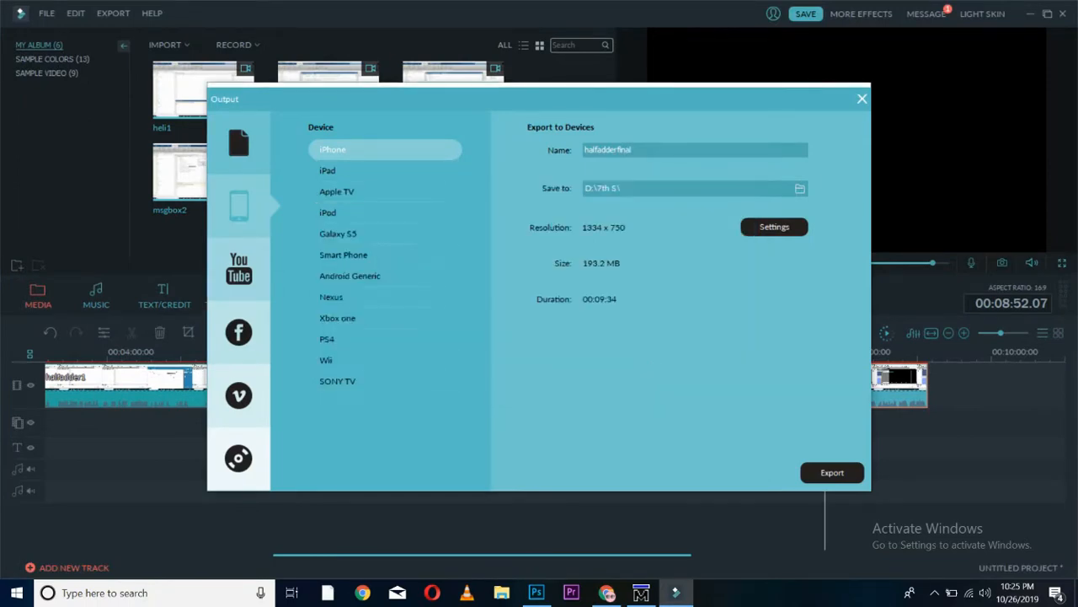
left_click(863, 98)
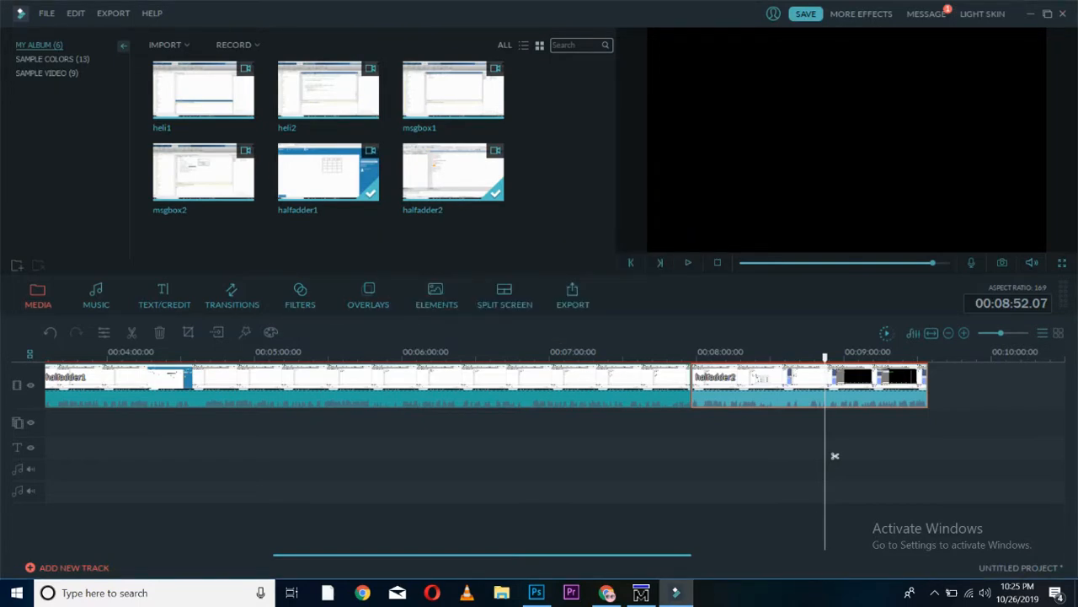
left_click(640, 593)
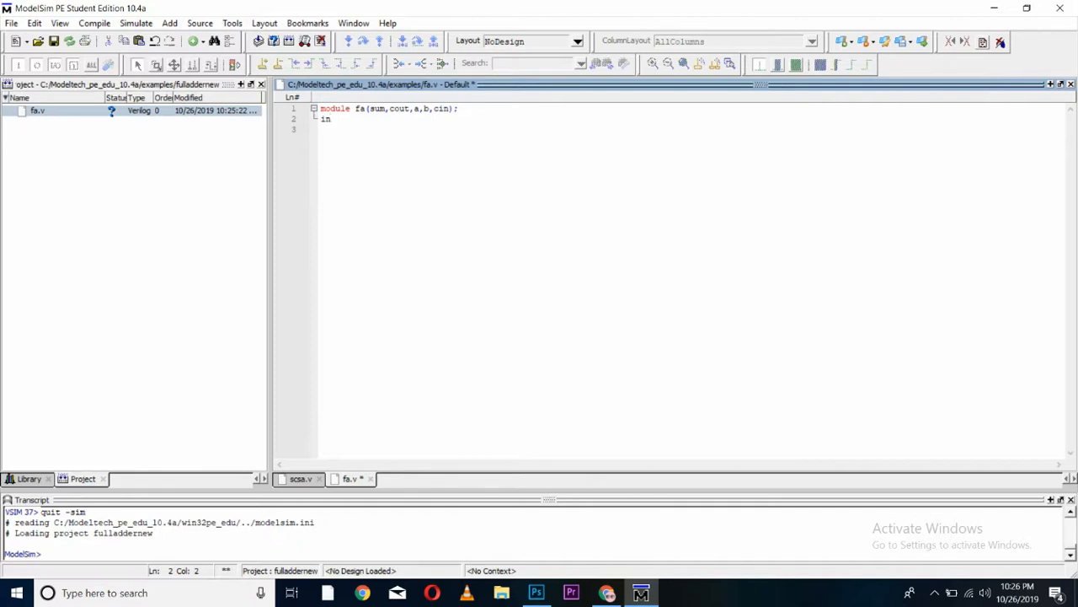
Step: Declare 'input a,b,cin;' and 'output sum,cout;' in the fa module, ending on a new line
type("put")
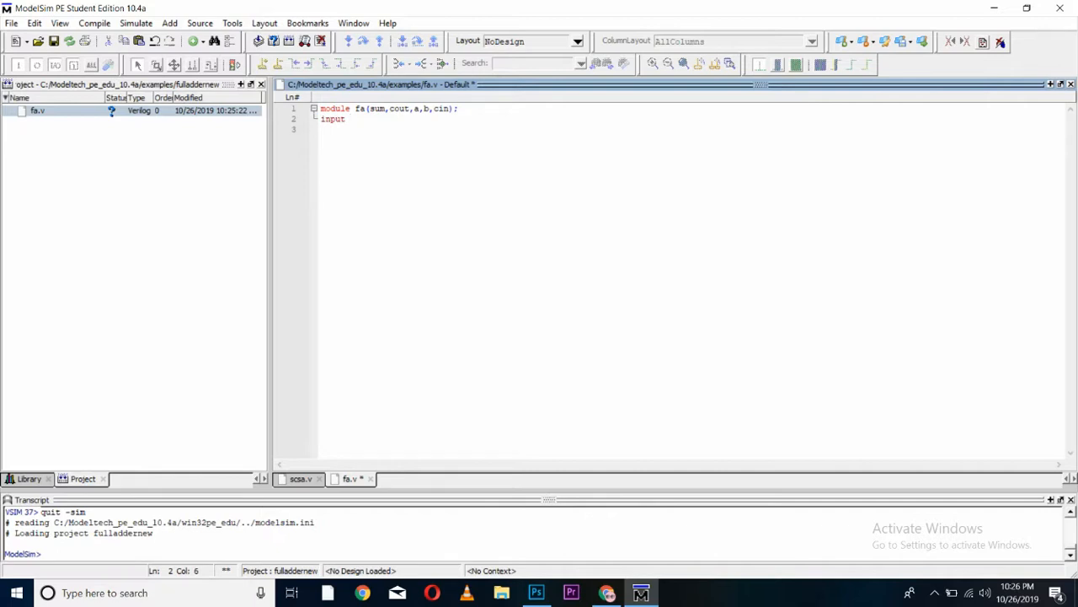
type("a,")
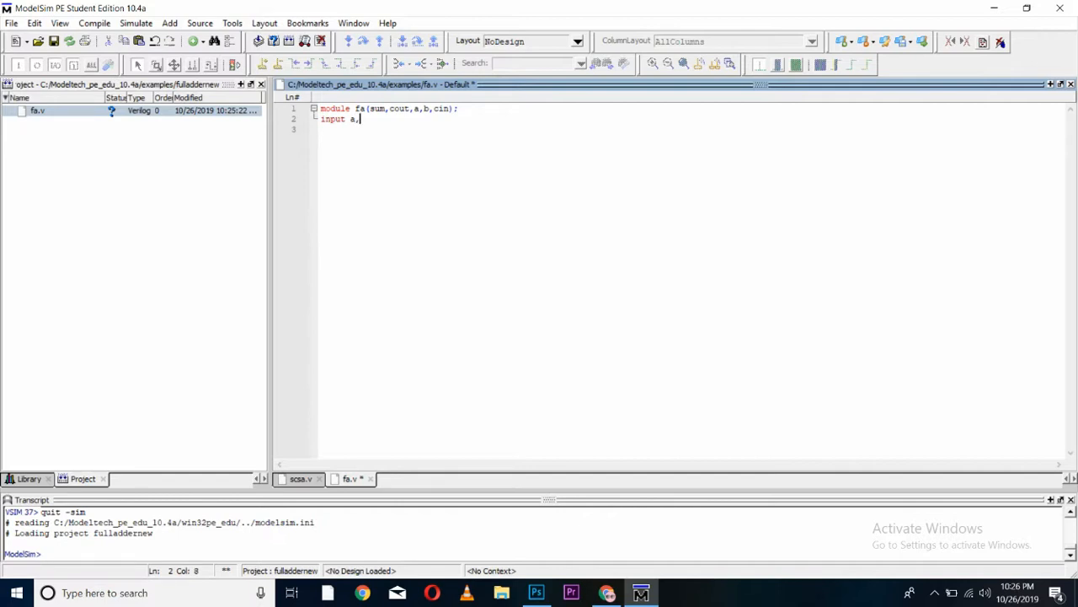
type("b,cin;")
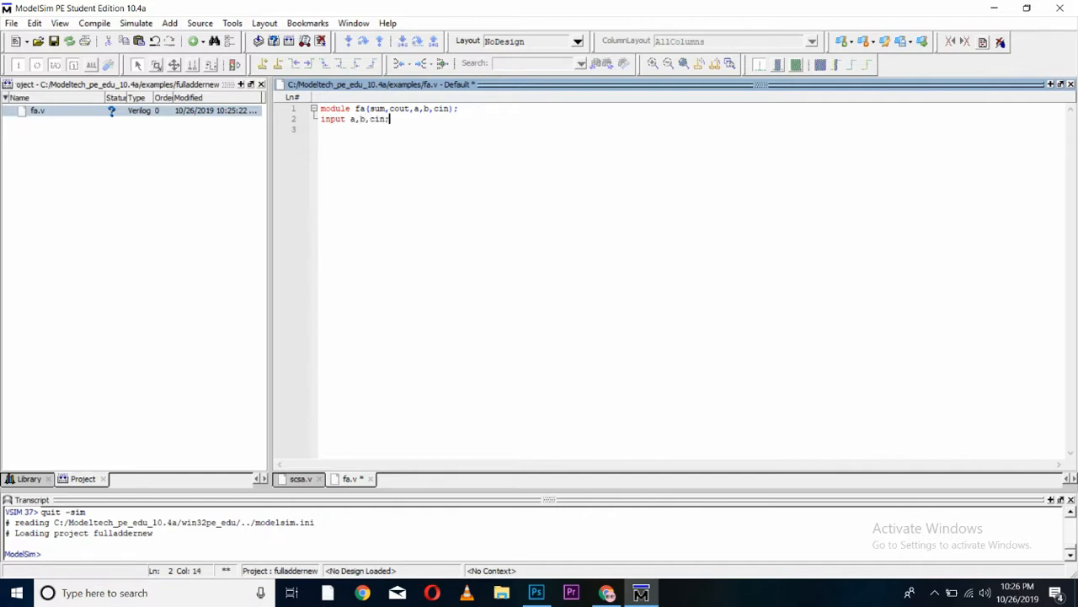
type("output sum,cou")
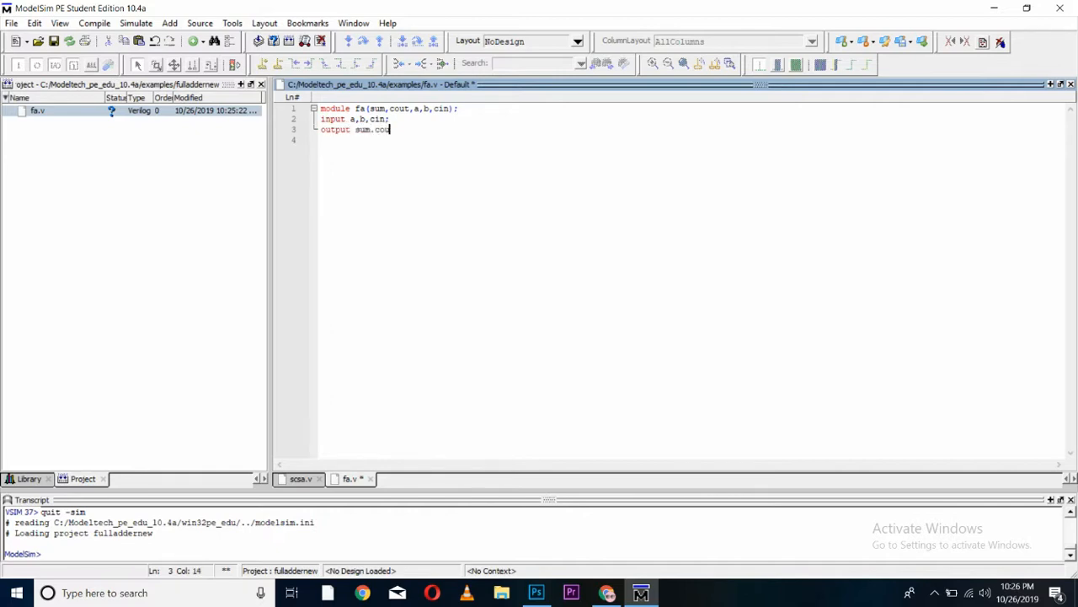
type("t;")
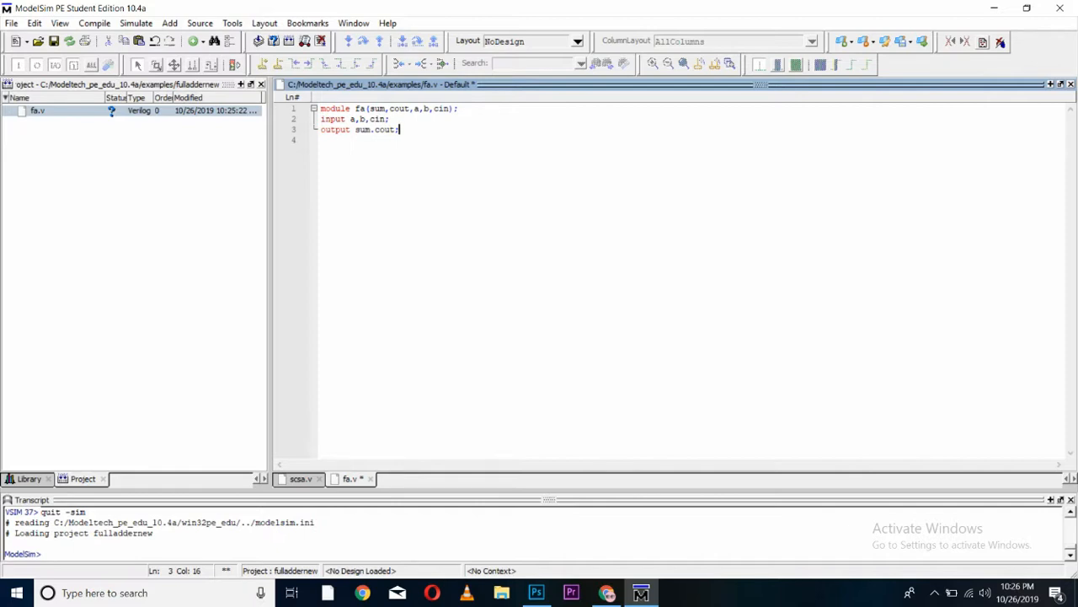
key("enter")
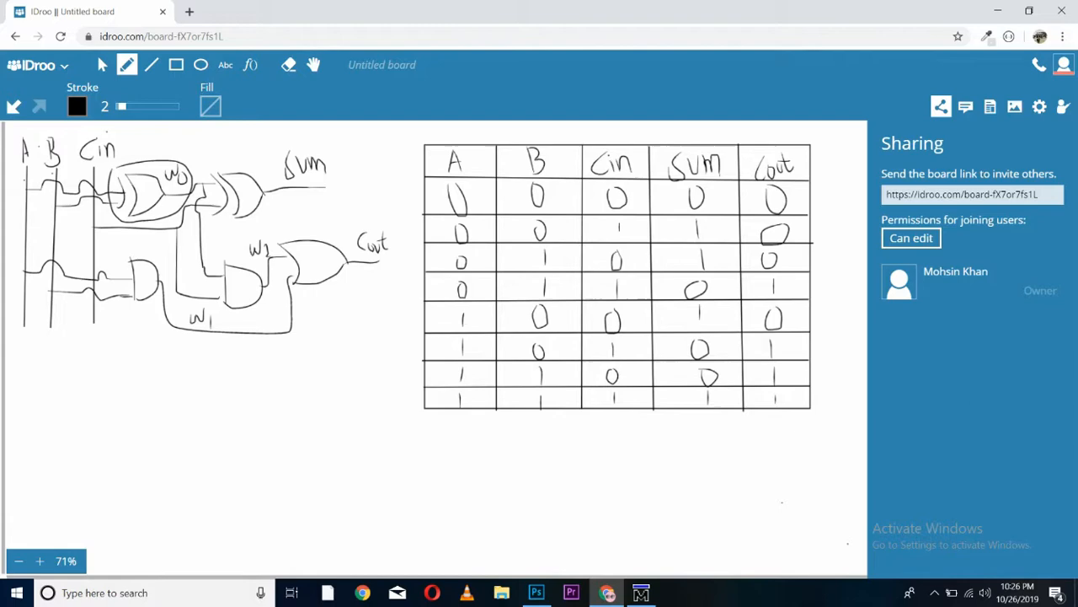
Step: Return focus to the fa.v editor after checking the IDroo wire labels
left_click(640, 593)
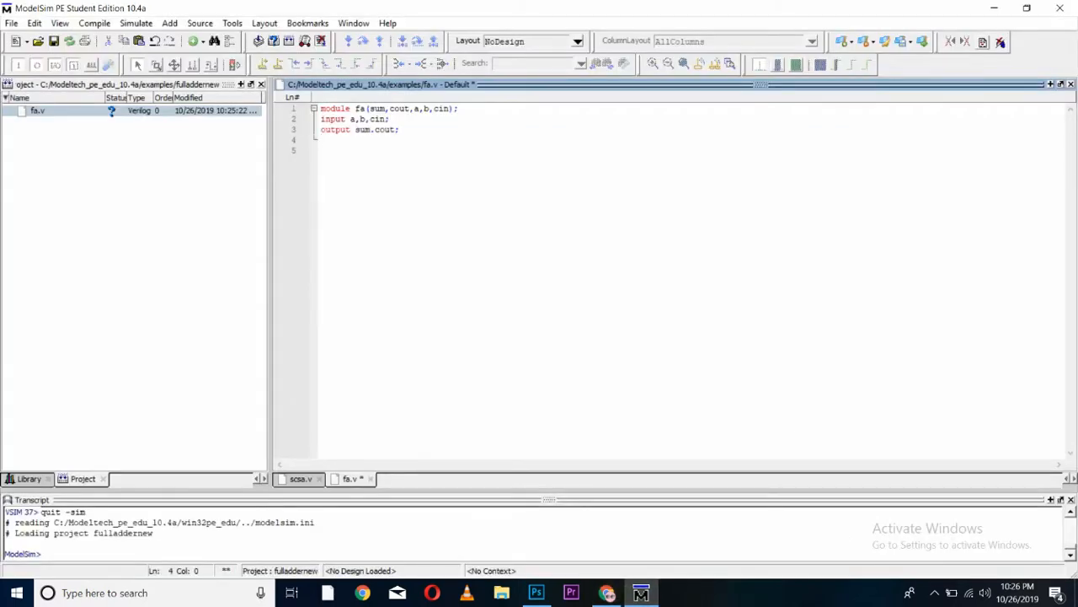
Step: Instantiate the gate xor x1(w0,a,b); in the fa module
type("xor")
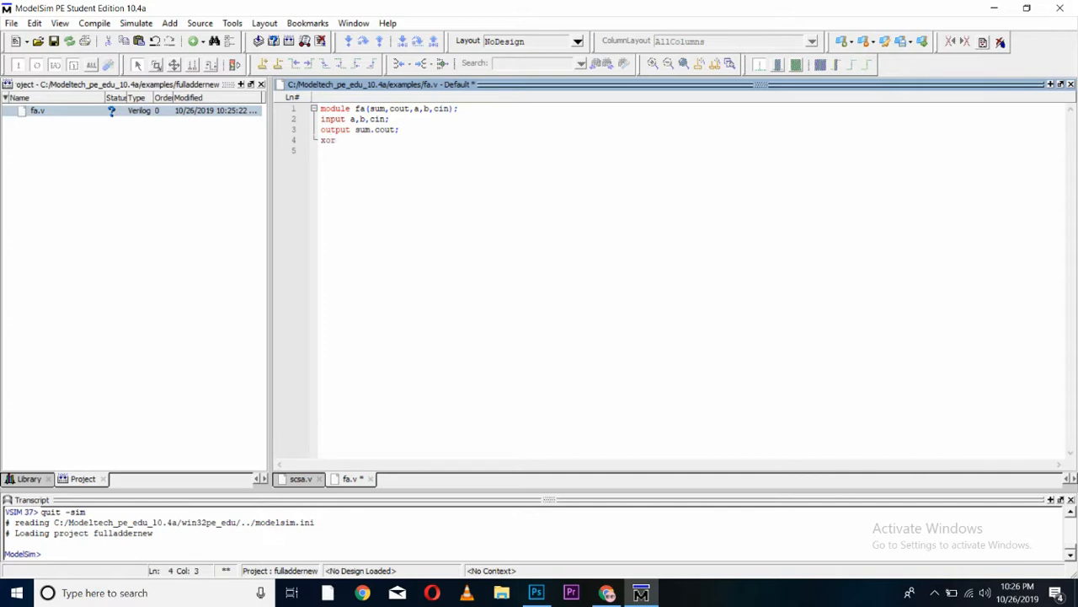
type("x1")
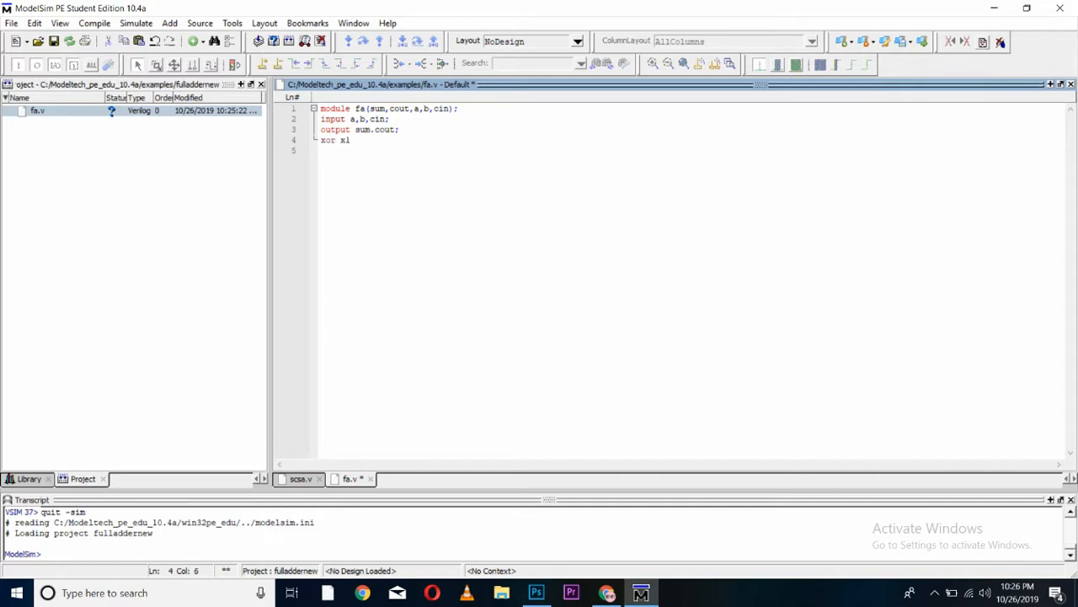
type("(w0")
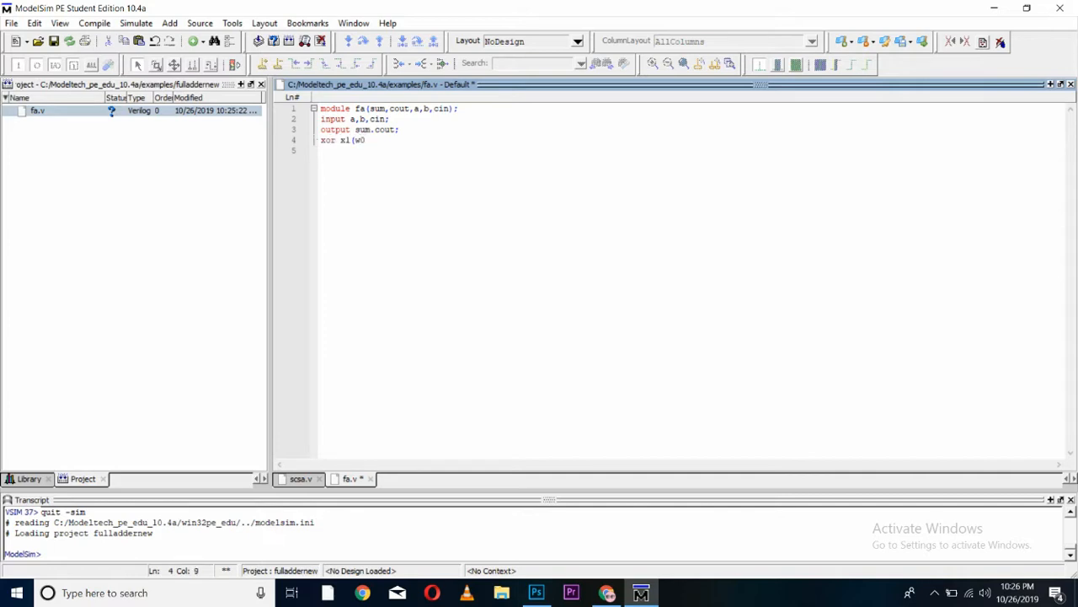
type(",")
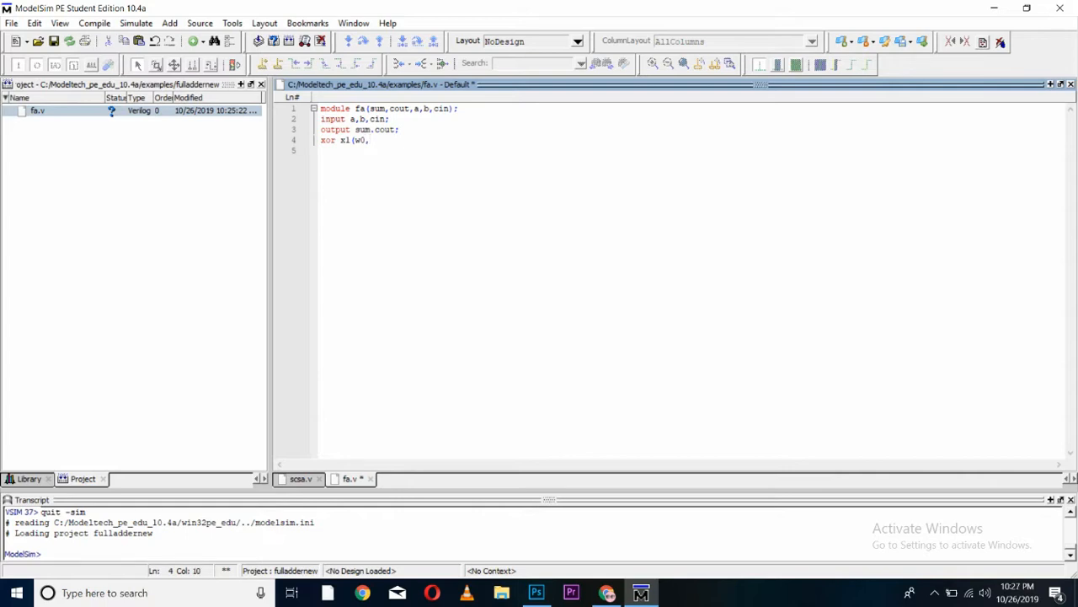
type("a,b")
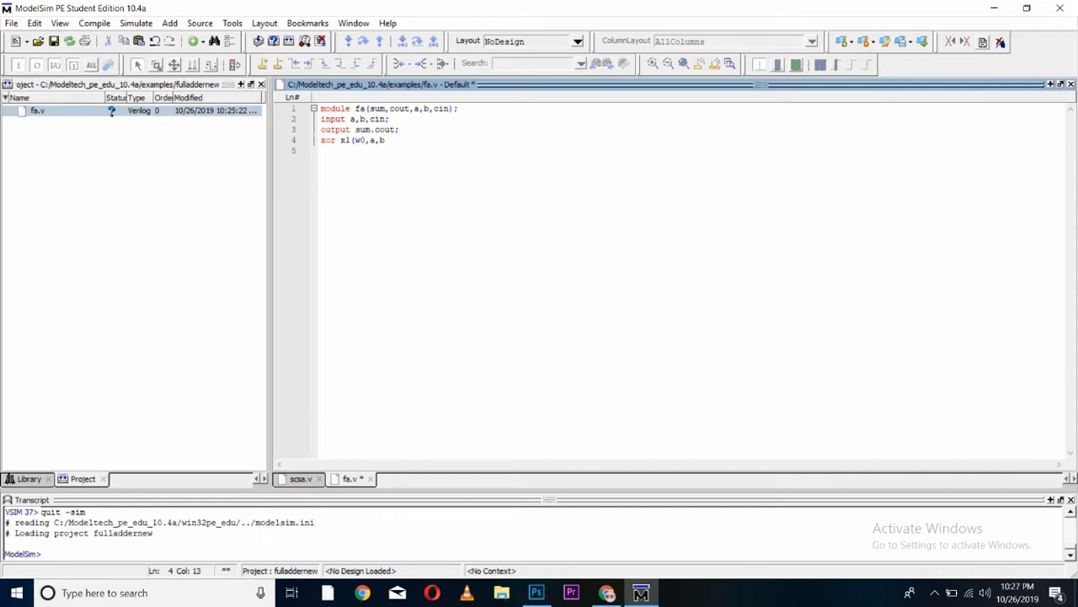
type(");")
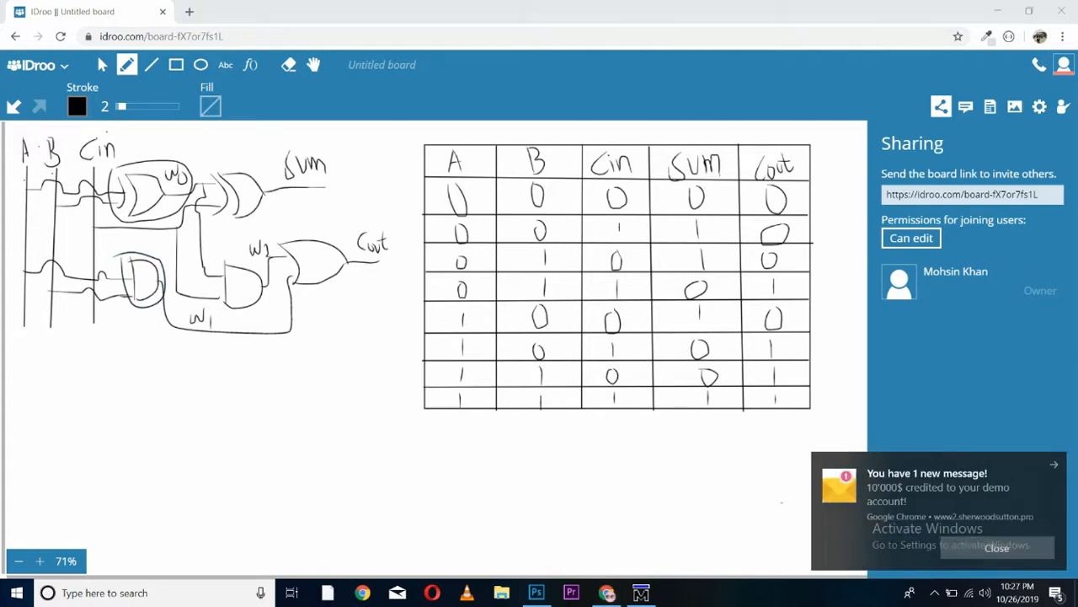
Step: Add the gate and a1(w1,a,b) on the next line
left_click(640, 593)
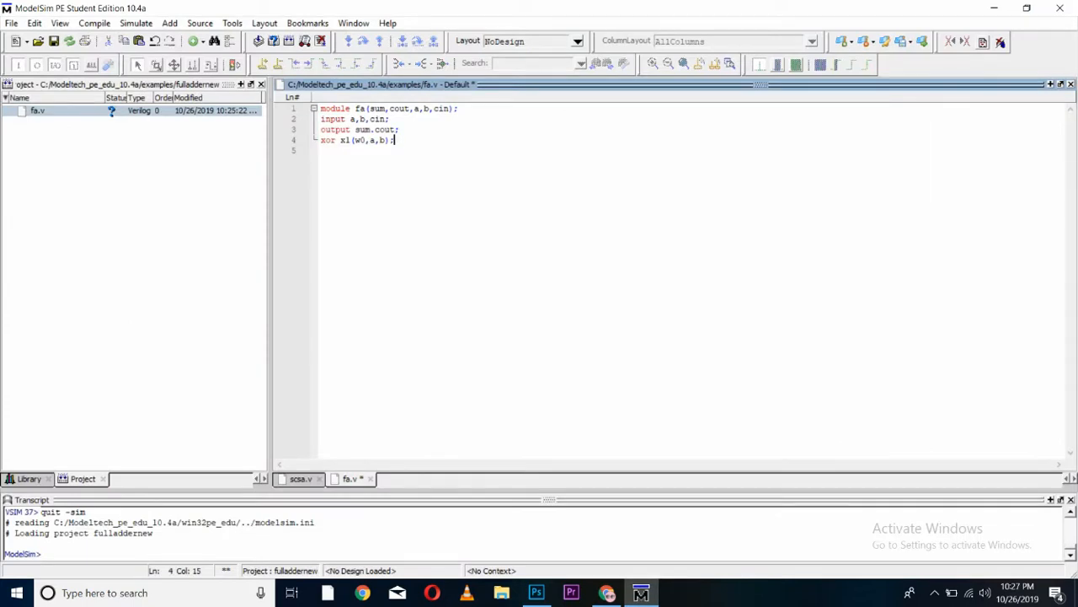
type("and a")
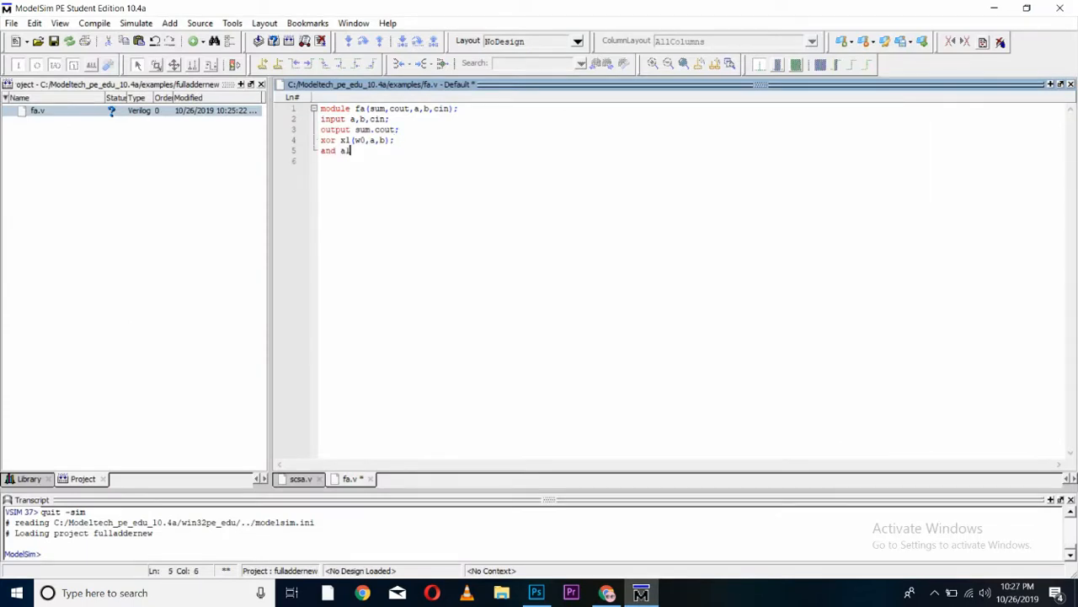
type("1(w1")
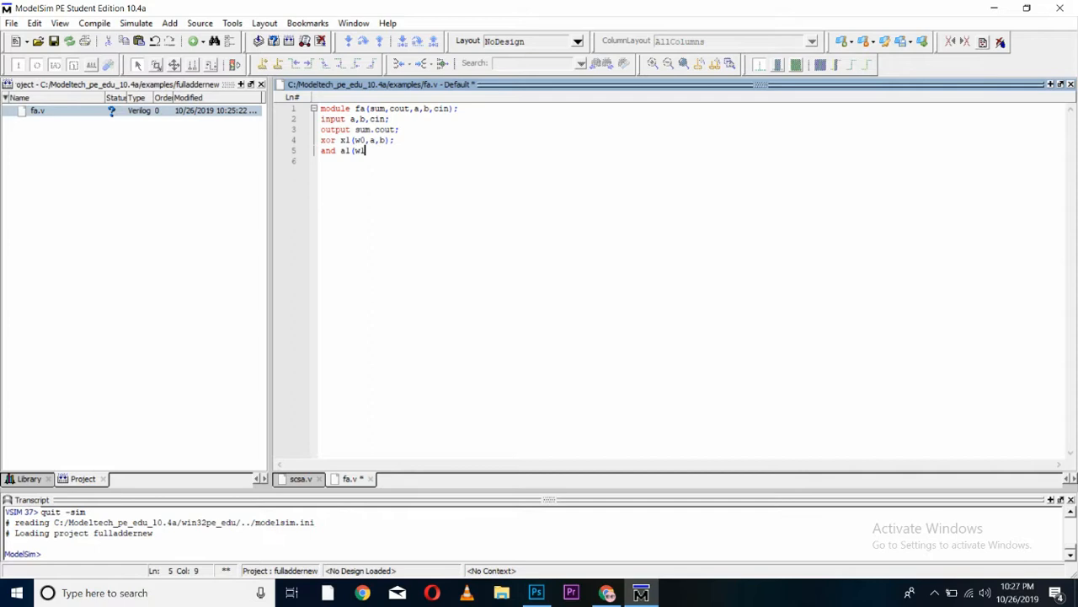
type(",a,b);")
left_click(690, 160)
type("xor")
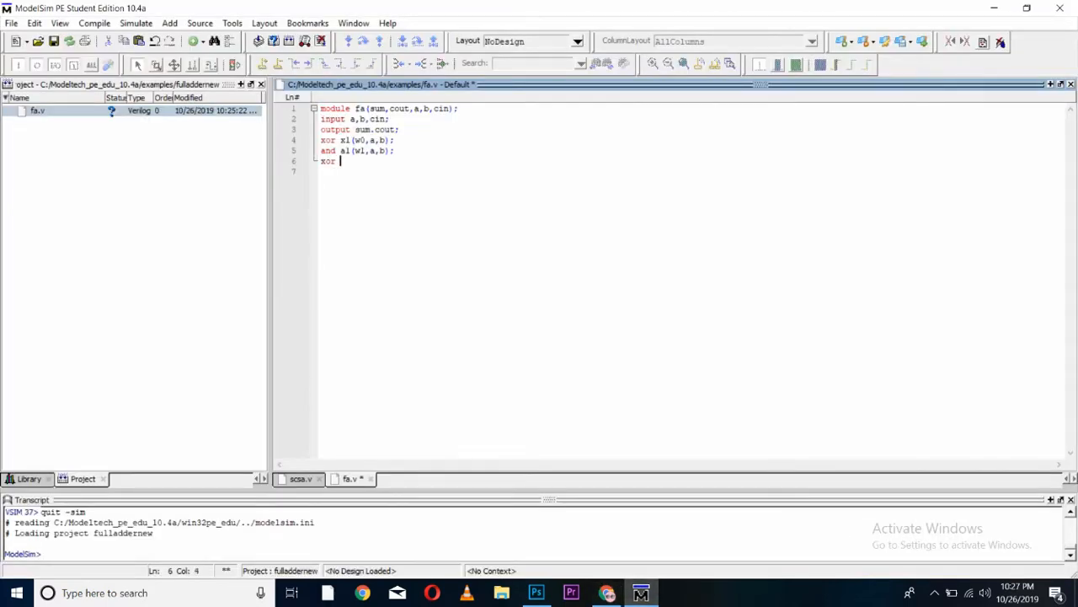
Step: Instantiate xor x2(sum,w0,cin); for the sum output
type("x2(s")
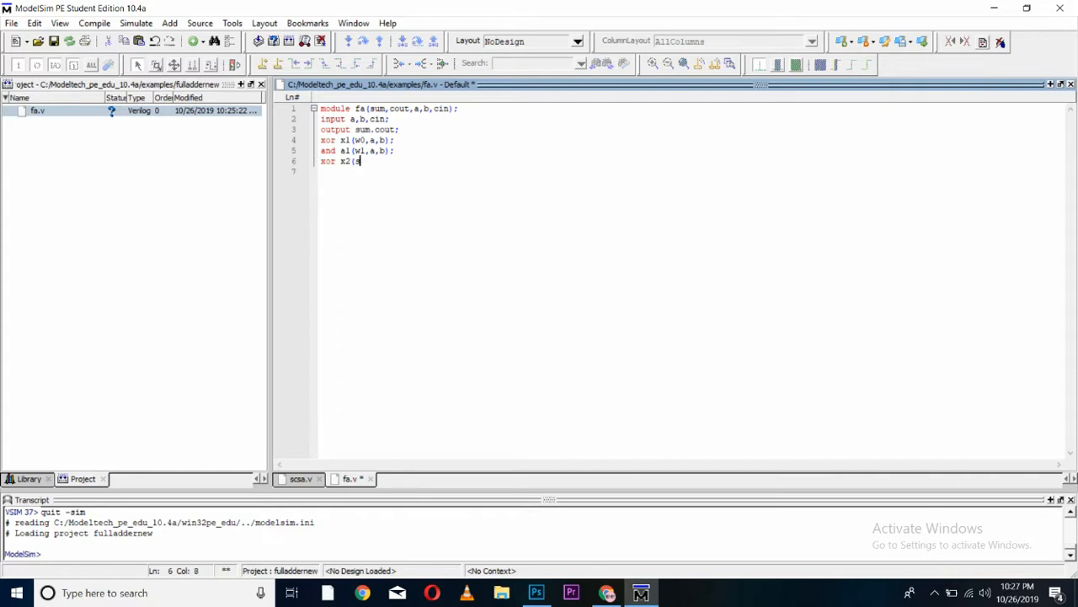
type("sum,w")
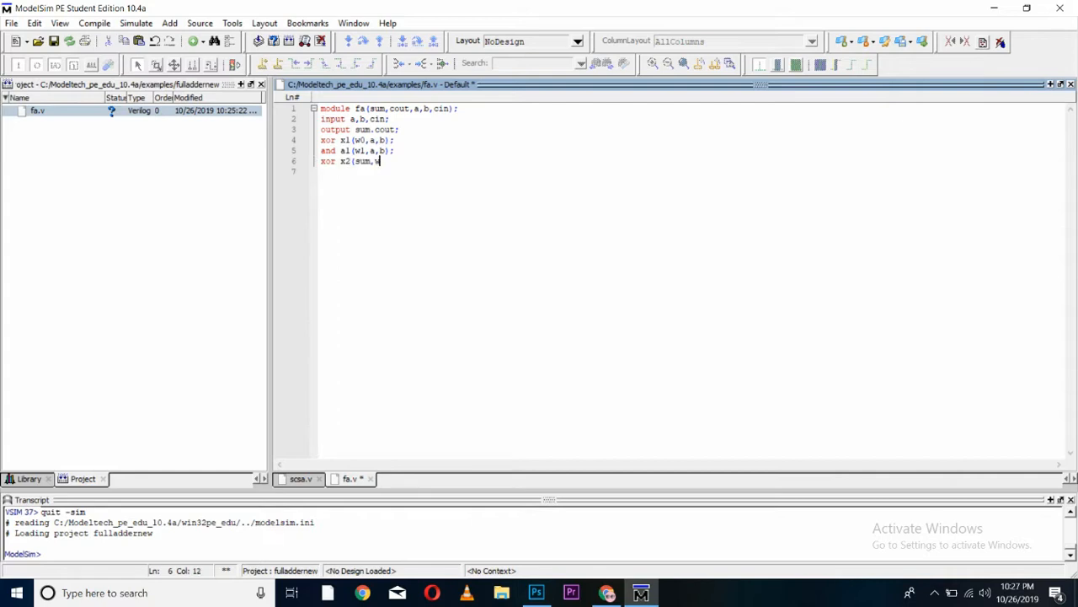
type("0,cin")
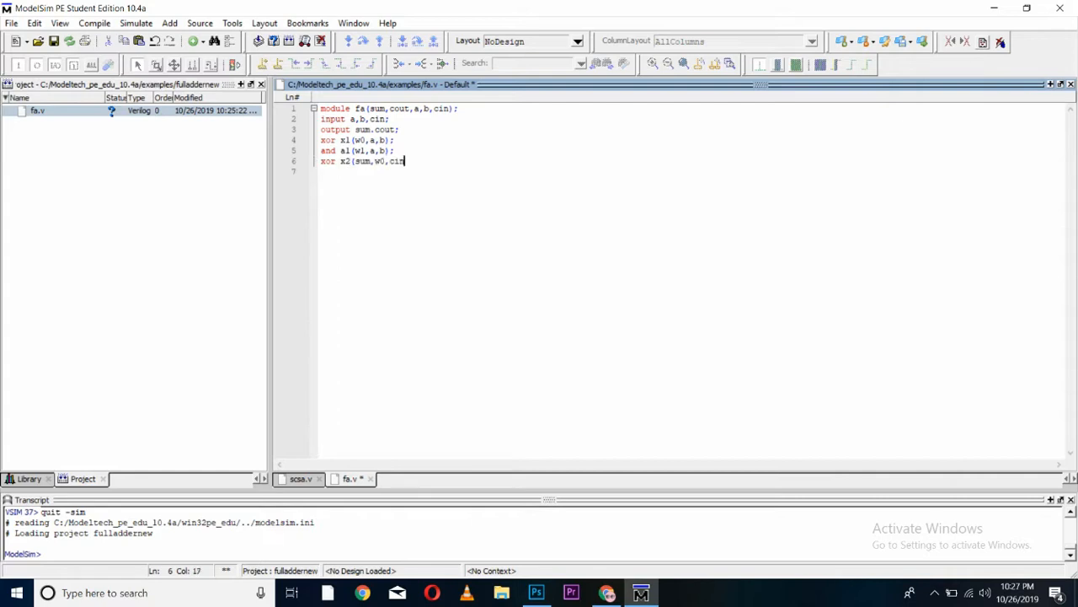
type(");")
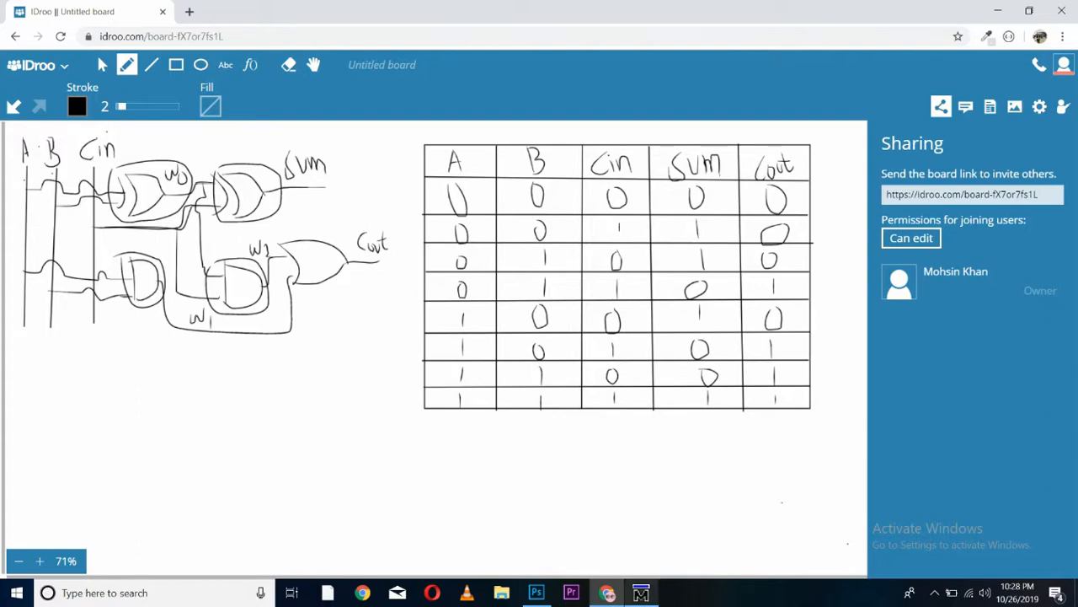
Step: Add the gate and a2(w2,w0,cin) after checking the diagram
left_click(641, 593)
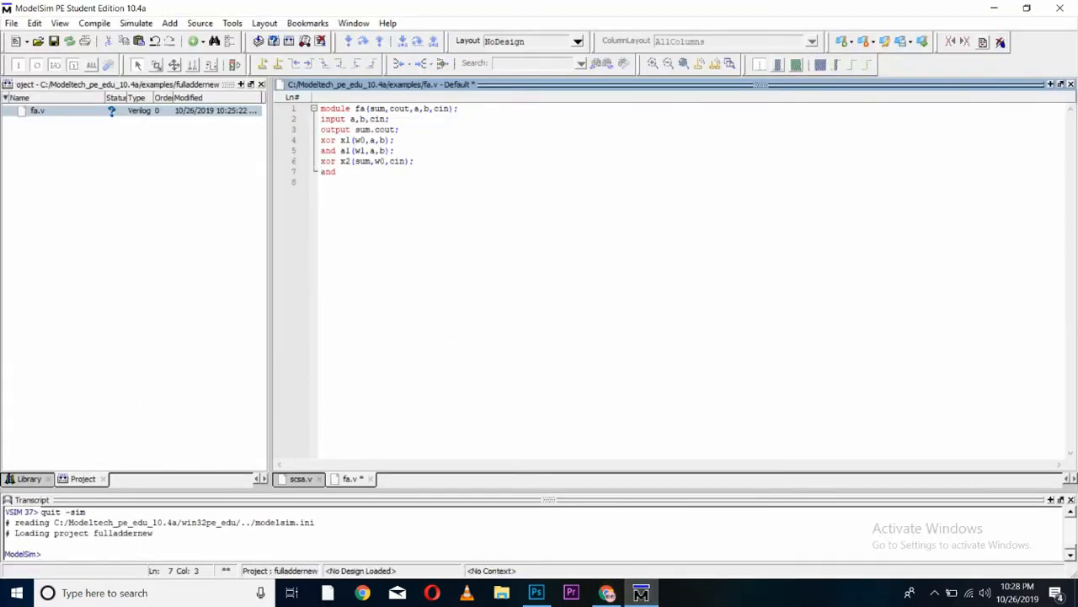
type("a2(")
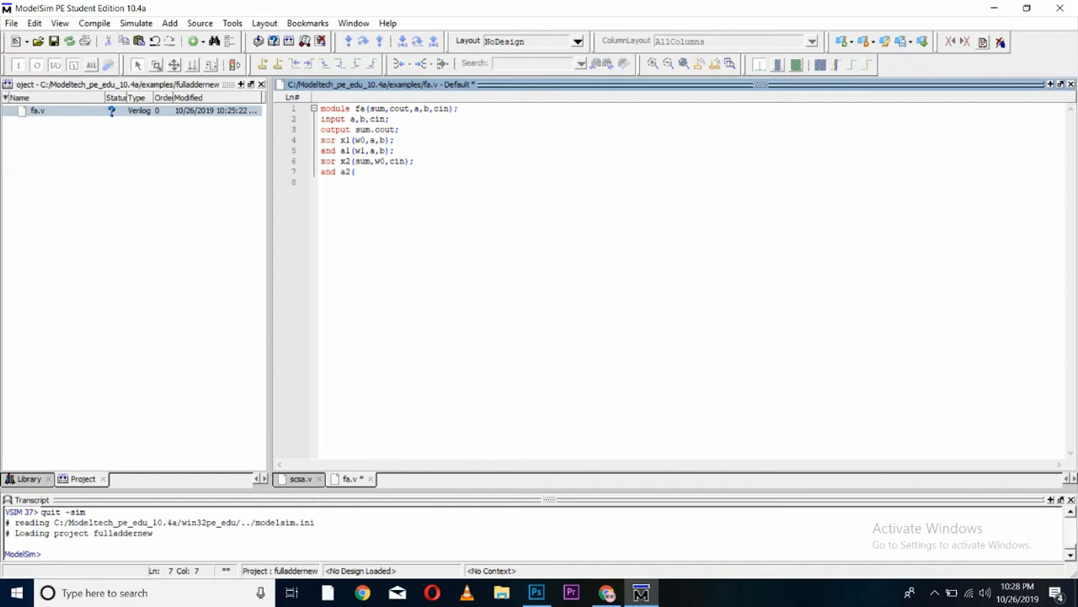
type("w2")
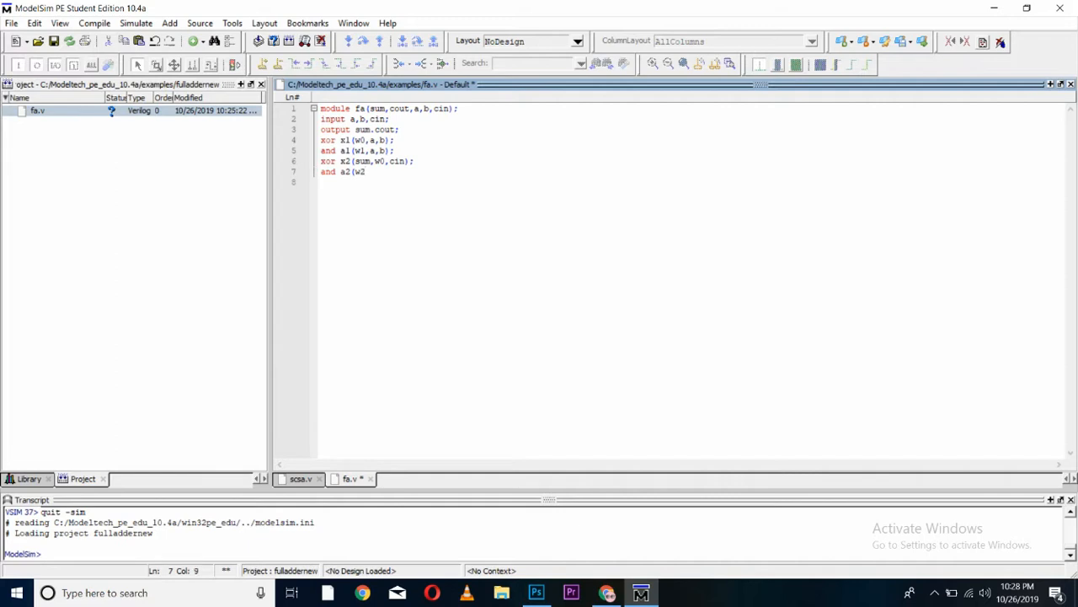
type(",w0")
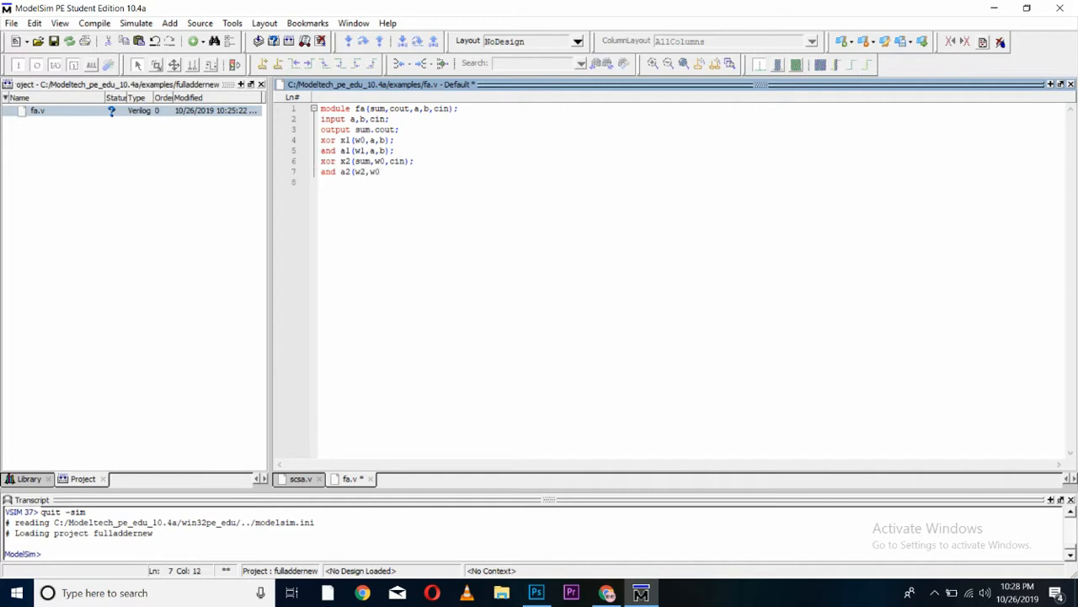
type(",cin)")
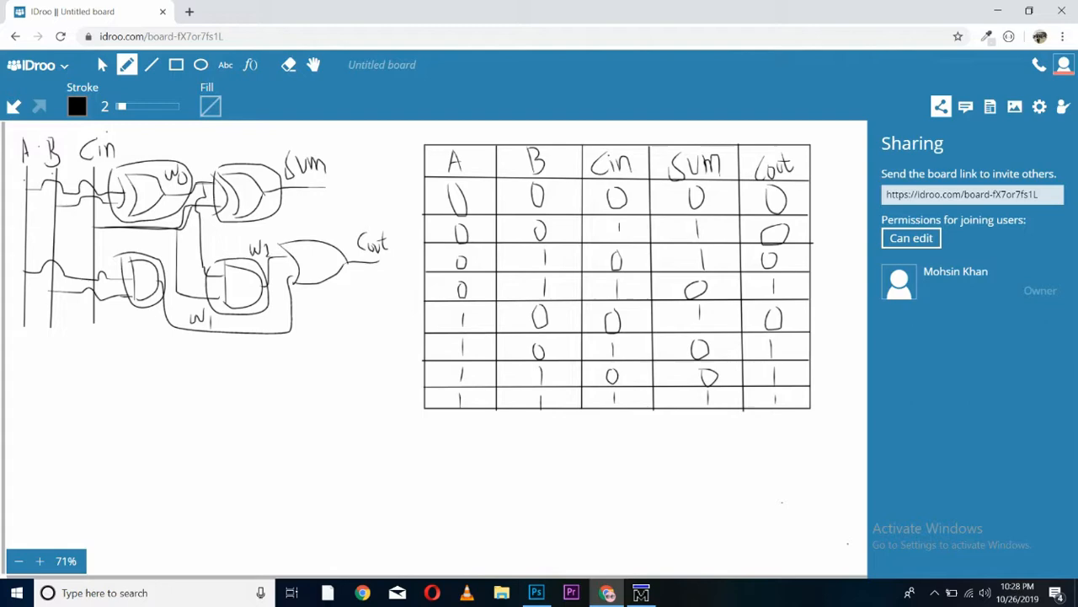
Step: Add or o1(cout,w1,w2) driving the carry output
left_click(641, 593)
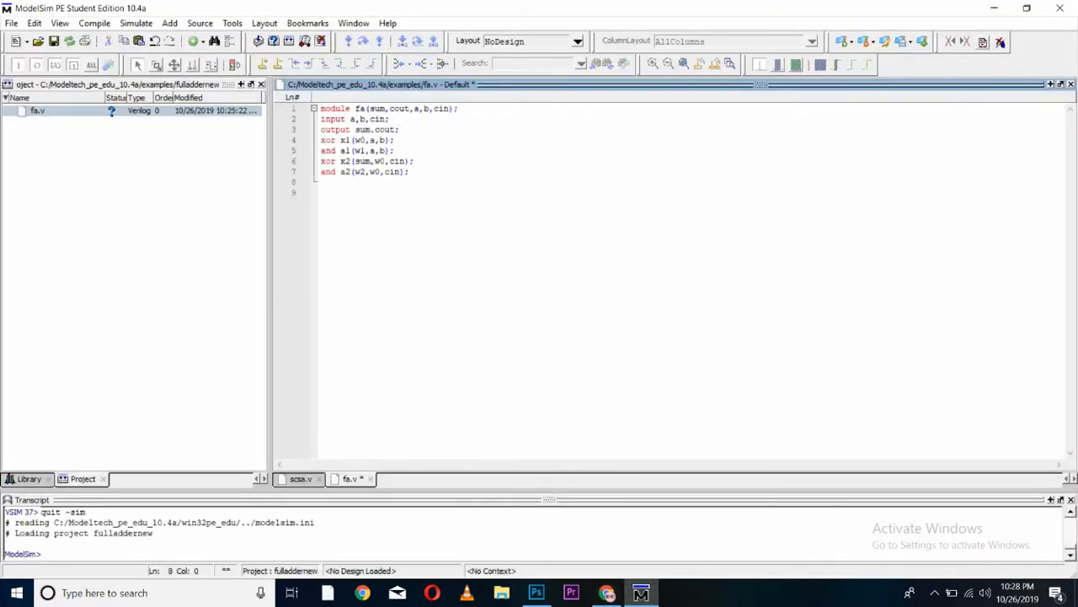
type("or o1(")
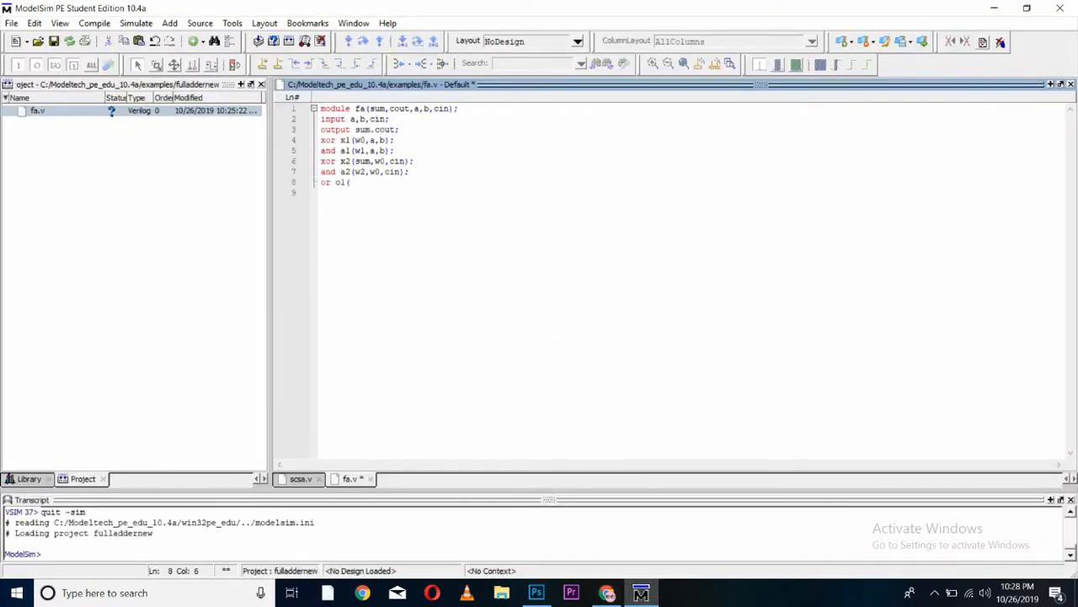
type("cout,")
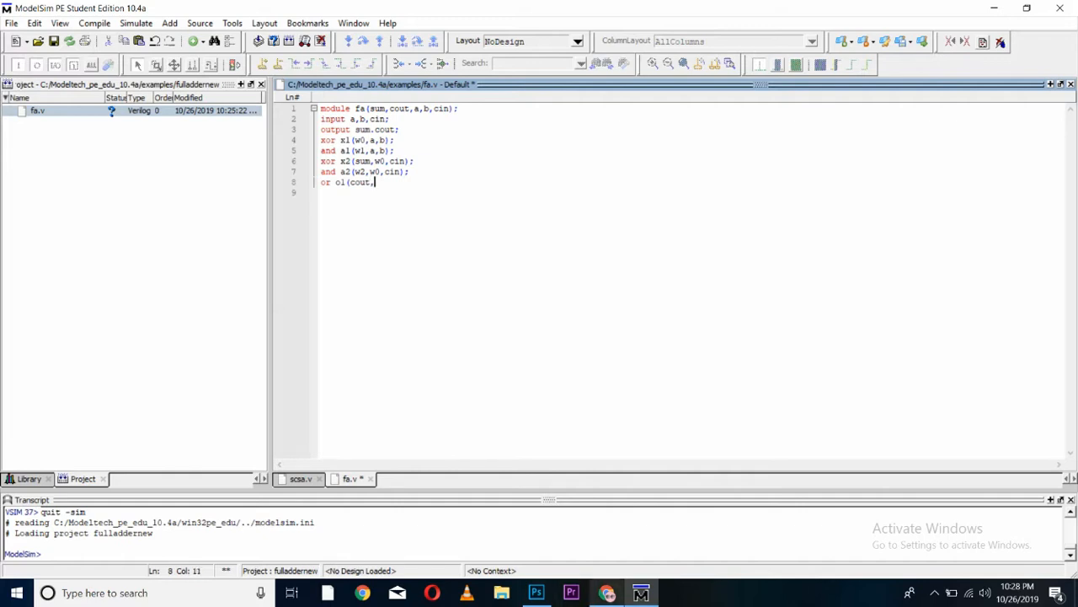
left_click(606, 593)
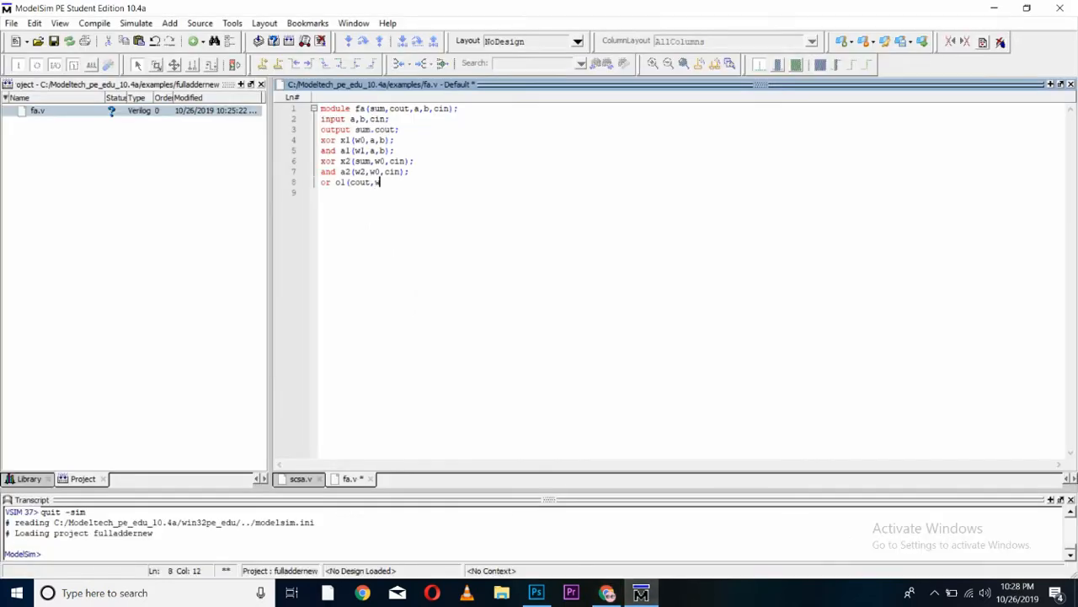
type("1,w2);")
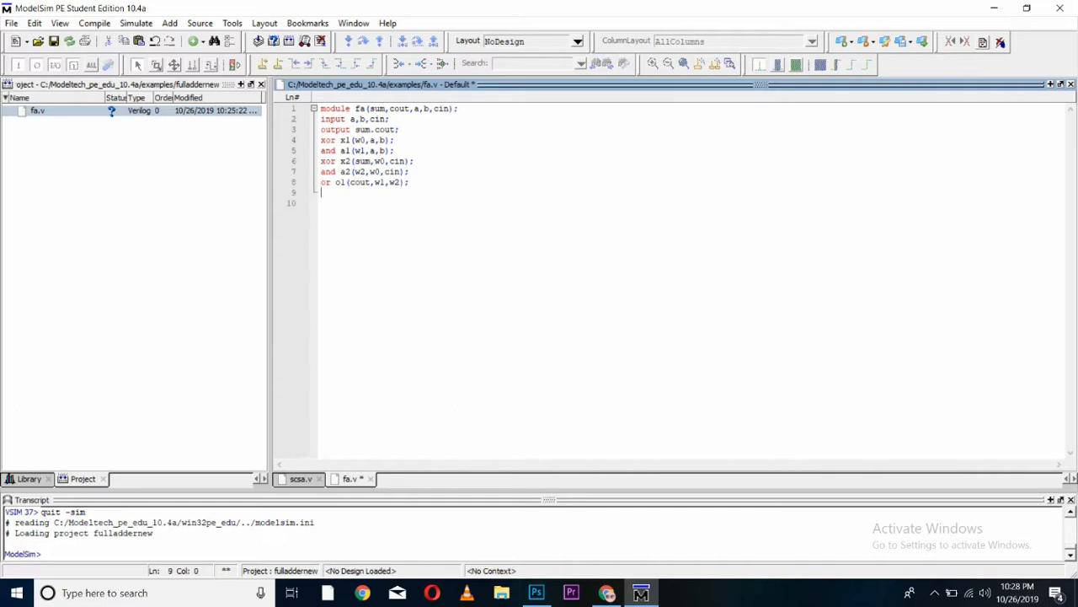
Step: Close the fa module with endmodule and check the sum output in the x2 line
type("endmodule")
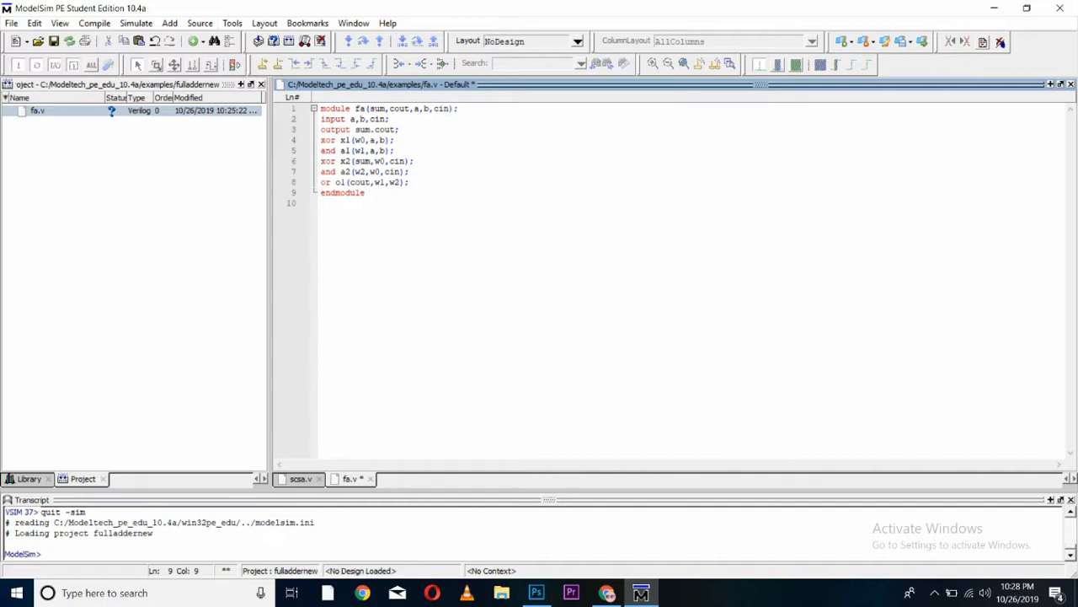
double_click(364, 162)
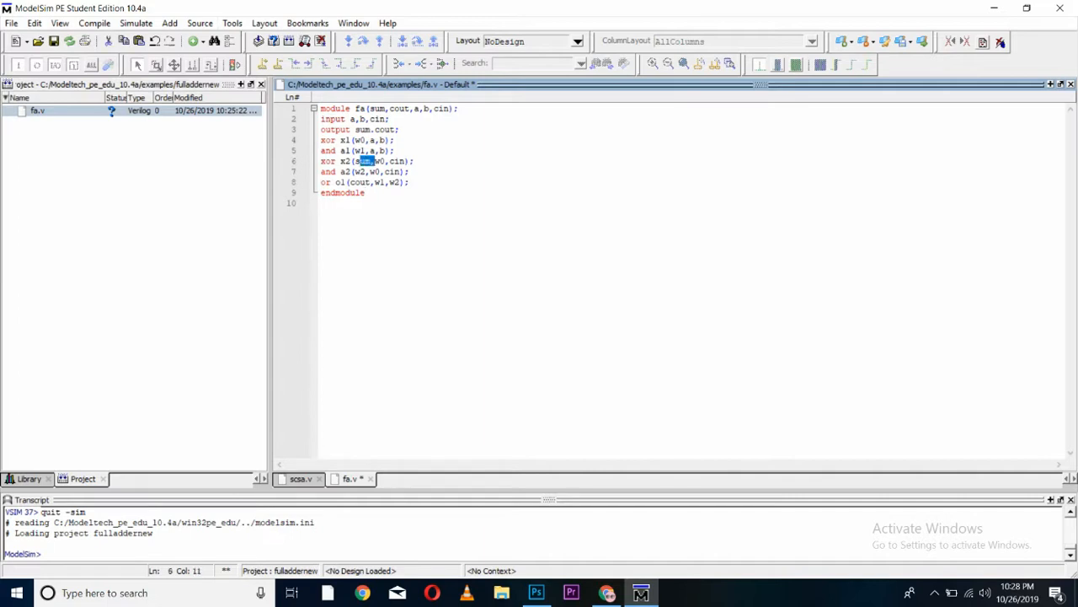
double_click(357, 182)
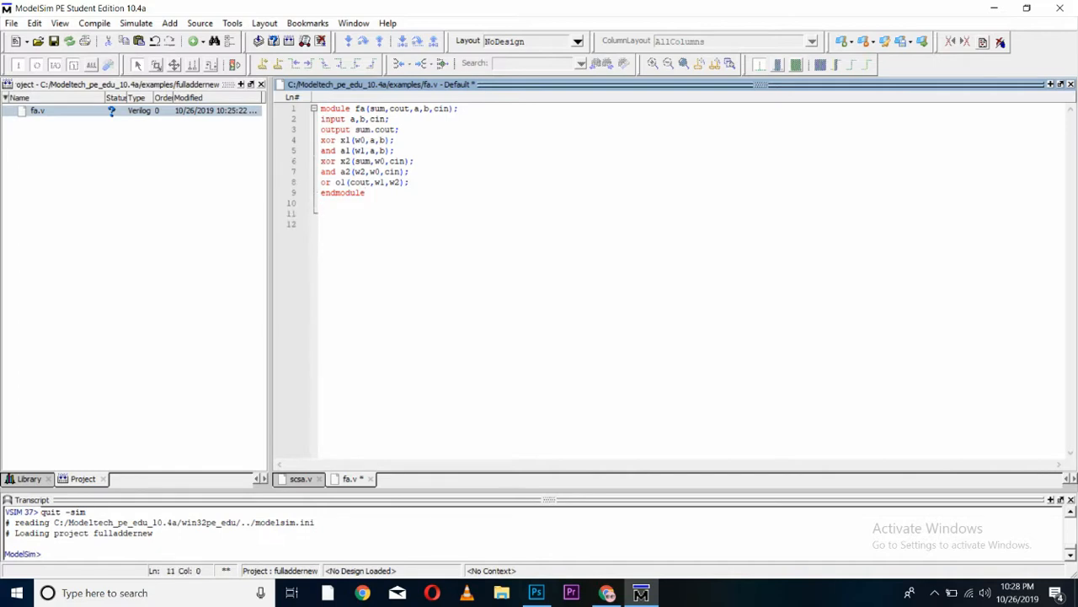
Step: Start module testbenchforfulladder declaring reg a,b,cin and wire sum,cout
type("module")
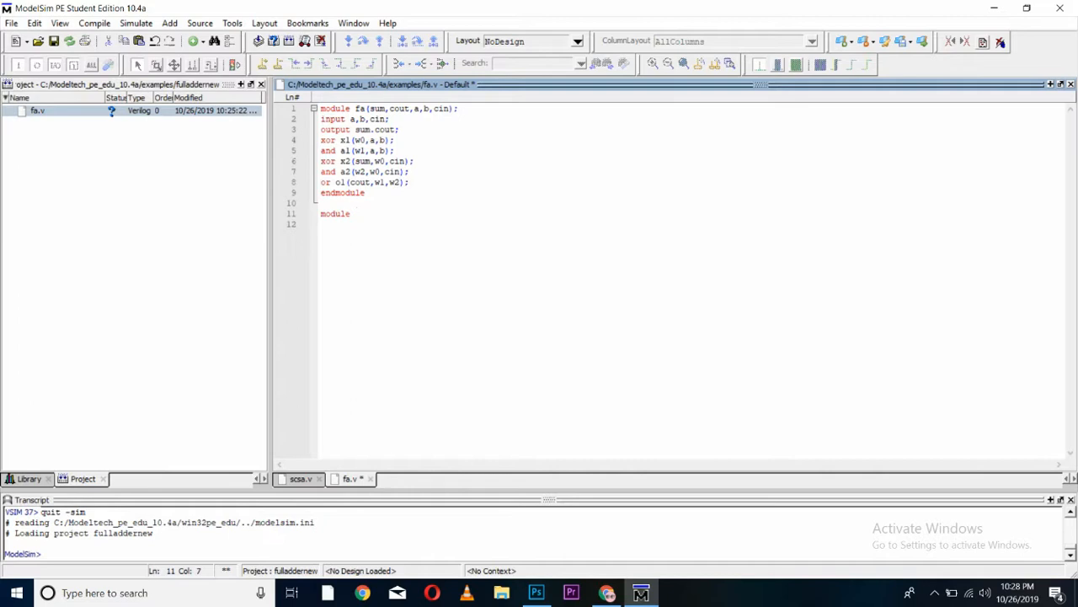
type("testbench")
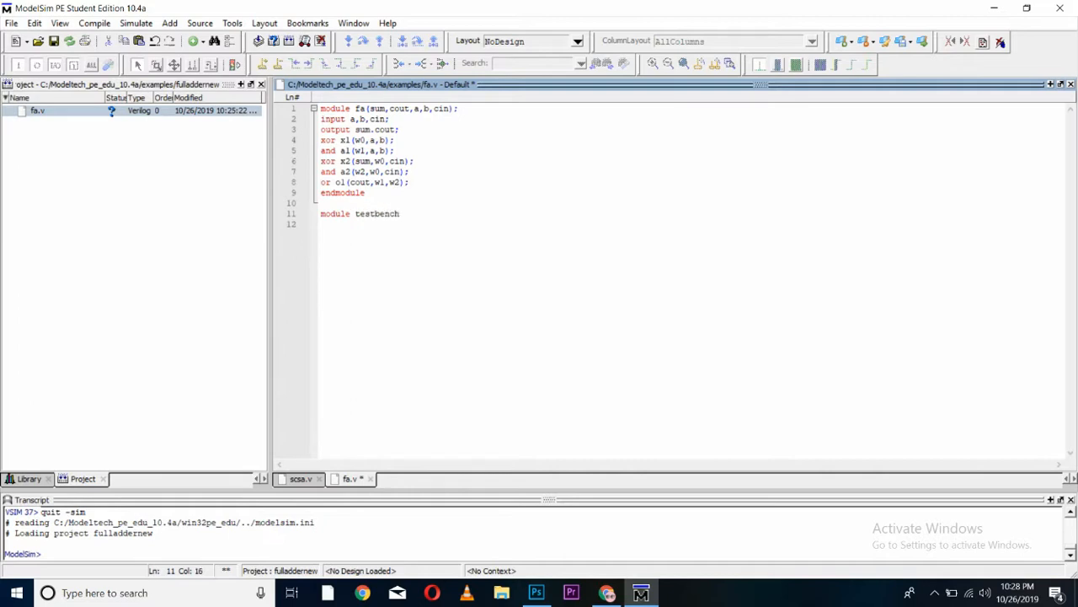
type("forfulladde")
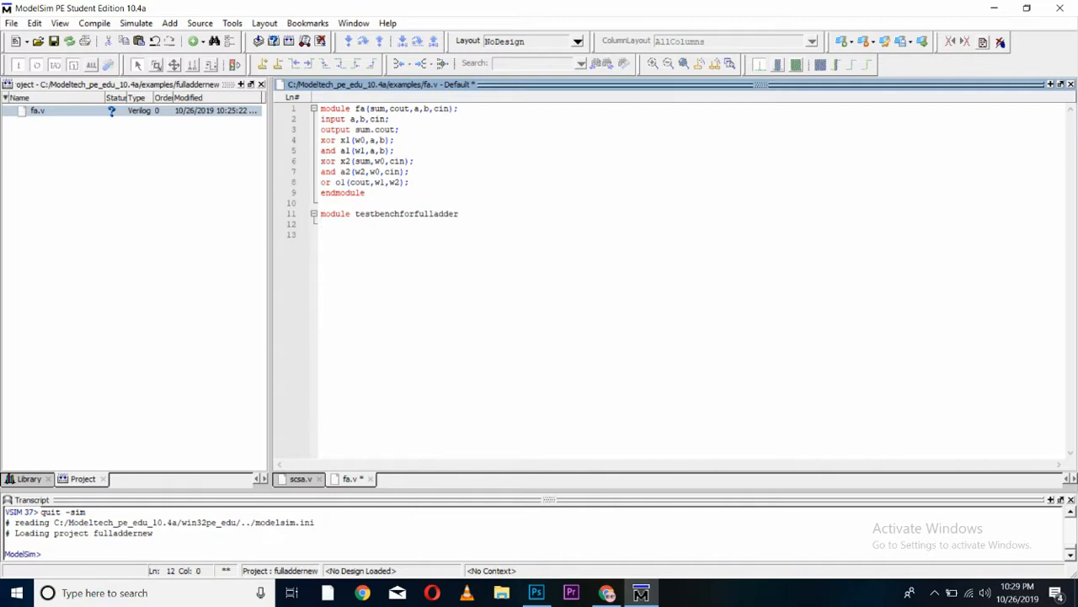
type("r")
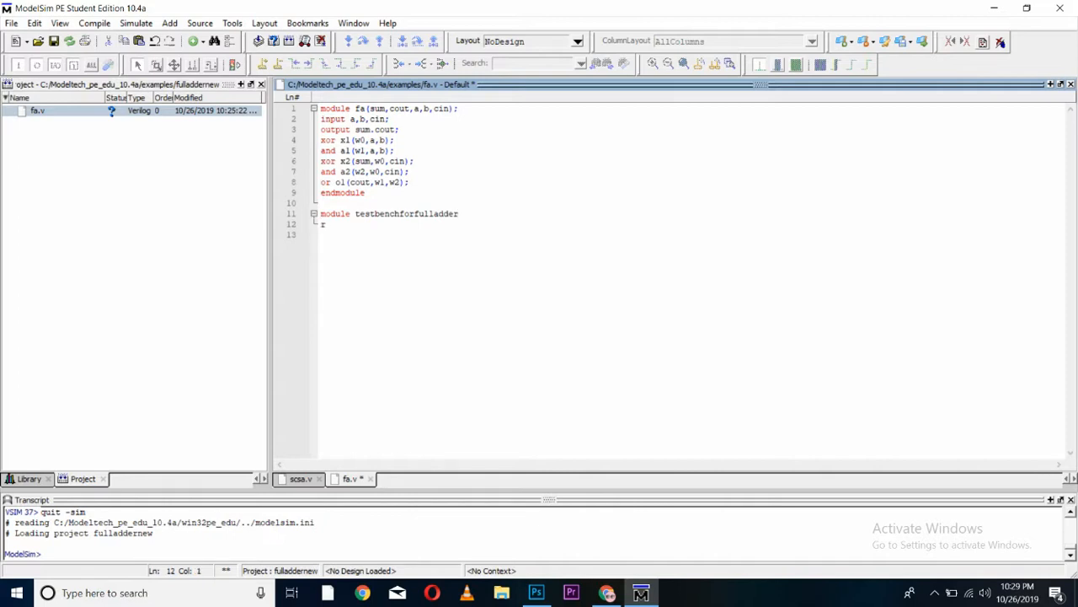
type("eg a,b,cin;")
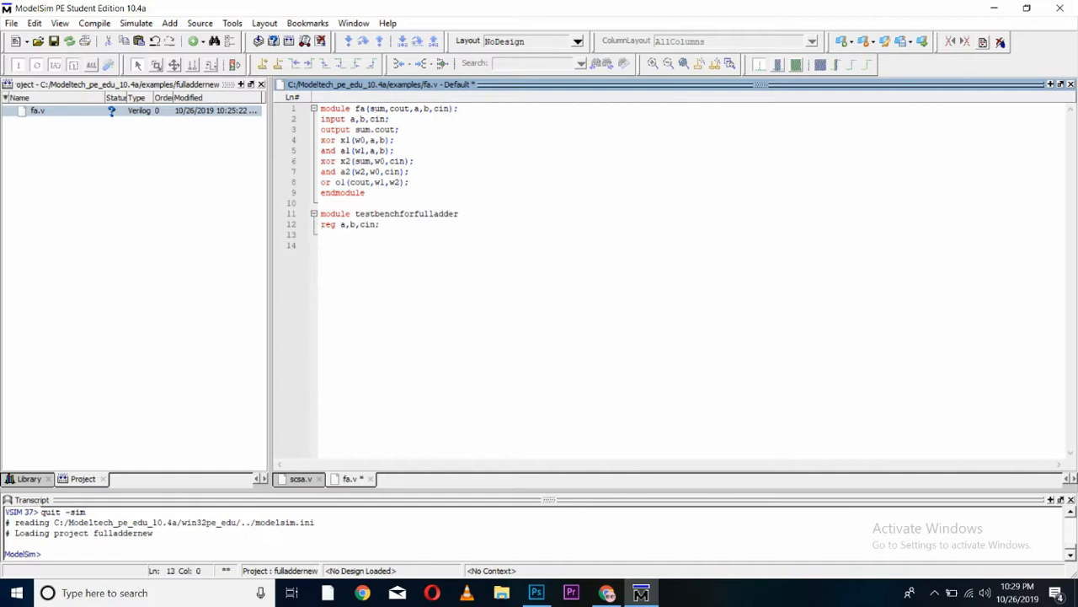
type("wire")
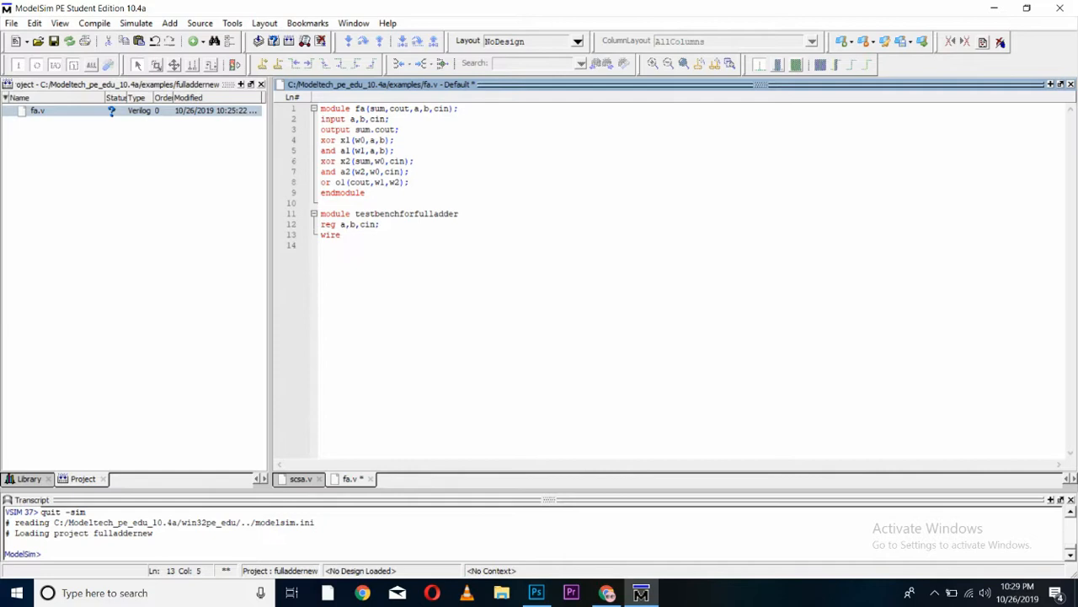
type("sum,cout;")
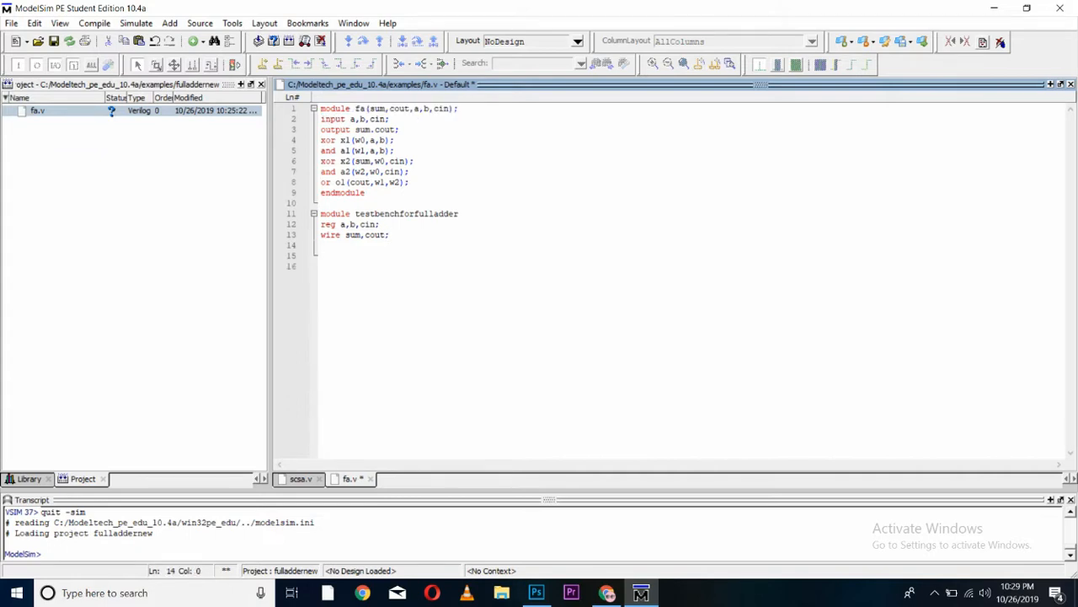
Step: Instantiate fa f1(sum,cout,a,b,cin); and begin an initial line
type("fa(sum,cout,a,b,cin);")
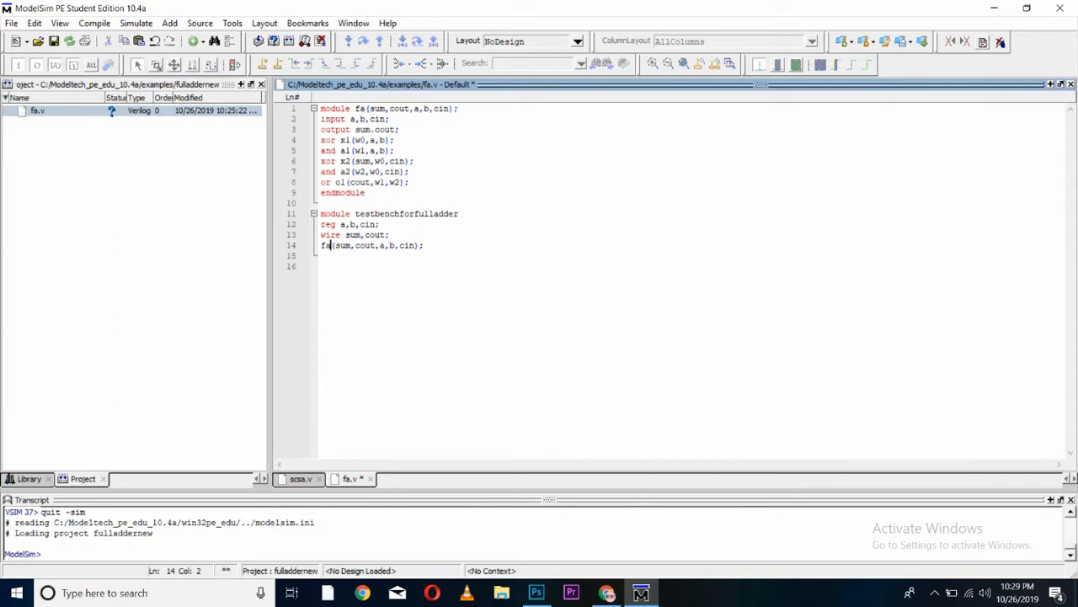
type("f1")
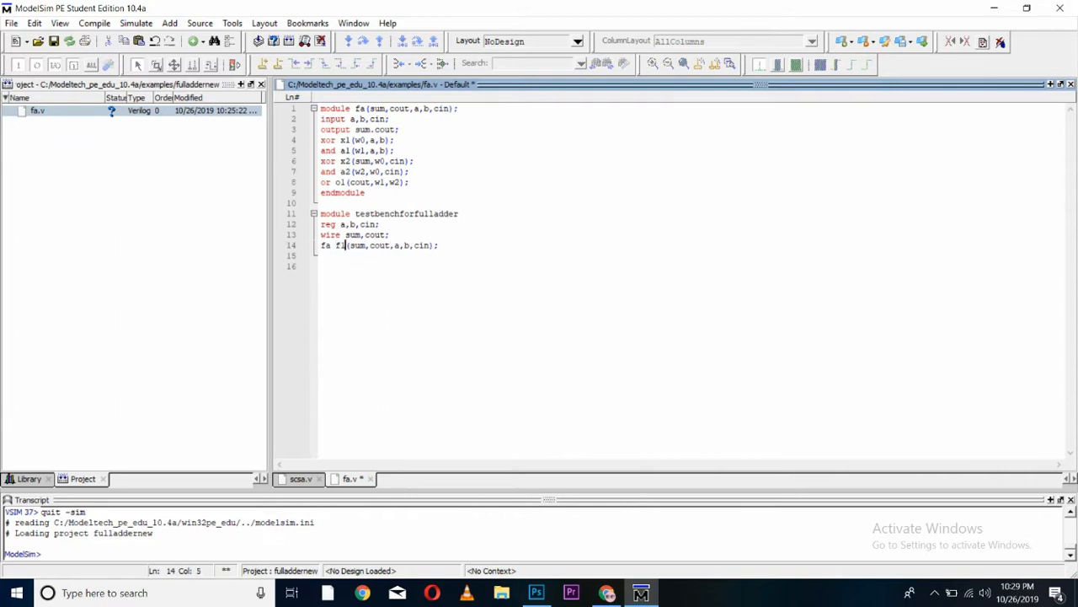
type("initial")
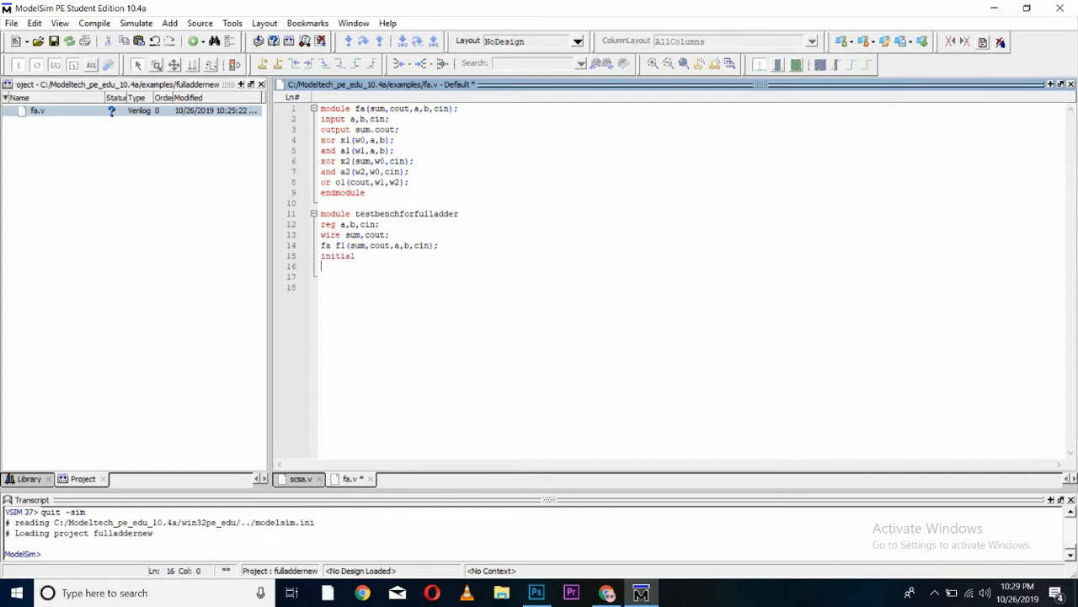
Step: Write begin and the stimulus line a=1'b0; b=1'b0; cin=1'b0; ready to duplicate
type("begin")
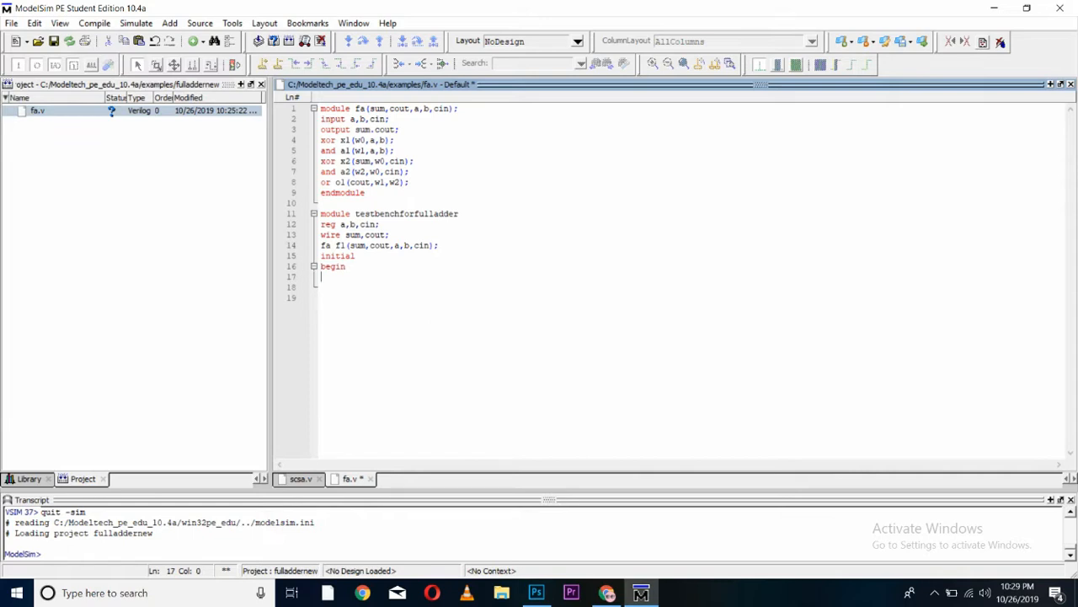
type("a=1")
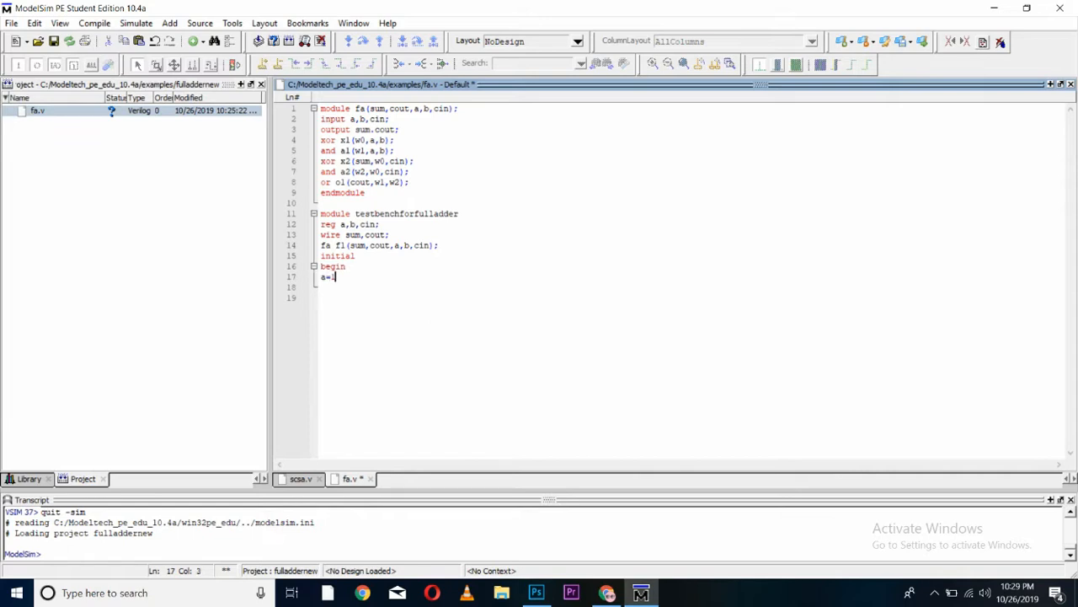
type("1'b0")
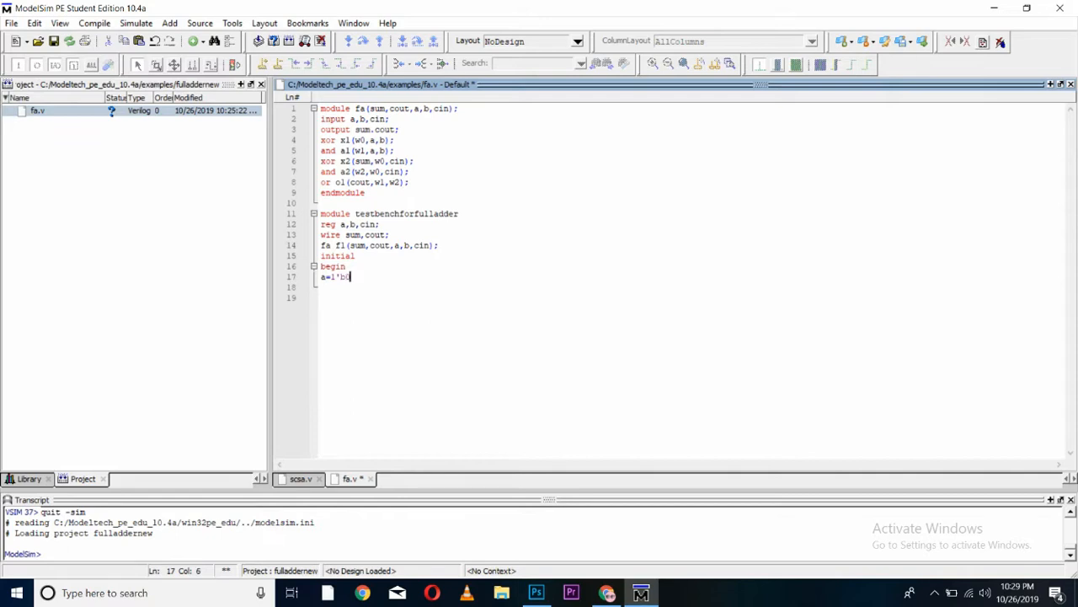
type("0; b")
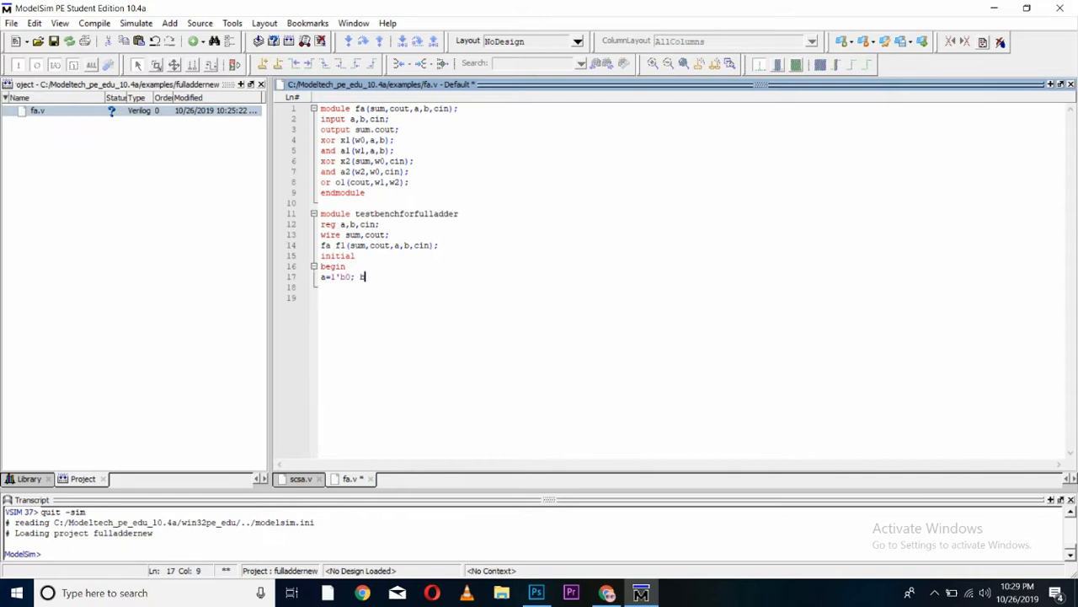
type("b=1'")
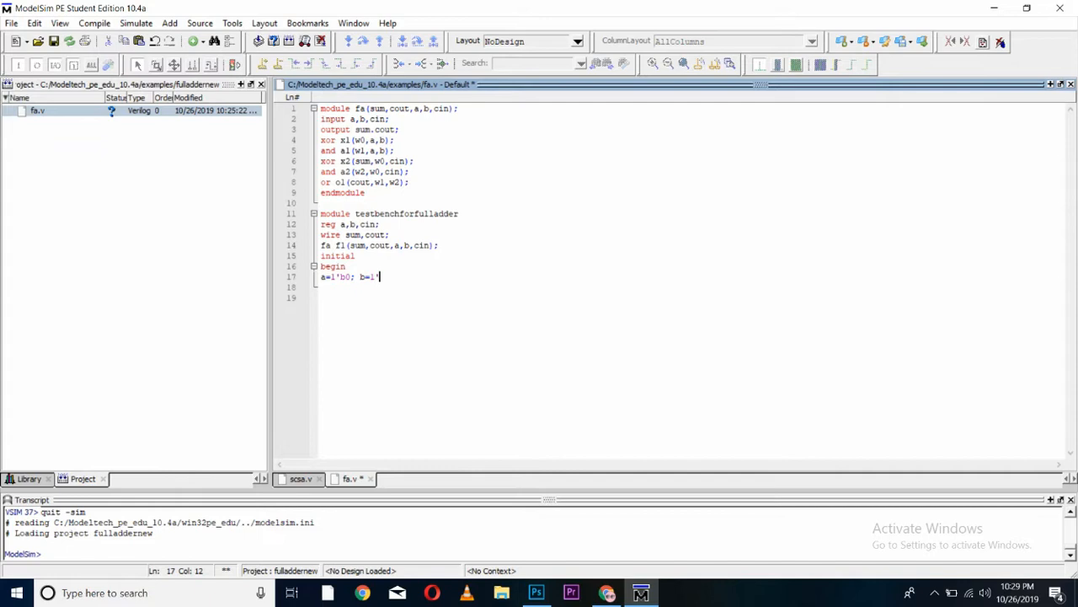
key("Backspace")
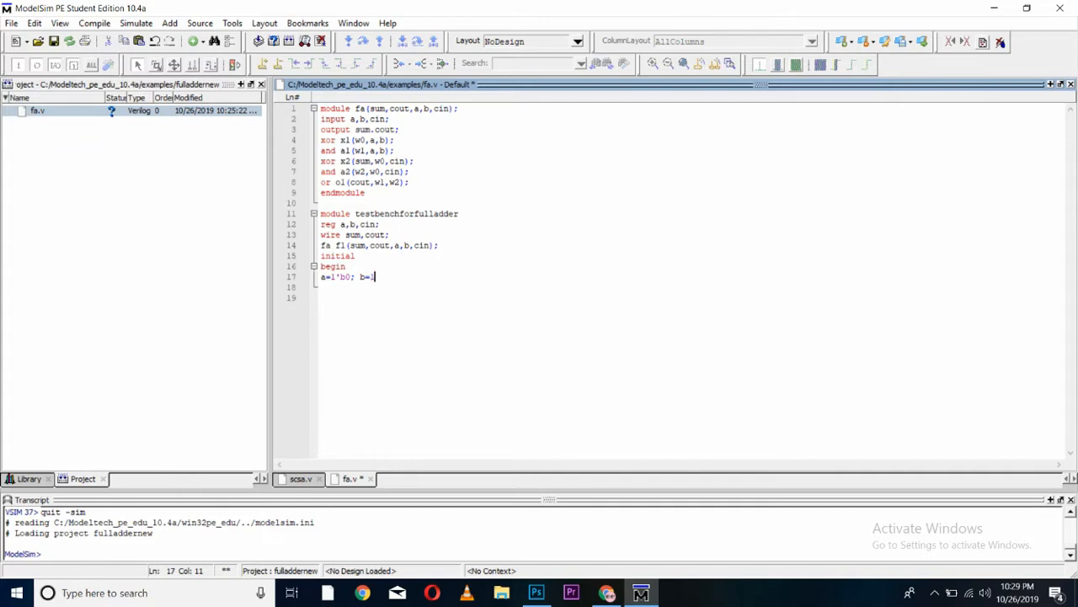
type("1'b0;")
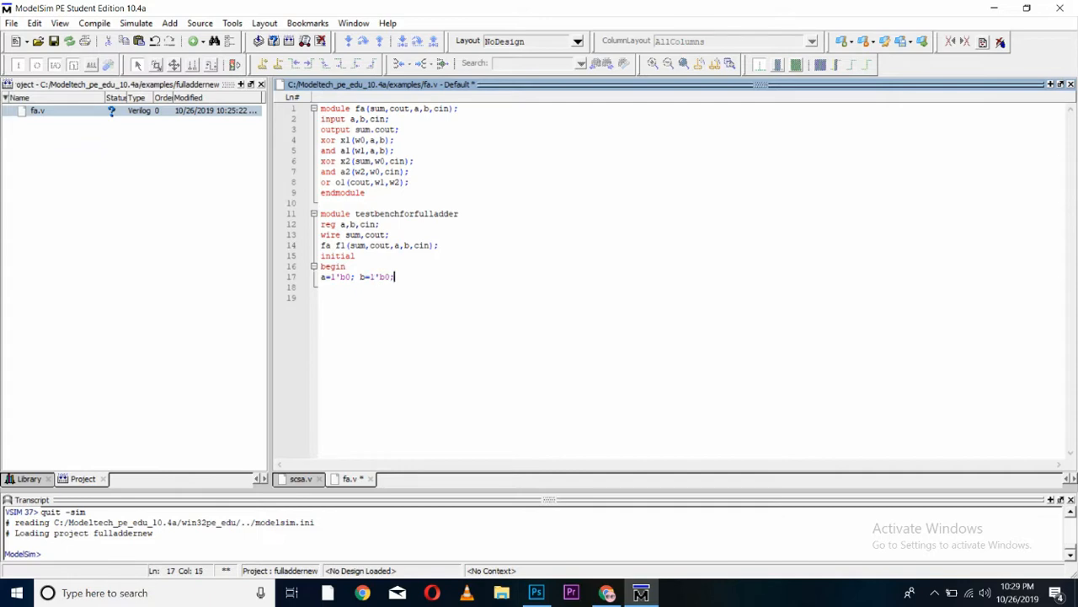
type("cin=1")
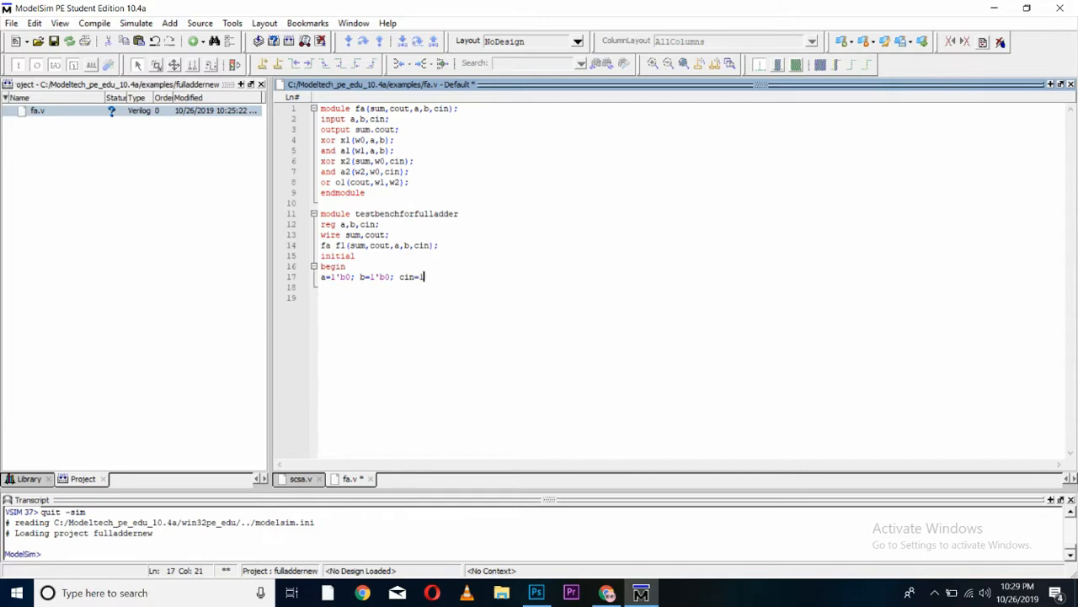
type("'b")
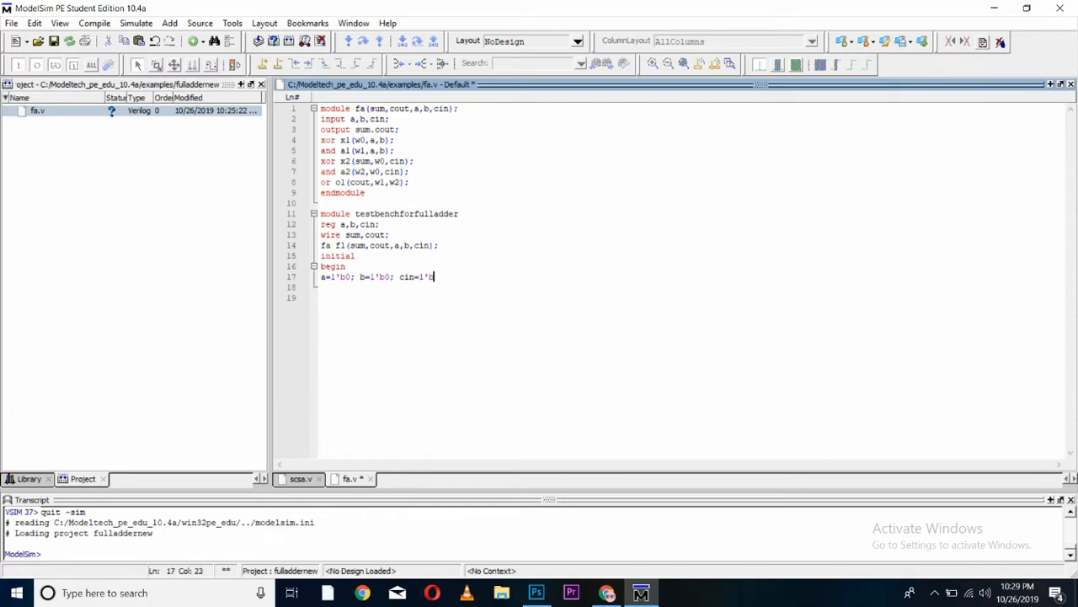
type("0;")
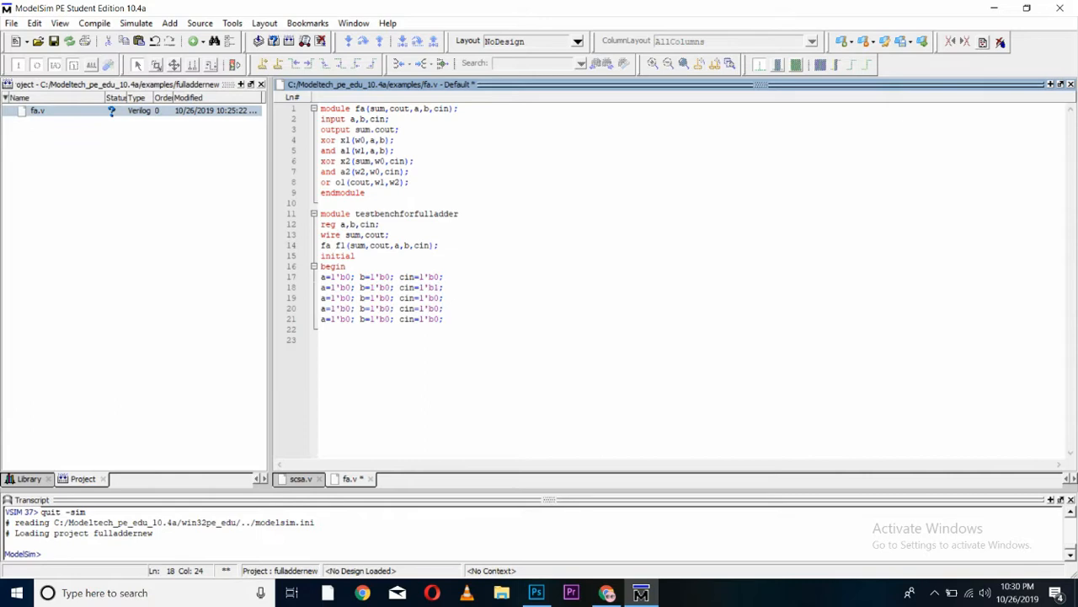
left_click(438, 297)
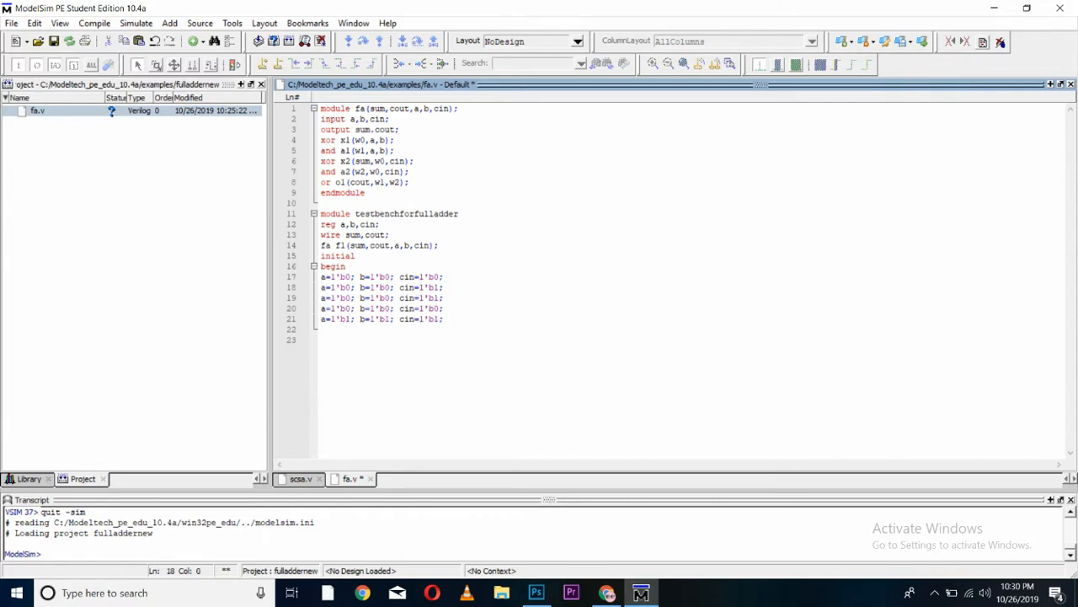
Step: Prefix later stimulus lines with #5 delays and close with end and endmodule
type("#5;")
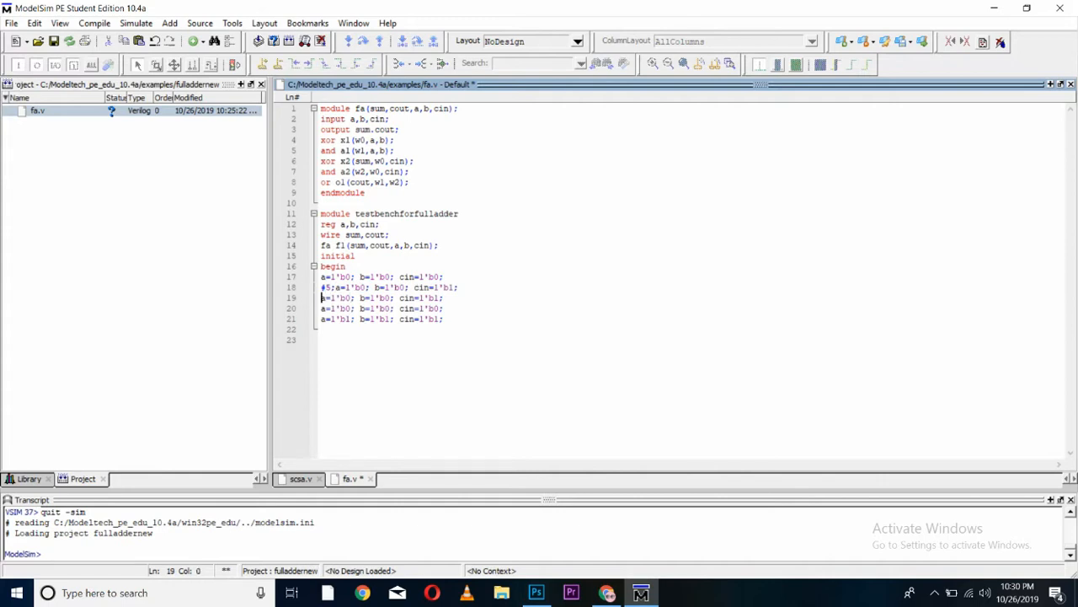
type("#5;")
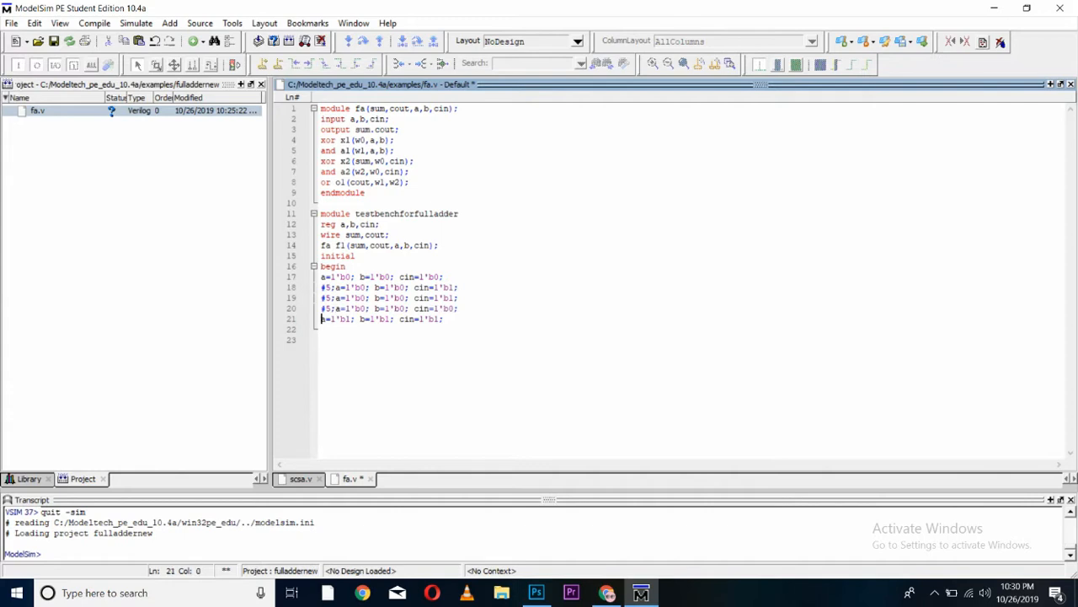
type("#5;")
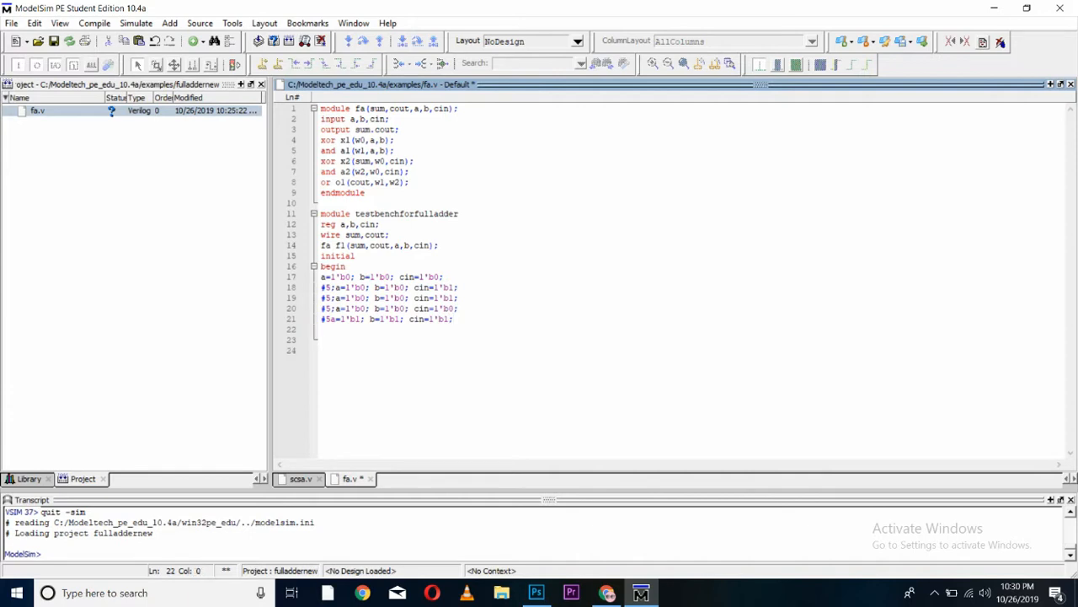
type("end")
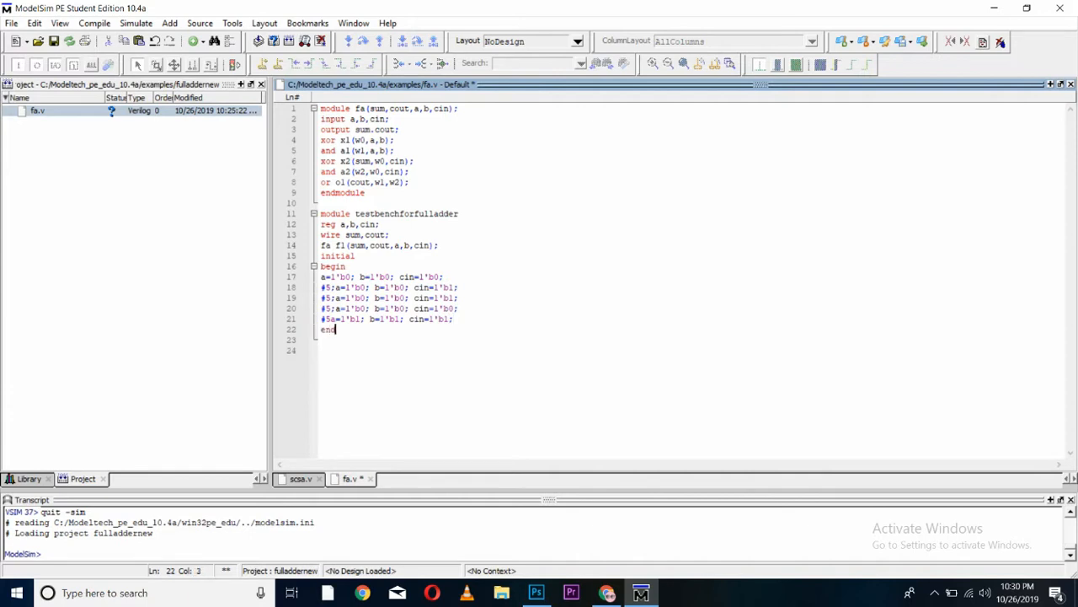
type("endmoduke")
left_click(390, 214)
type(";")
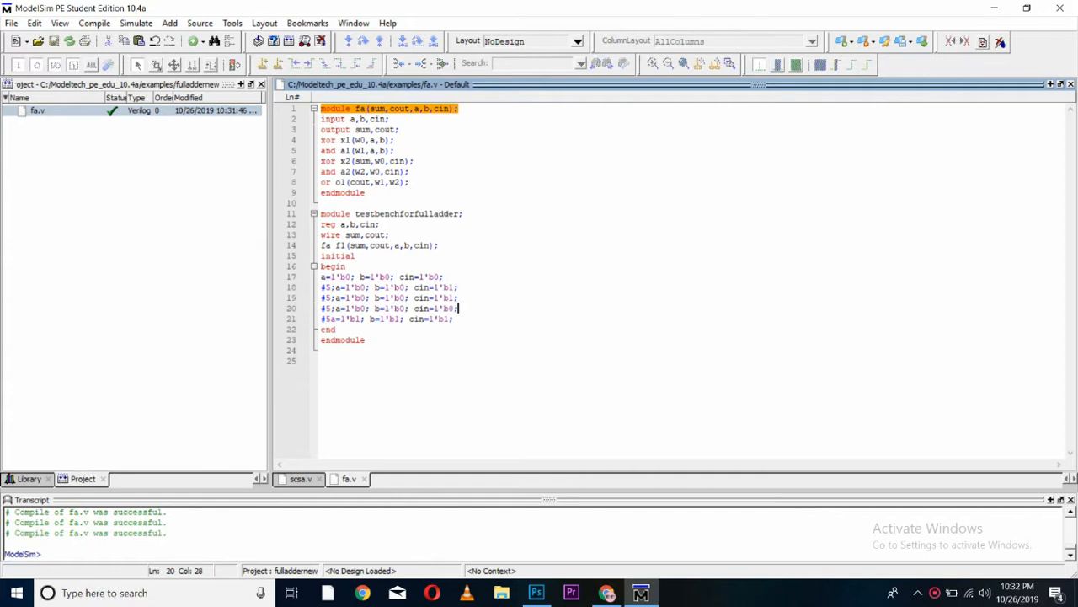
Step: Compile fa.v and bring up the Simulate menu
left_click(135, 23)
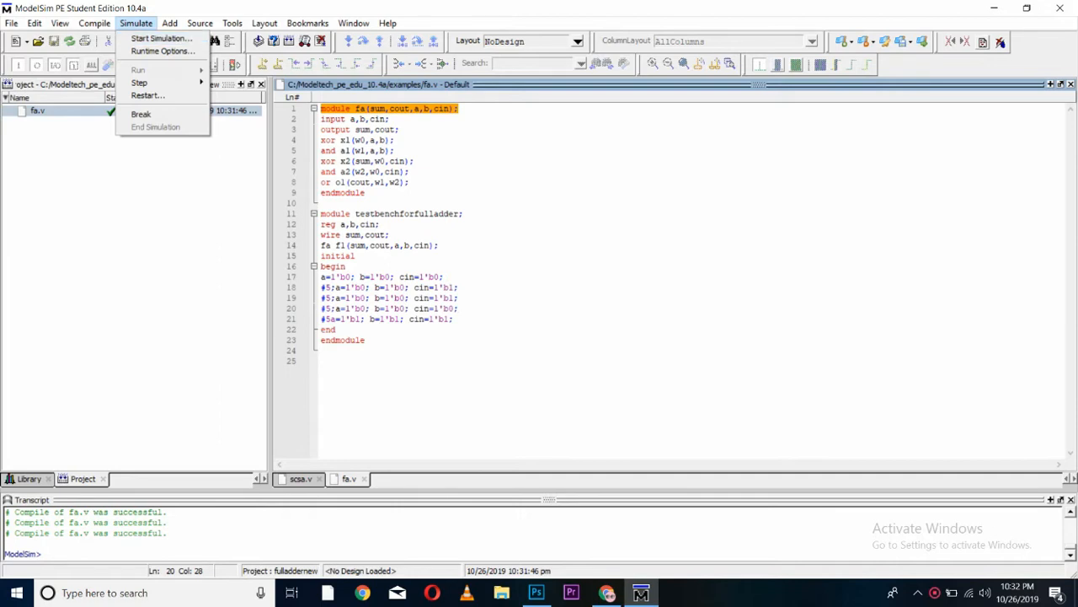
Step: Start a simulation on the work.testbenchforfulladder design unit via Start Simulation
left_click(160, 37)
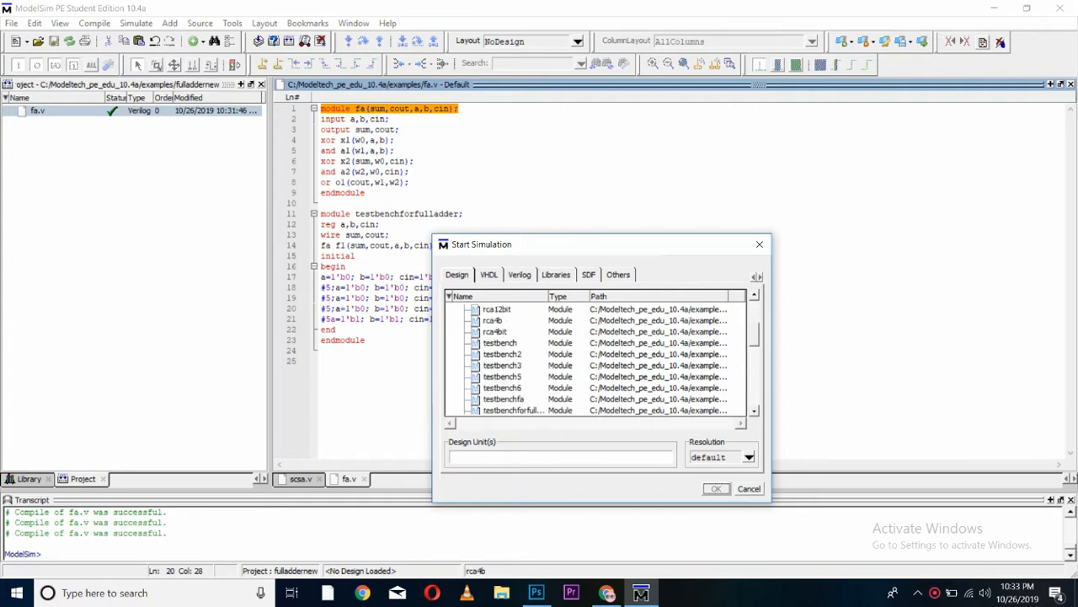
left_click(514, 386)
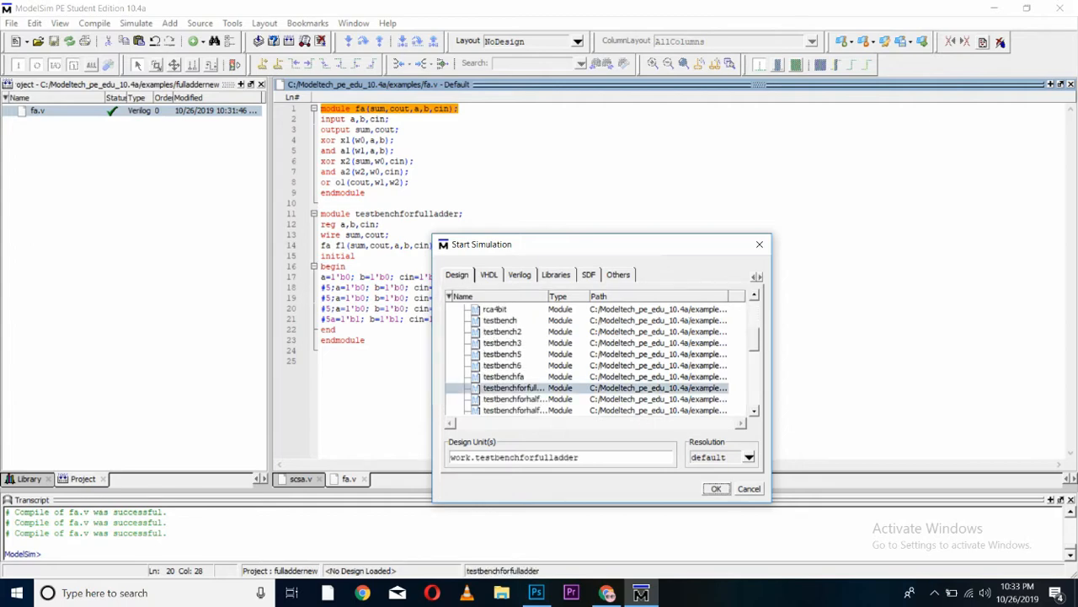
left_click(715, 488)
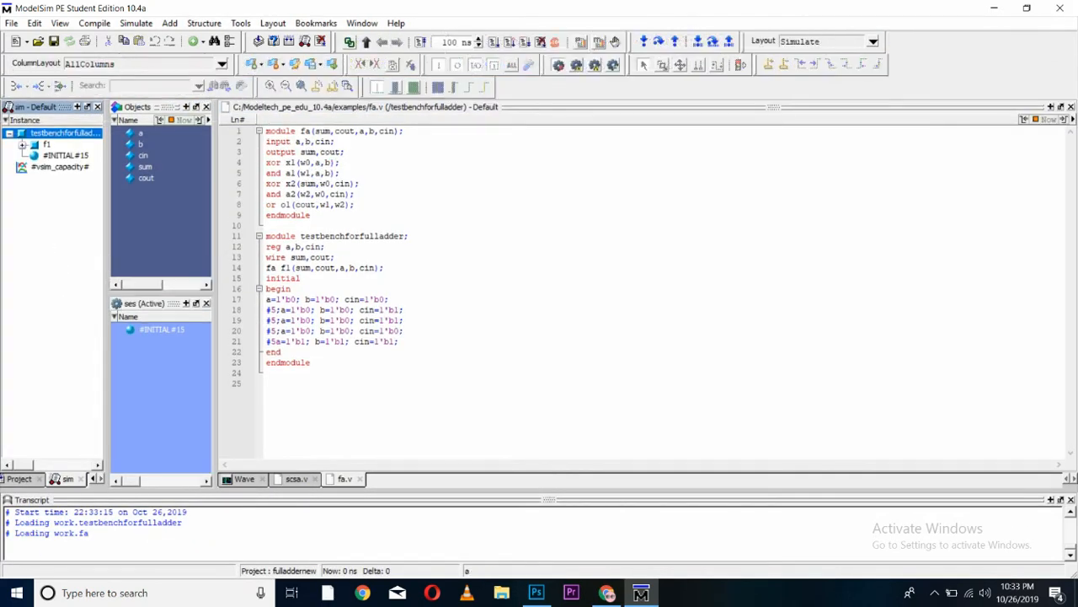
Step: Add the testbench instance's a, b, cin, sum and cout signals to the wave view
right_click(50, 133)
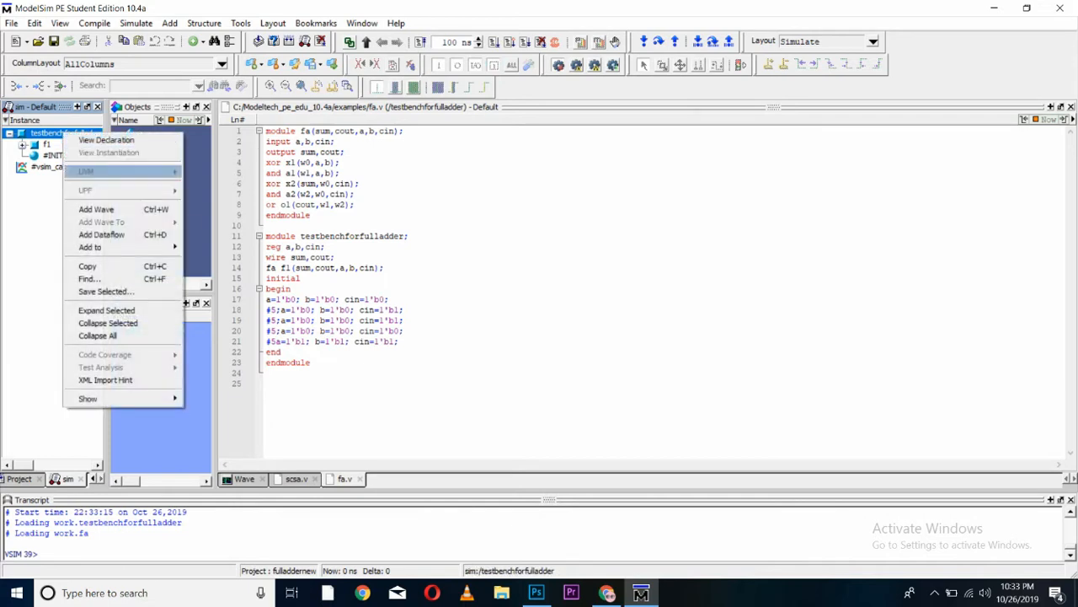
left_click(96, 209)
type("run")
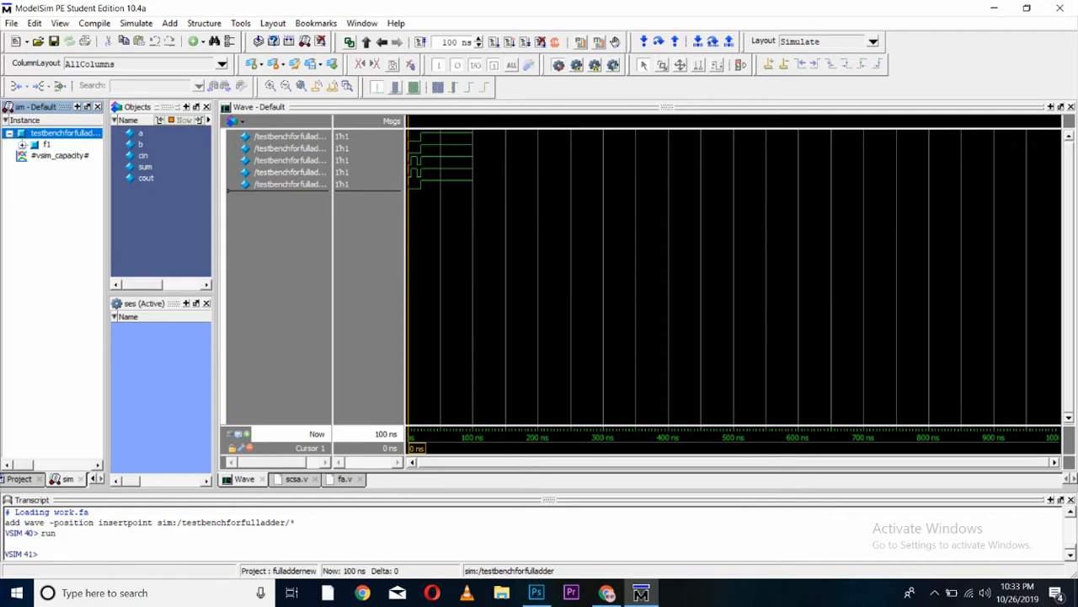
Step: Show the selected signals in binary radix and zoom full over the 100 ns run
left_click(144, 155)
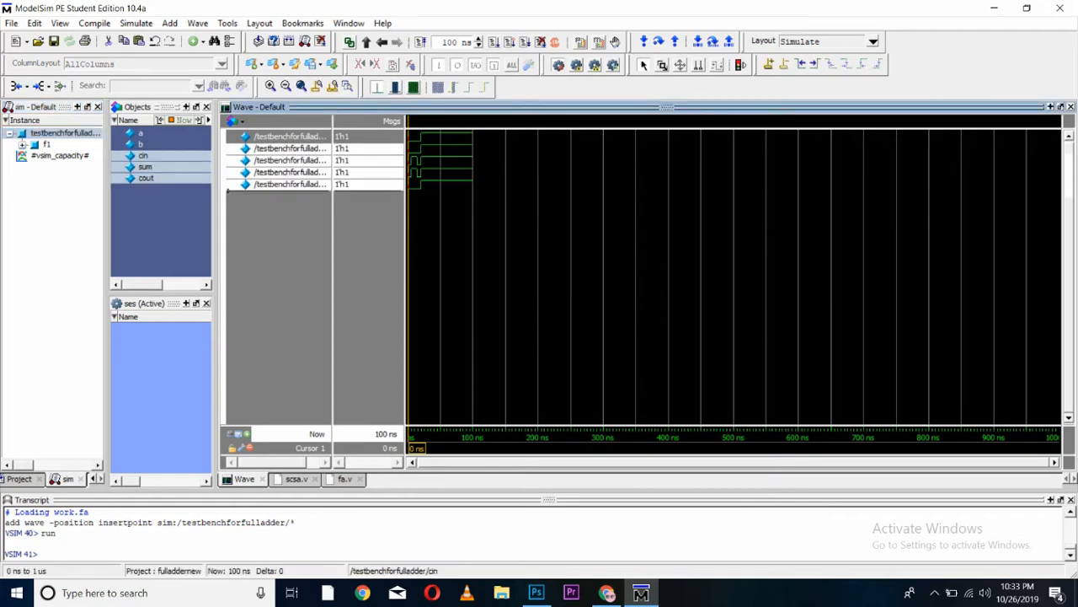
right_click(438, 135)
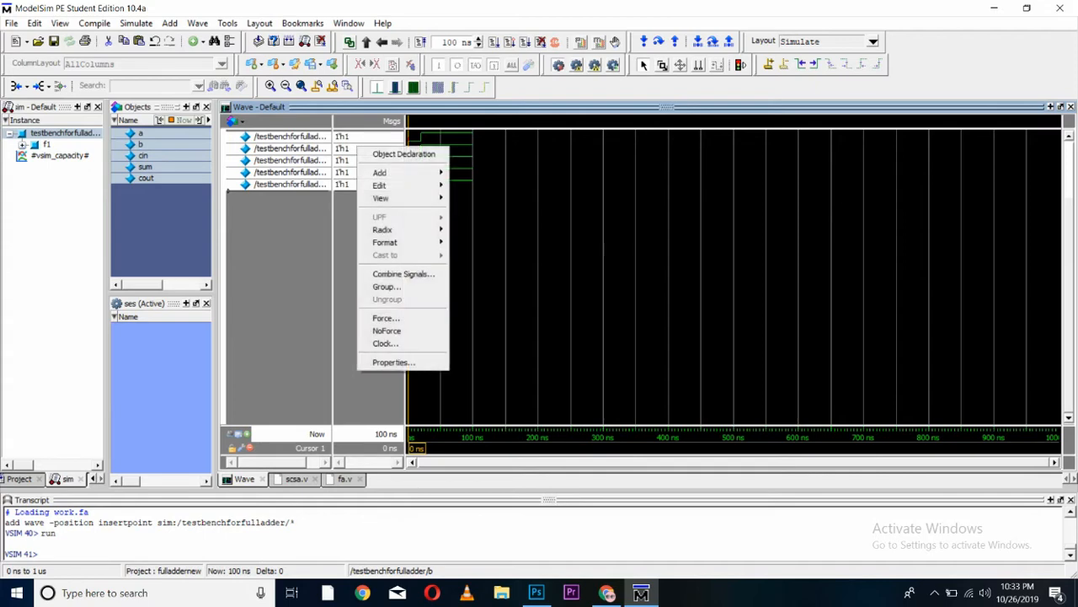
left_click(382, 229)
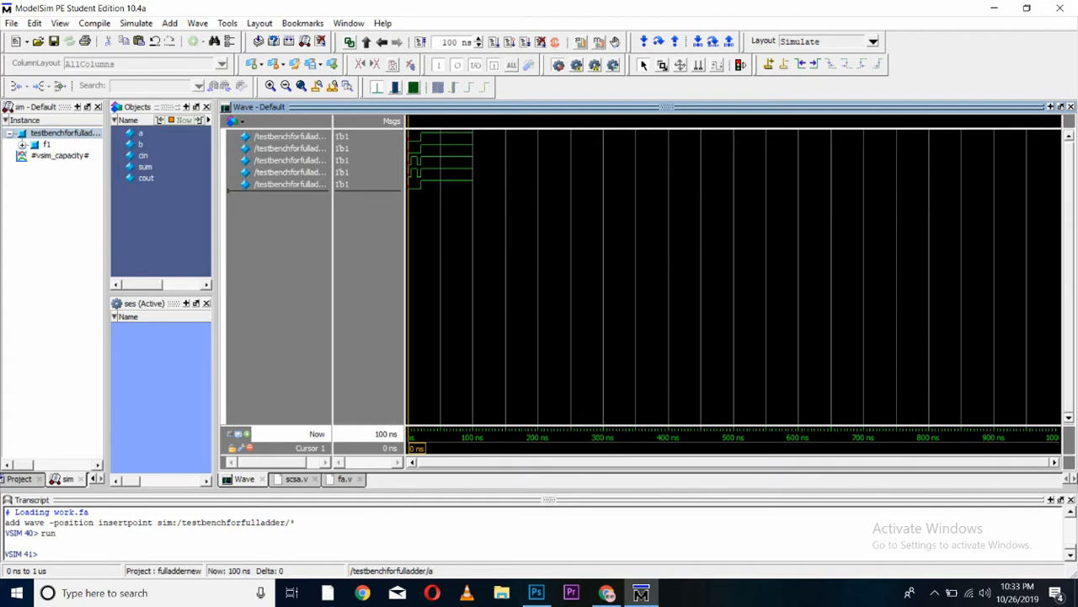
left_click(317, 88)
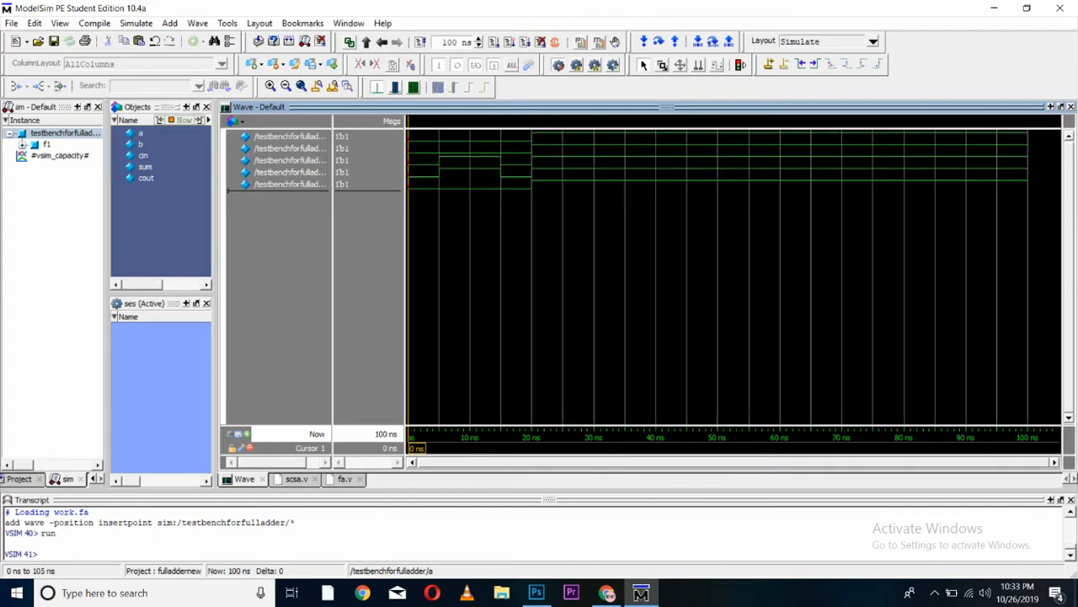